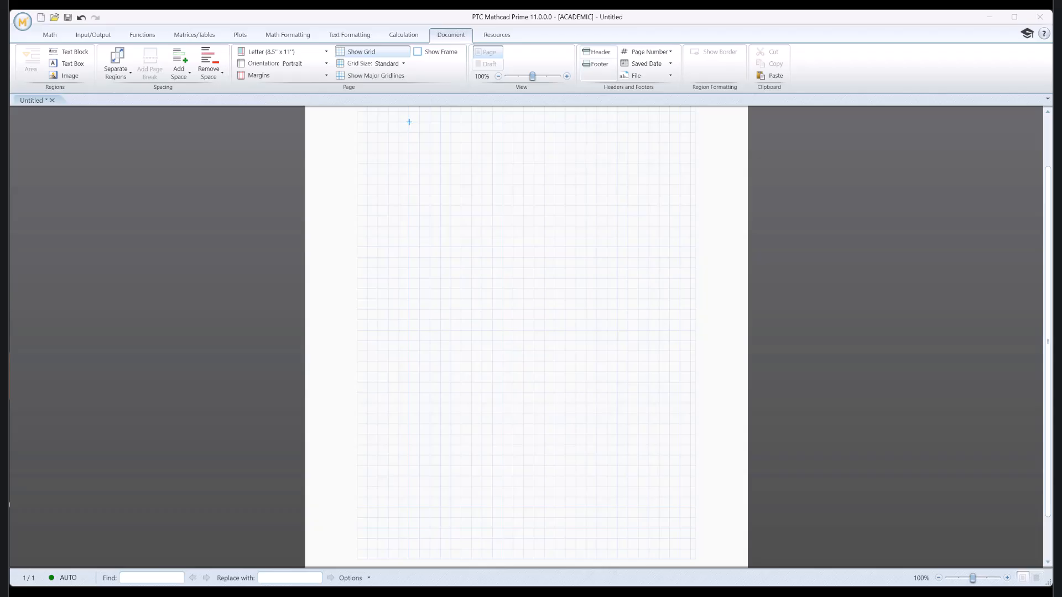
{"action": "mouse_move", "coordinate": [283, 244]}
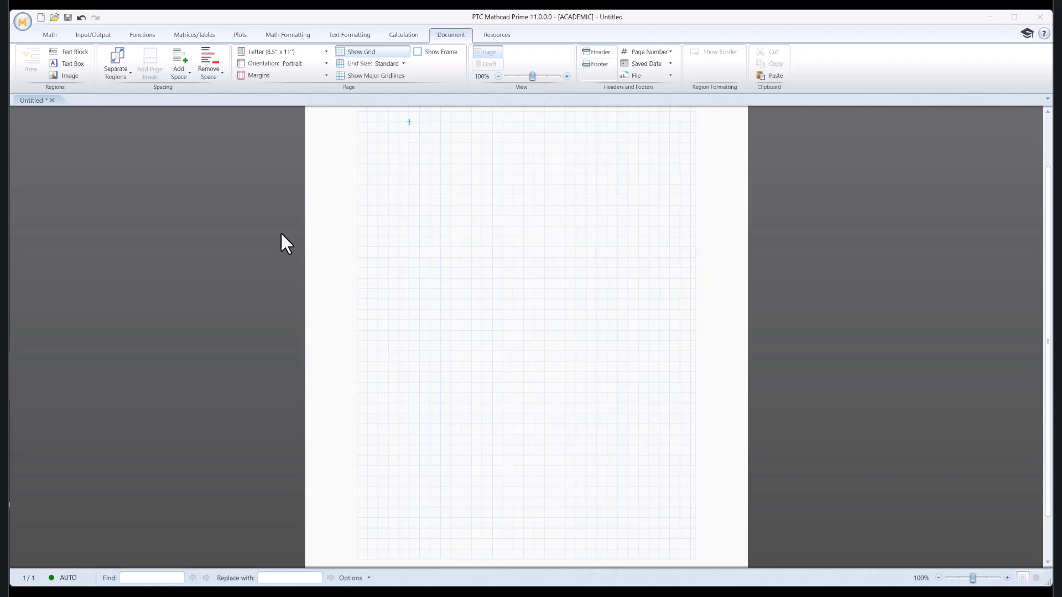
{"action": "mouse_move", "coordinate": [450, 34]}
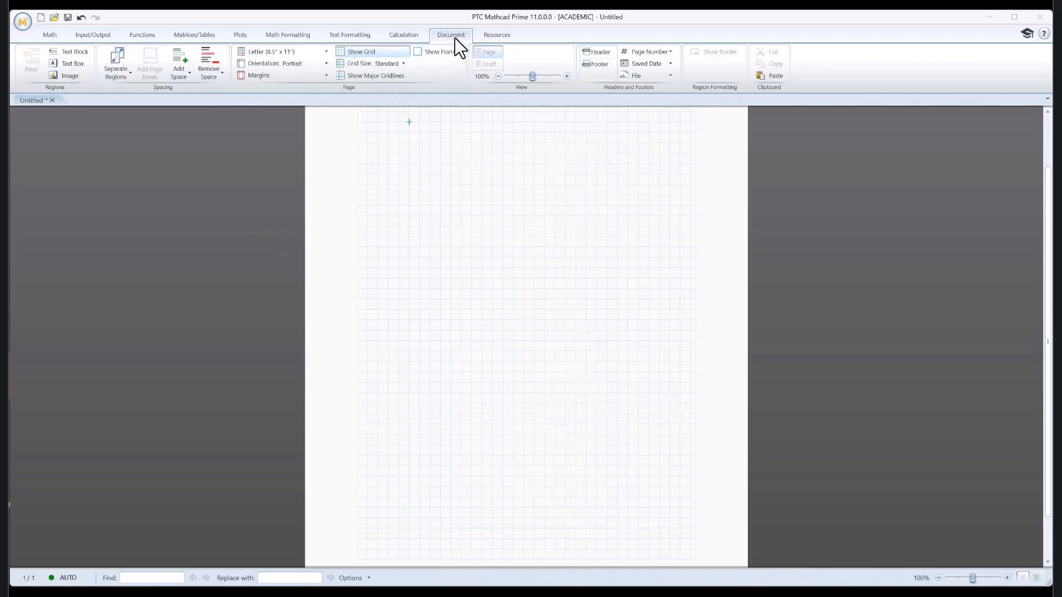
{"action": "mouse_move", "coordinate": [308, 63]}
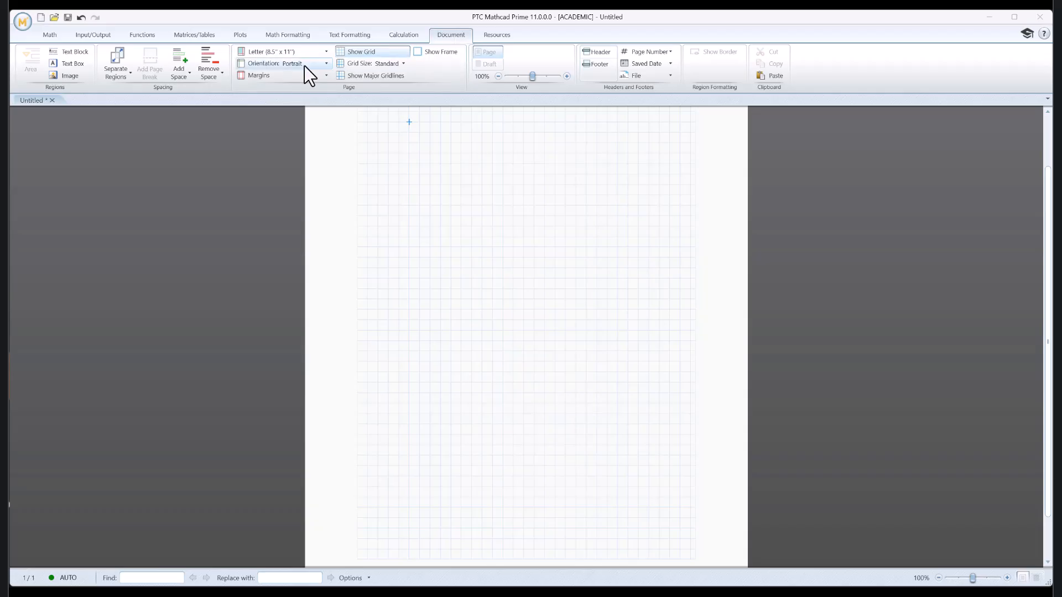
- Set the page to landscape, toggling the grid and trying Fine before returning to Standard
{"action": "left_click", "coordinate": [325, 63]}
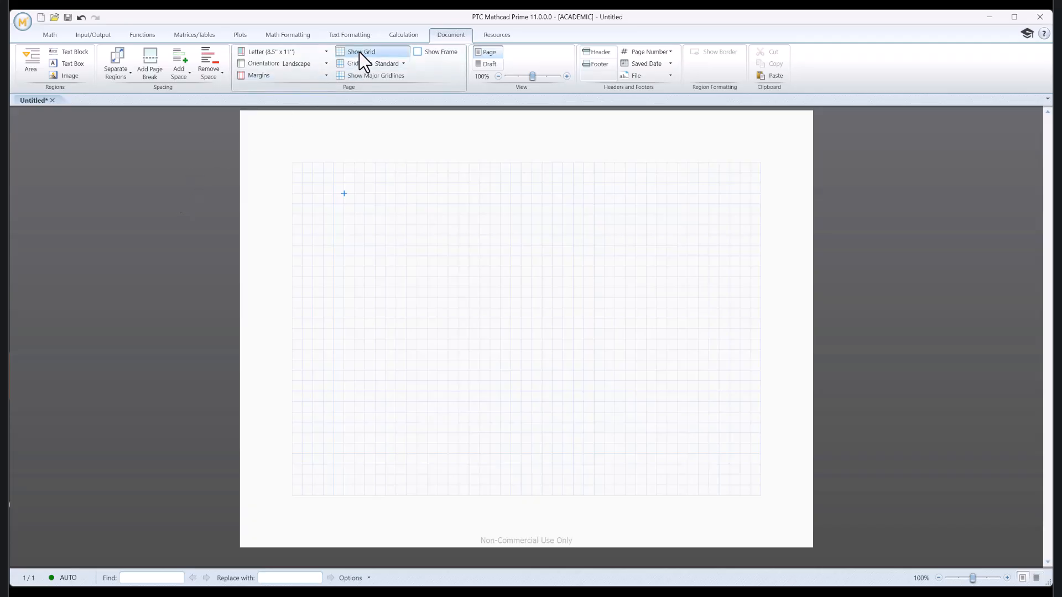
{"action": "left_click", "coordinate": [359, 52]}
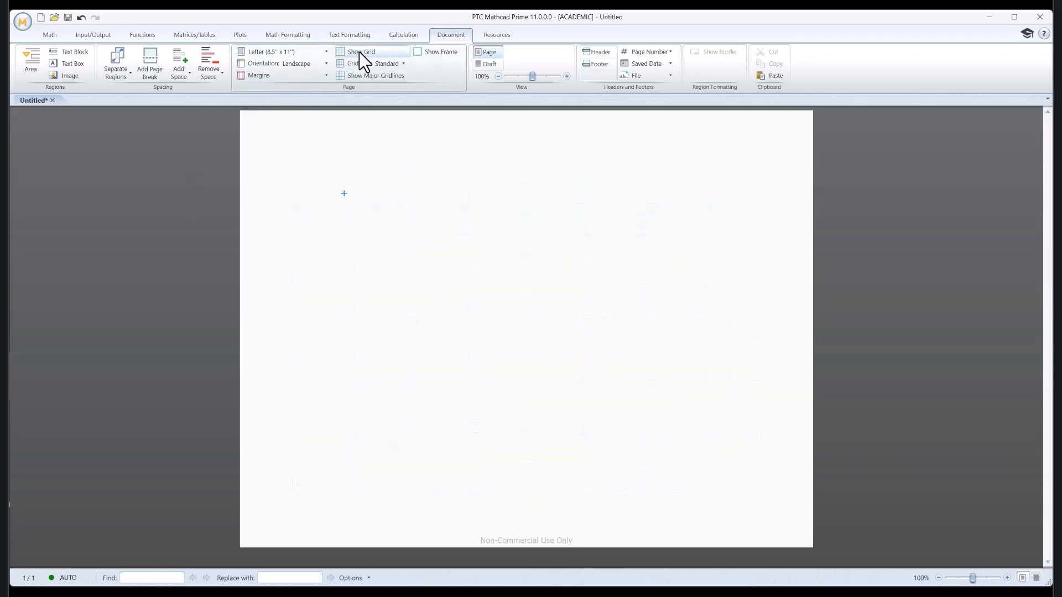
{"action": "left_click", "coordinate": [345, 51]}
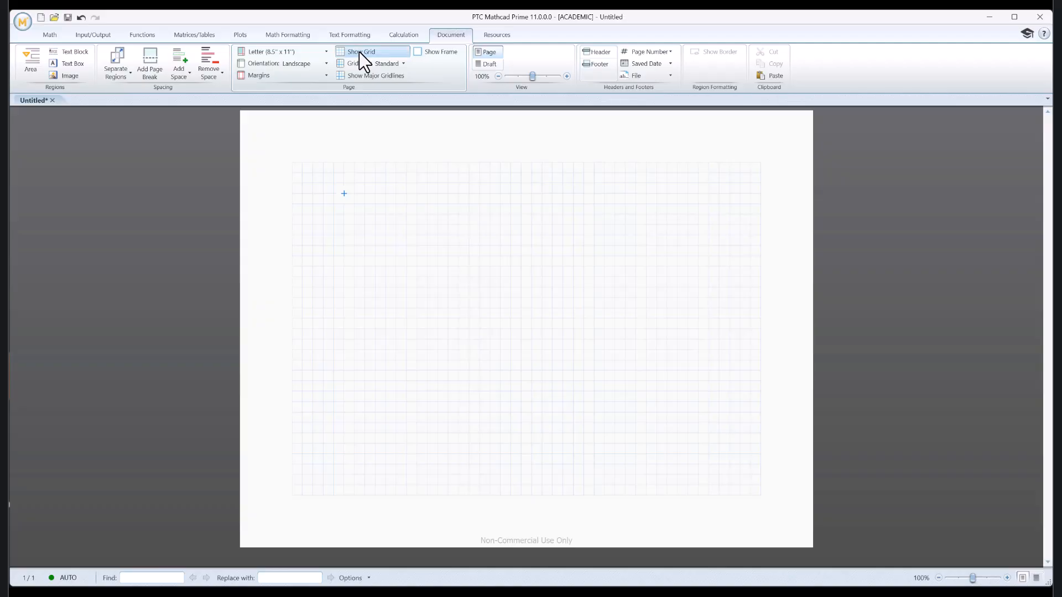
{"action": "left_click", "coordinate": [403, 63]}
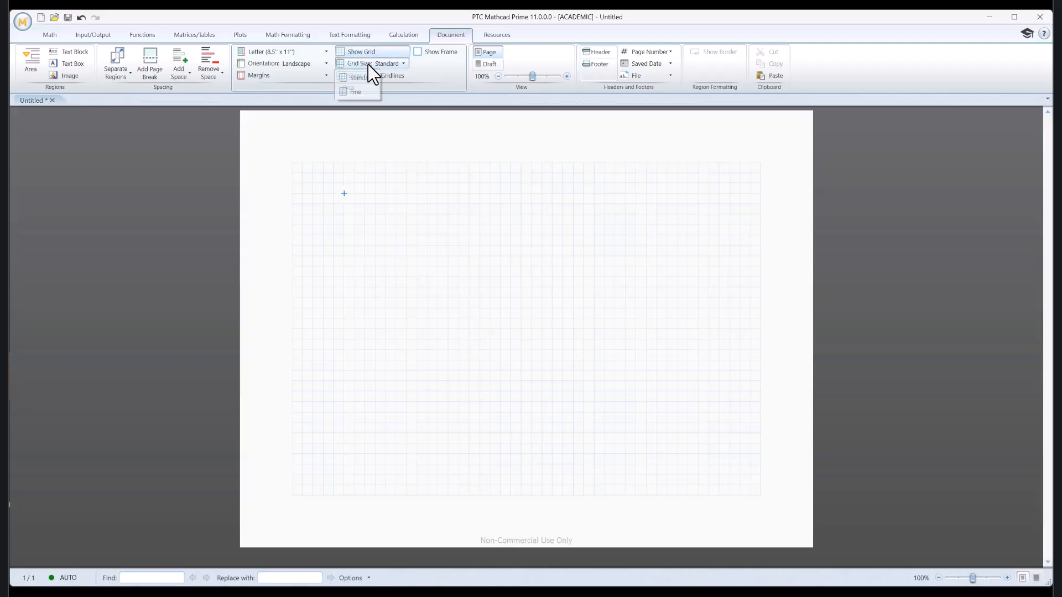
{"action": "left_click", "coordinate": [355, 91]}
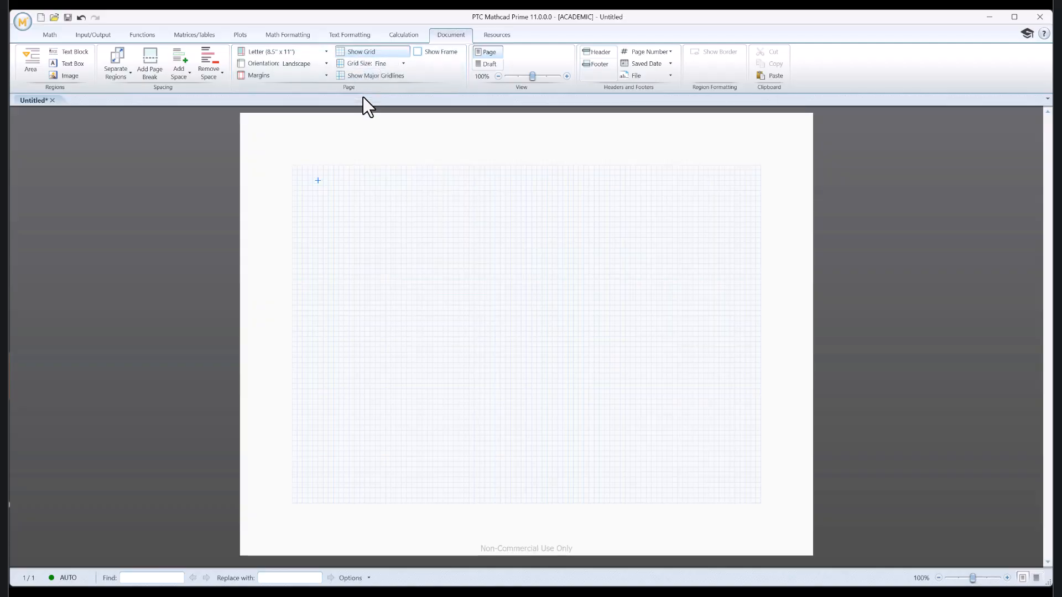
{"action": "left_click", "coordinate": [402, 63]}
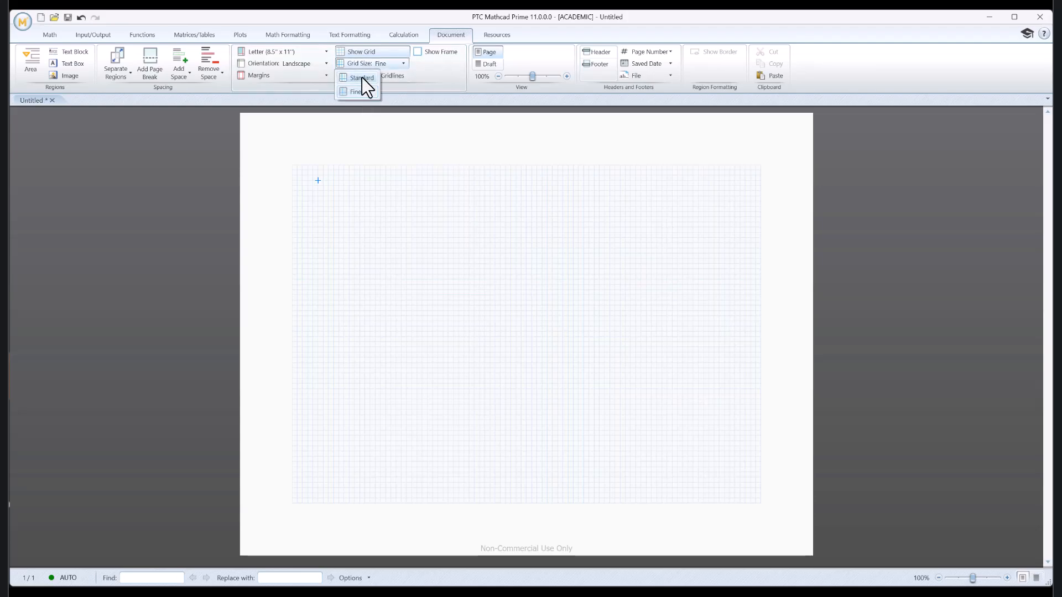
{"action": "left_click", "coordinate": [361, 77]}
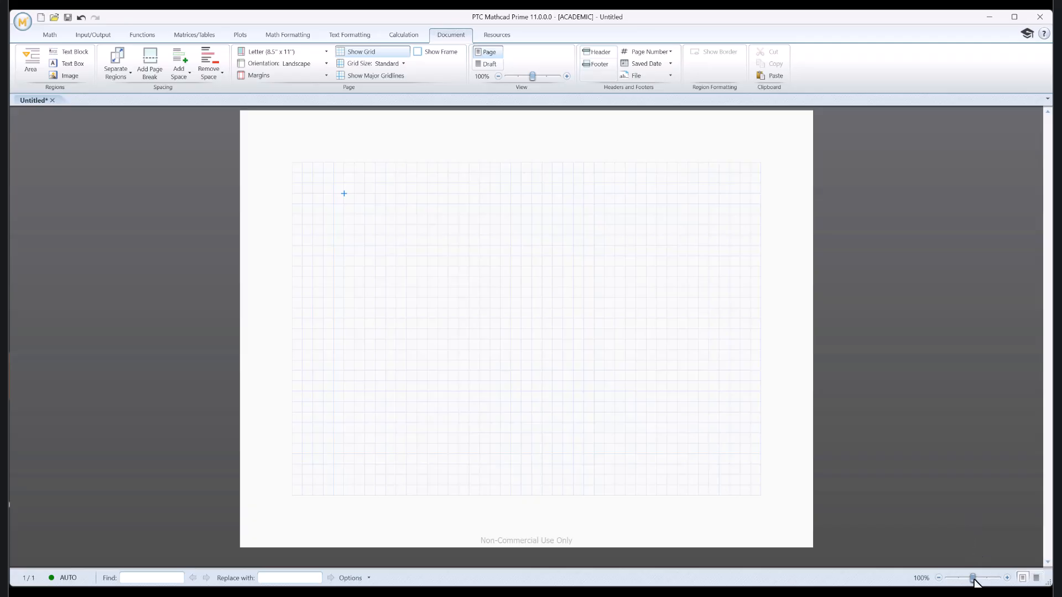
- Zoom the worksheet view from 100% through 143% up to 165%
{"action": "left_click", "coordinate": [1006, 578]}
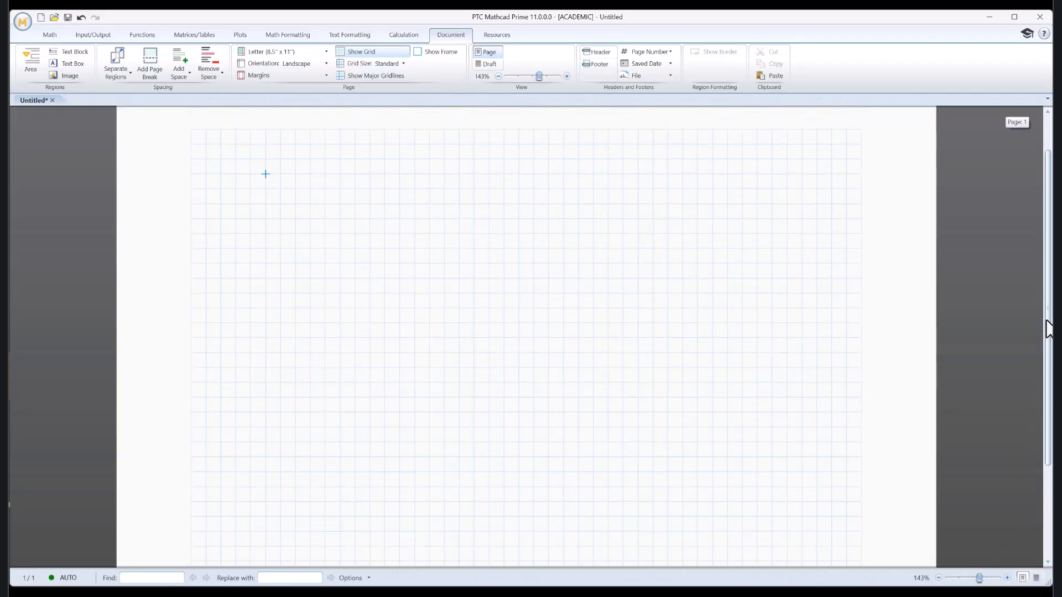
{"action": "scroll", "scroll_direction": "up", "scroll_amount": 3}
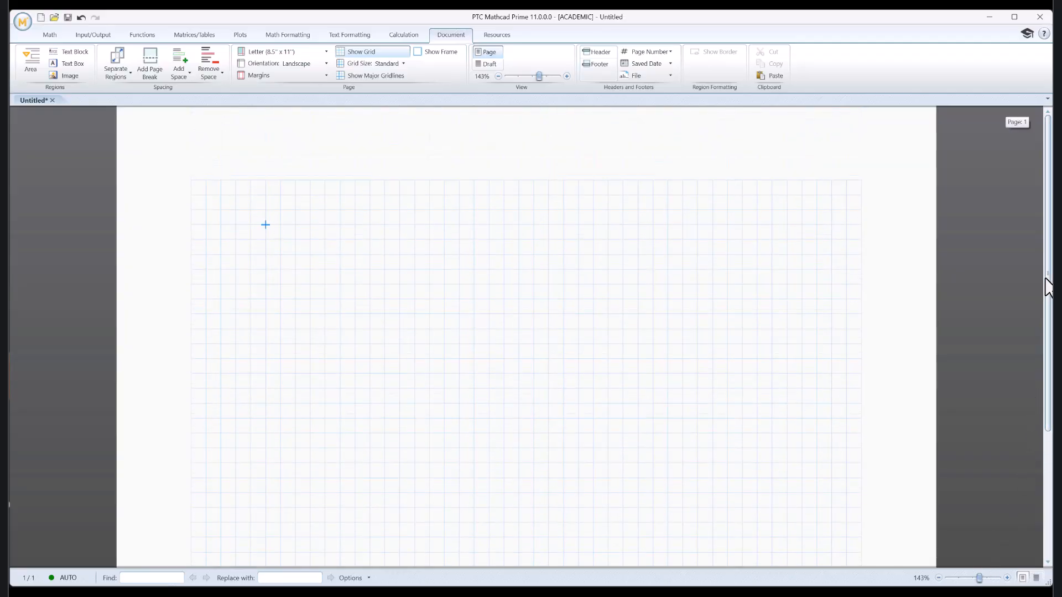
{"action": "scroll", "scroll_direction": "up", "scroll_amount": 3}
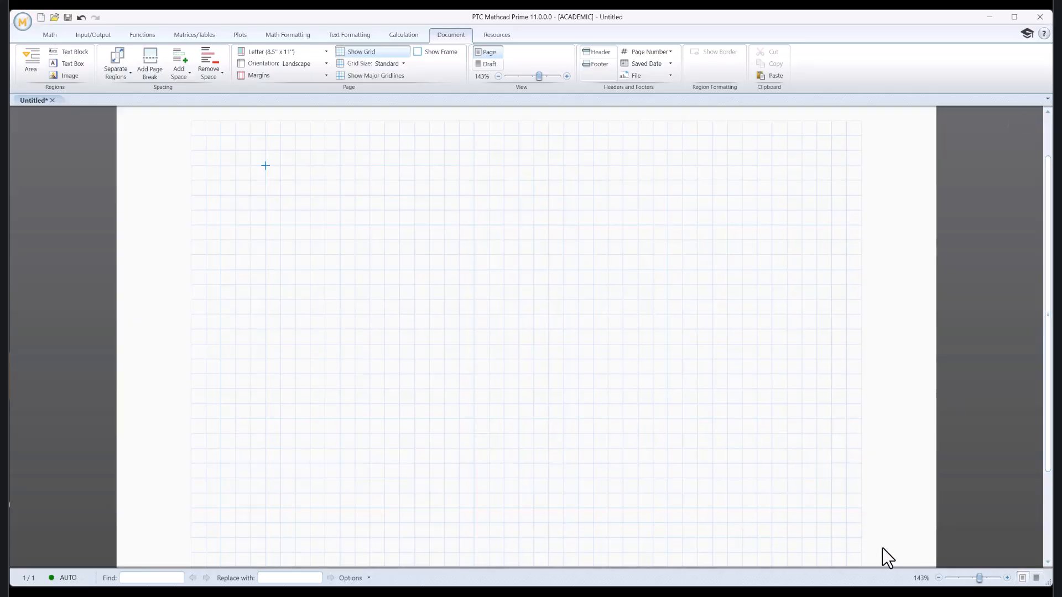
{"action": "left_click", "coordinate": [1007, 577]}
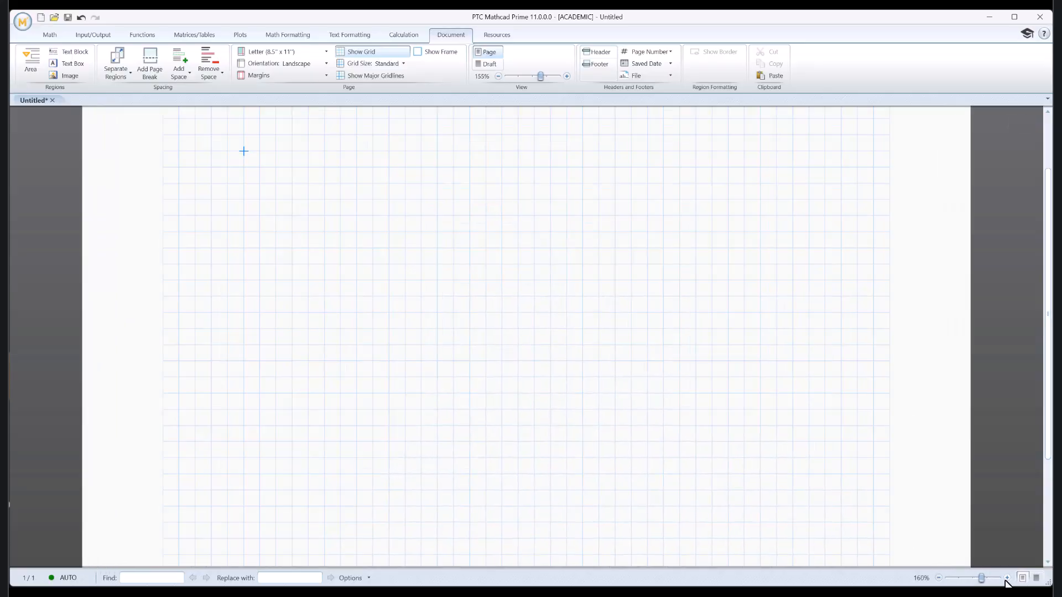
{"action": "left_click", "coordinate": [1007, 580]}
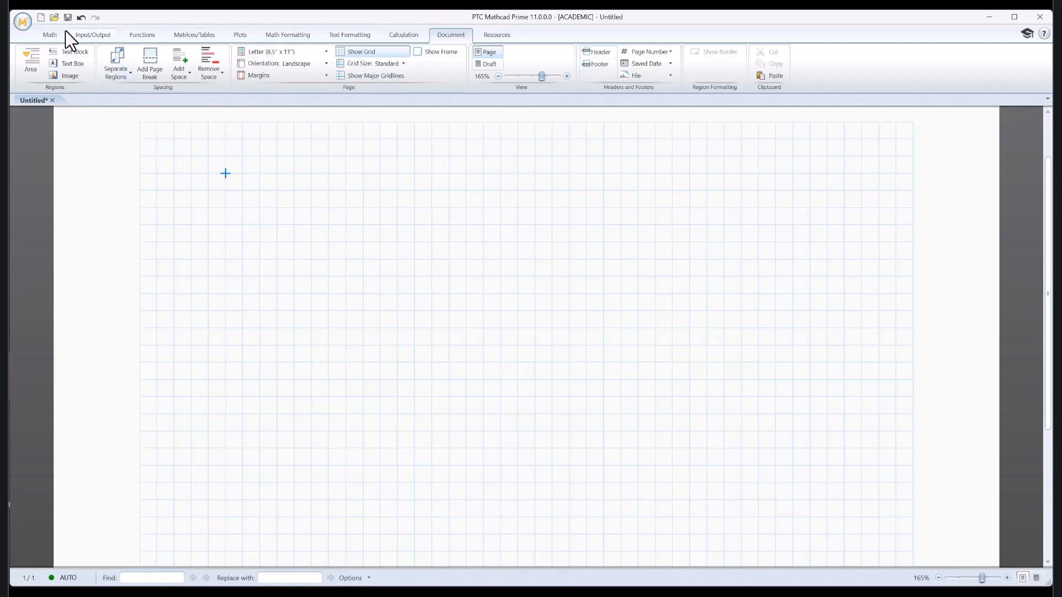
- Open the Operators gallery from the Math tab
{"action": "left_click", "coordinate": [48, 34]}
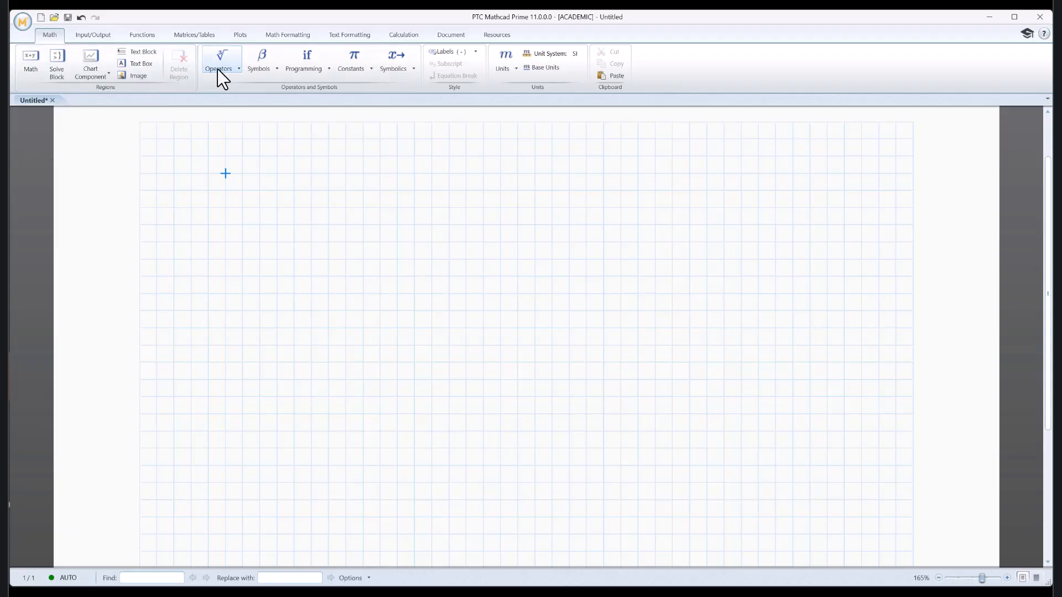
{"action": "left_click", "coordinate": [219, 59]}
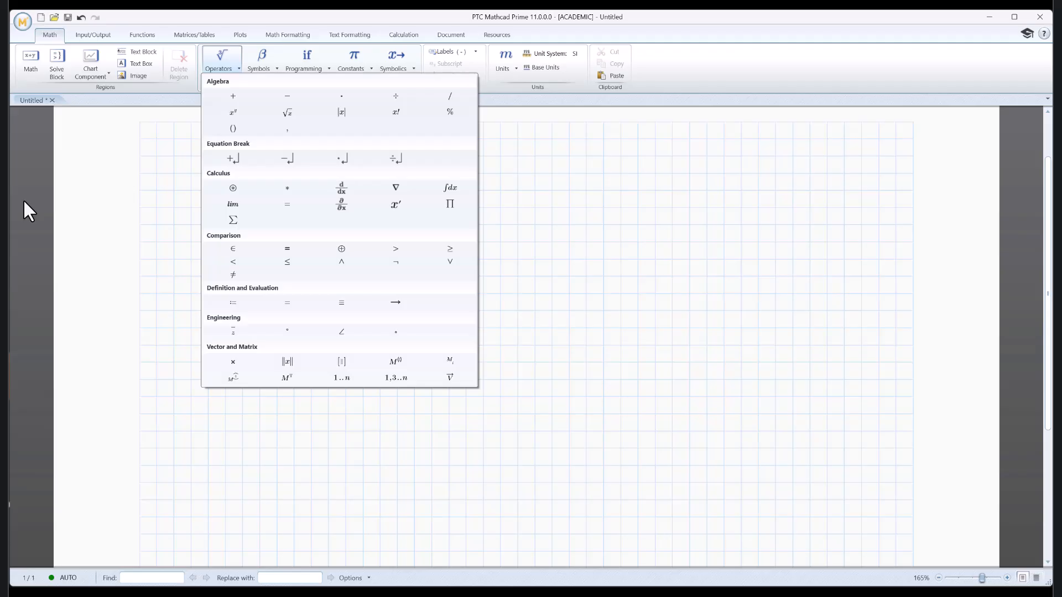
{"action": "mouse_move", "coordinate": [178, 305]}
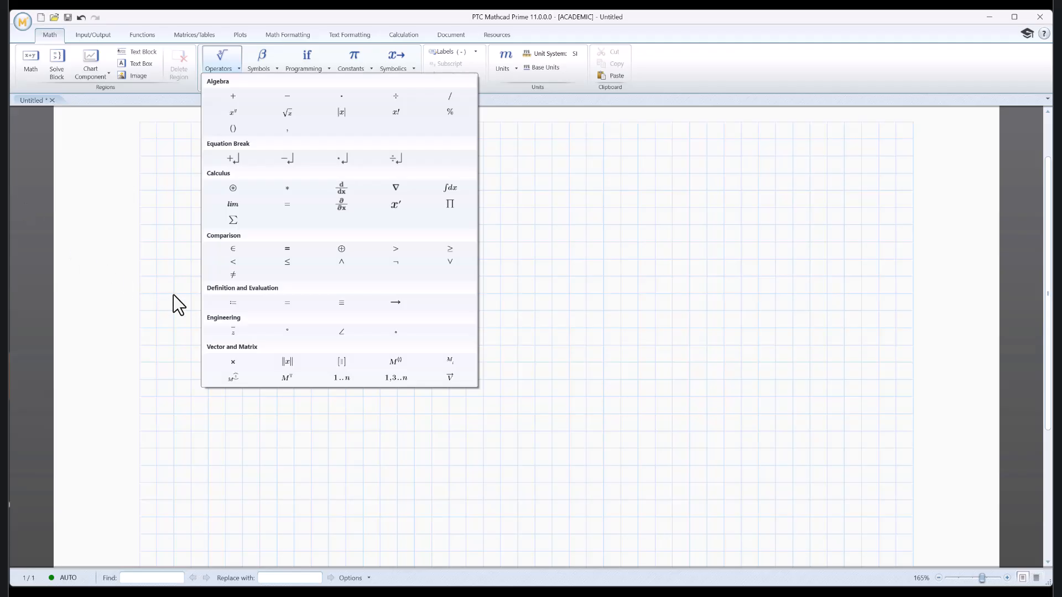
{"action": "mouse_move", "coordinate": [341, 312]}
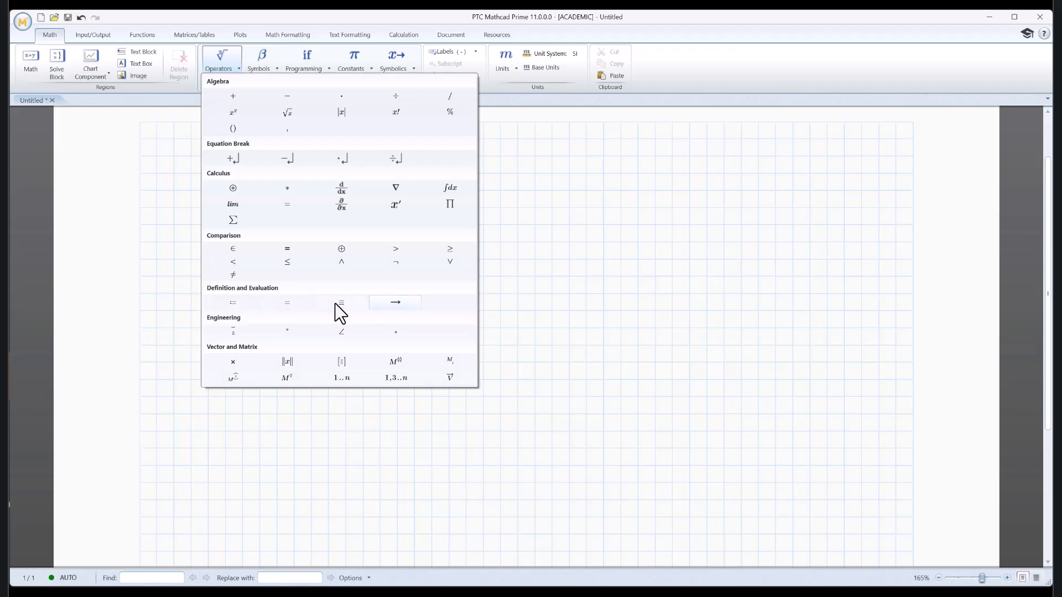
{"action": "mouse_move", "coordinate": [36, 296]}
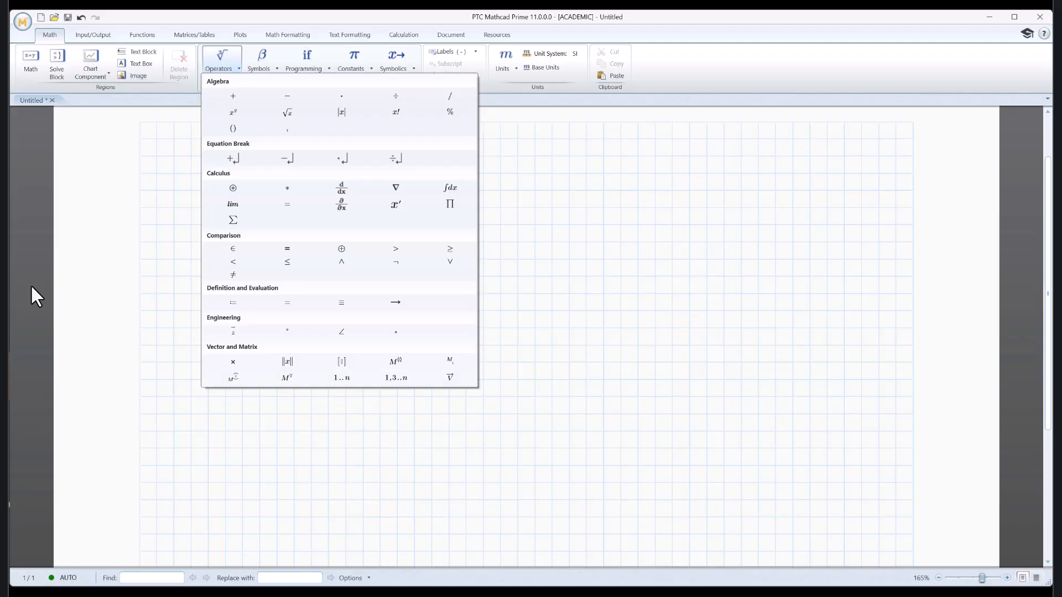
{"action": "mouse_move", "coordinate": [48, 296]}
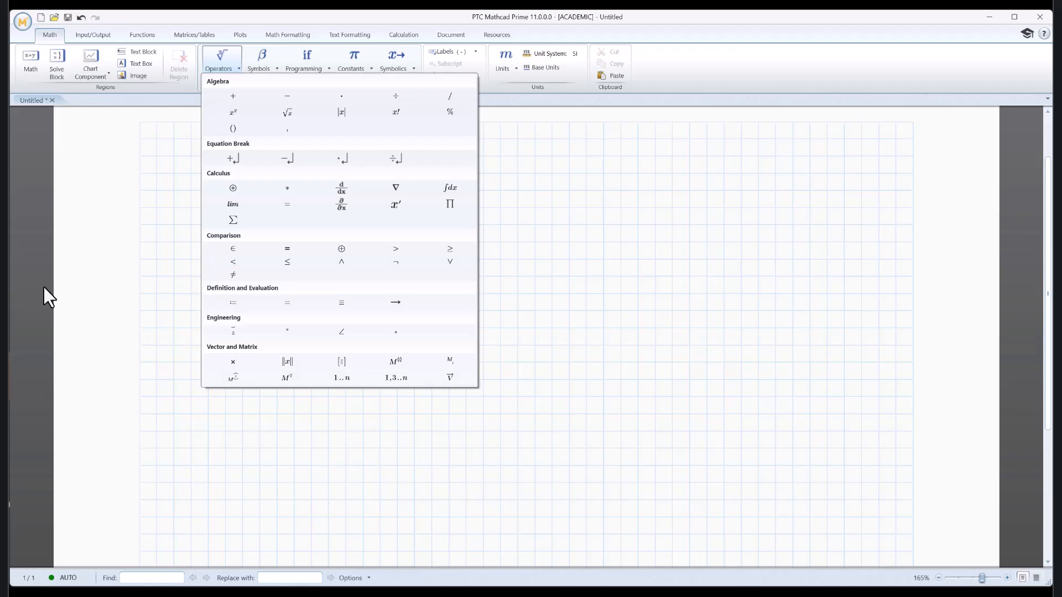
{"action": "mouse_move", "coordinate": [232, 302]}
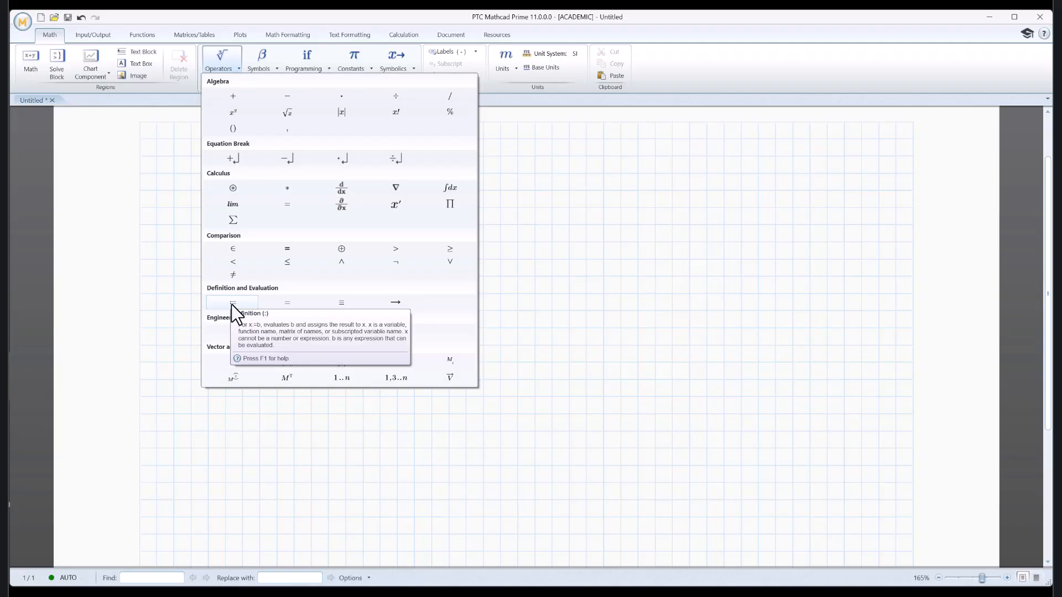
{"action": "mouse_move", "coordinate": [287, 301]}
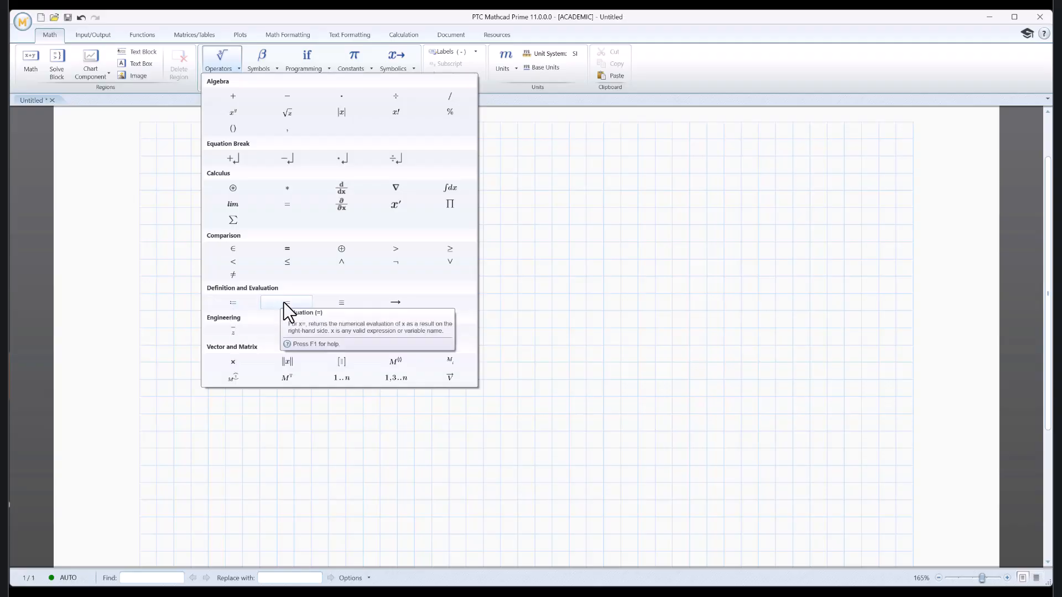
{"action": "mouse_move", "coordinate": [310, 318]}
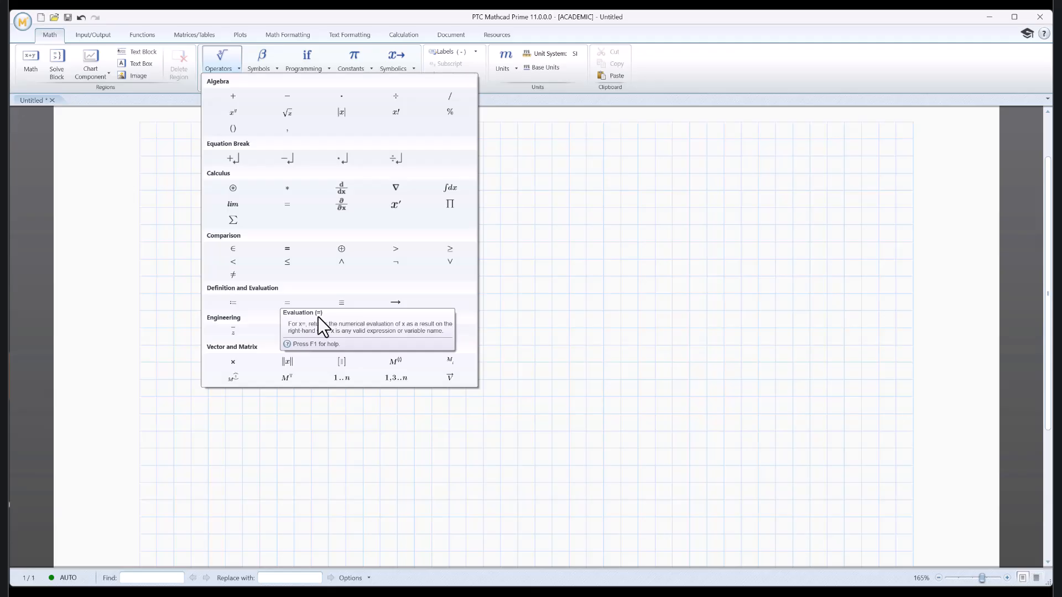
{"action": "mouse_move", "coordinate": [340, 302]}
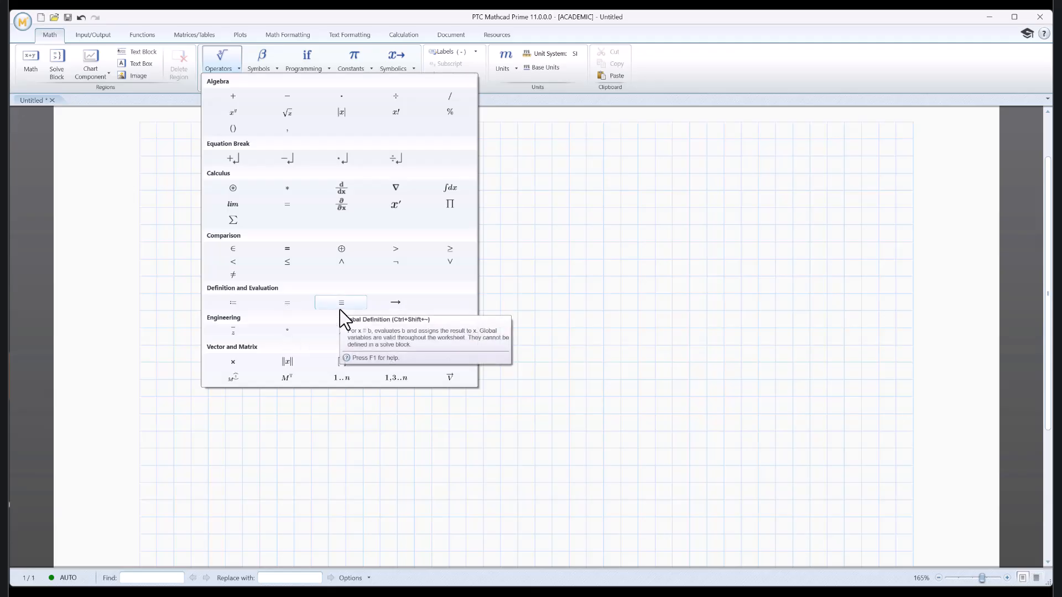
{"action": "mouse_move", "coordinate": [395, 302]}
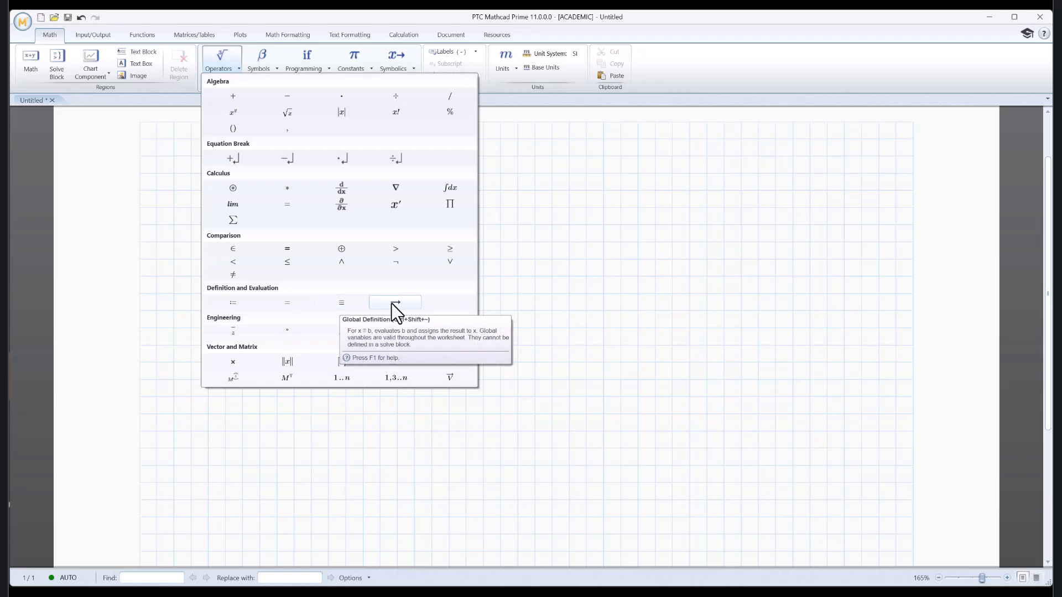
{"action": "mouse_move", "coordinate": [395, 302]}
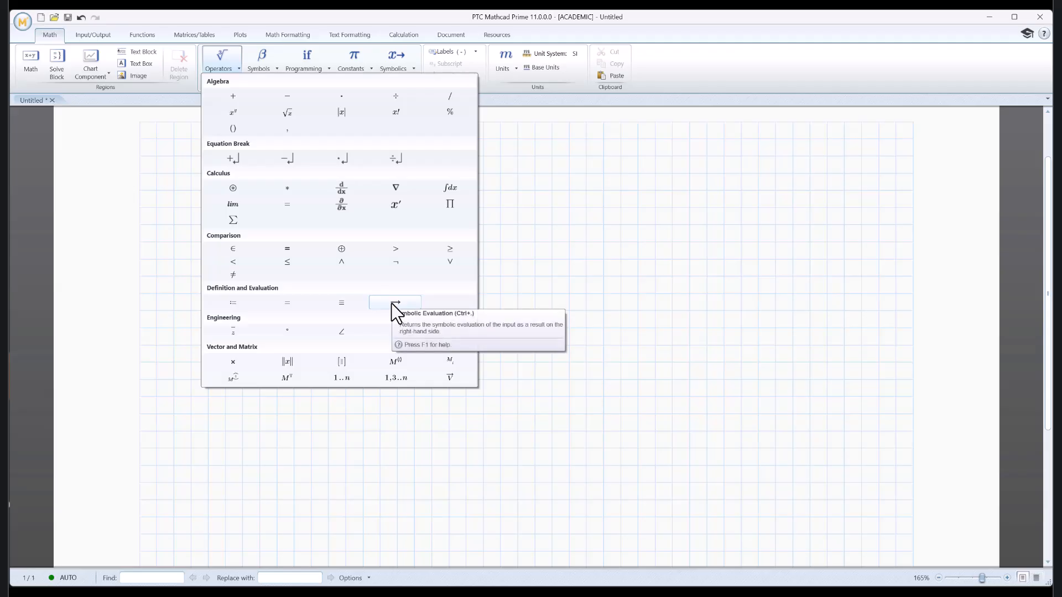
{"action": "mouse_move", "coordinate": [470, 325]}
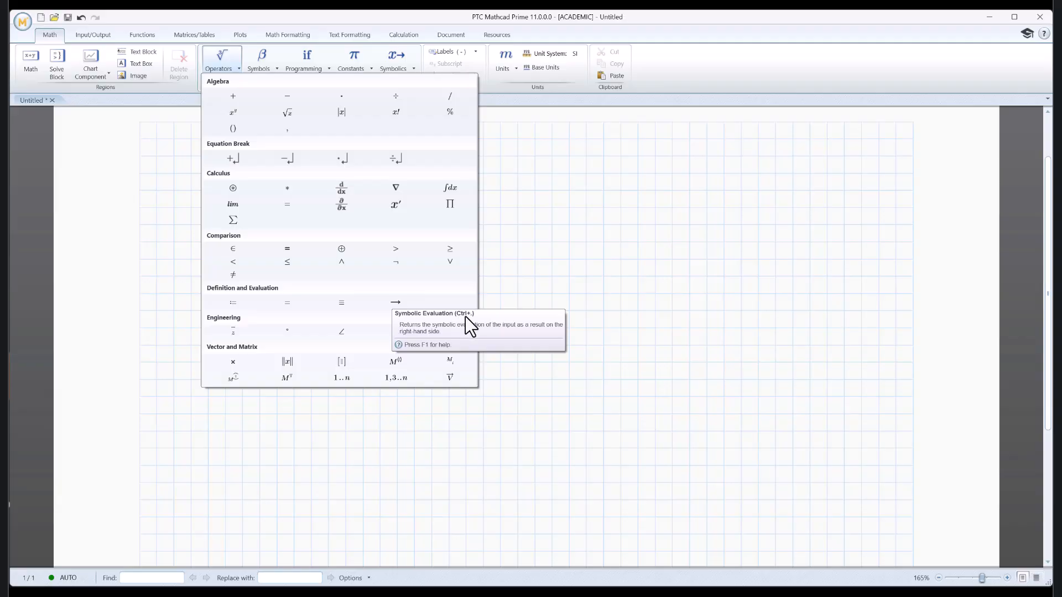
{"action": "mouse_move", "coordinate": [244, 319]}
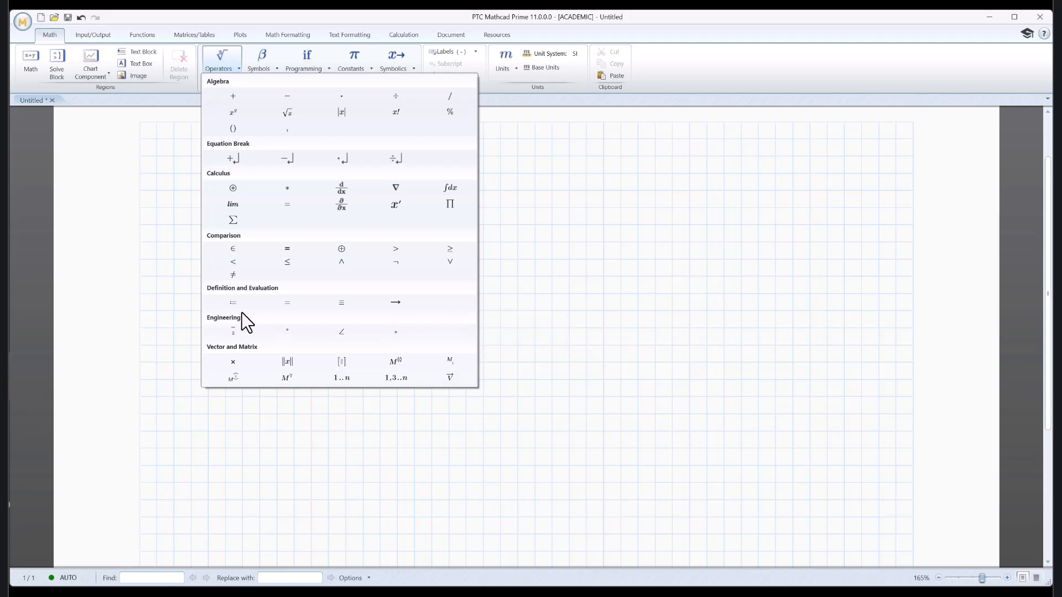
{"action": "mouse_move", "coordinate": [232, 301]}
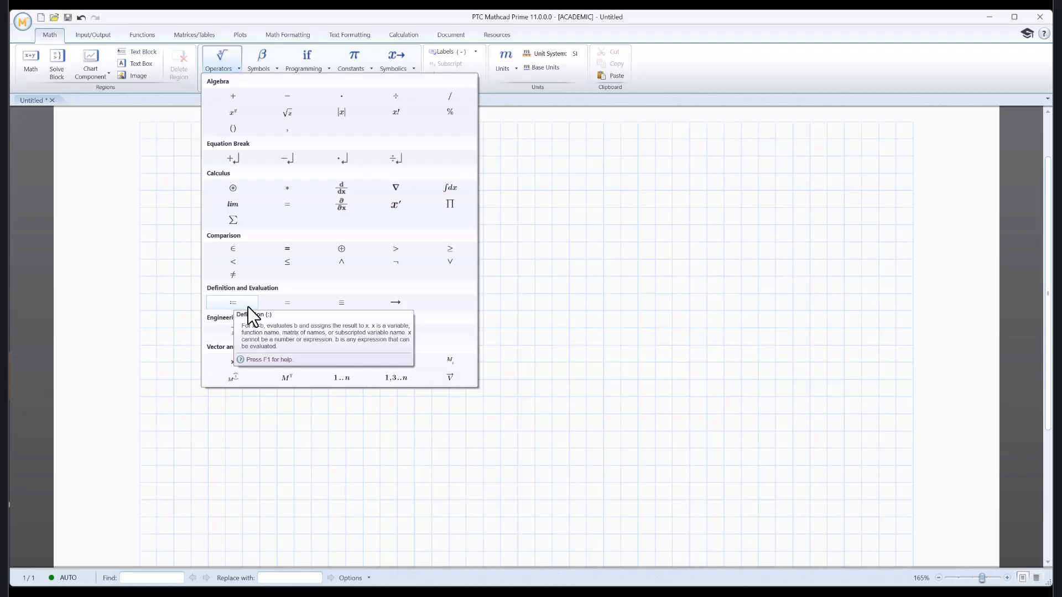
{"action": "mouse_move", "coordinate": [287, 302]}
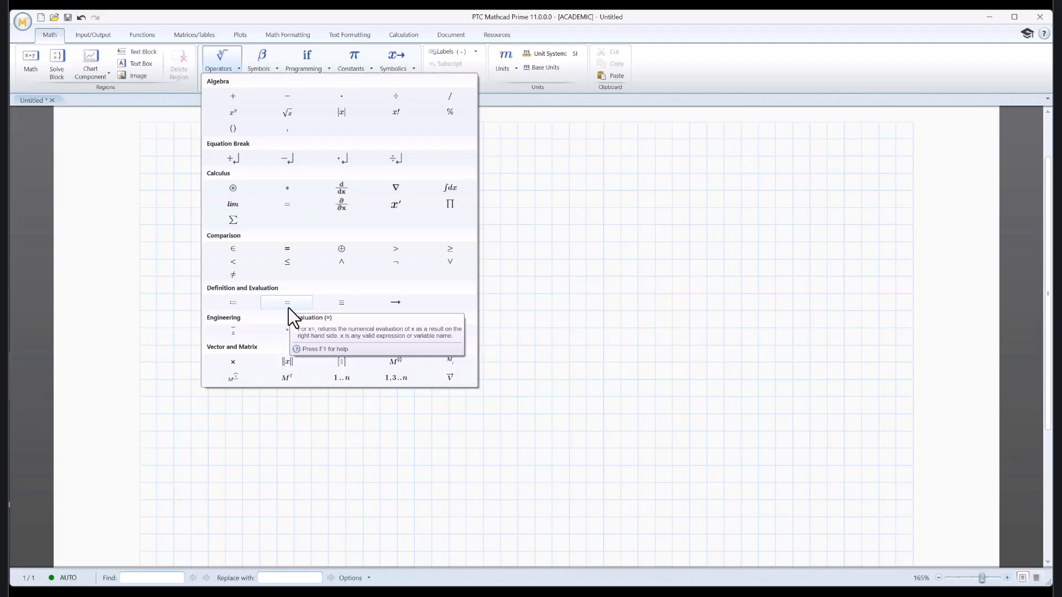
{"action": "mouse_move", "coordinate": [395, 302]}
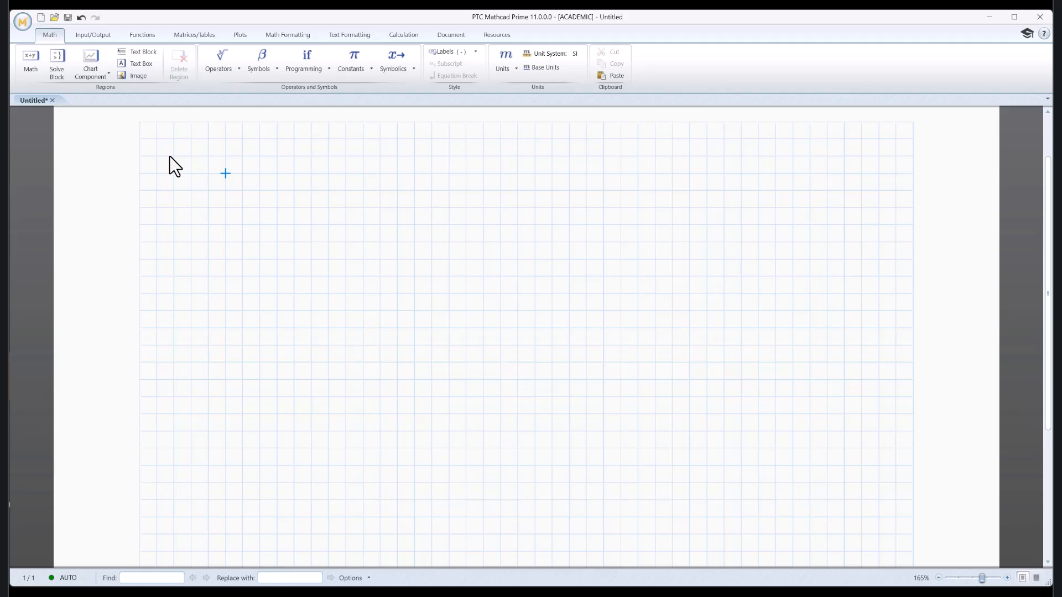
{"action": "mouse_move", "coordinate": [229, 183]}
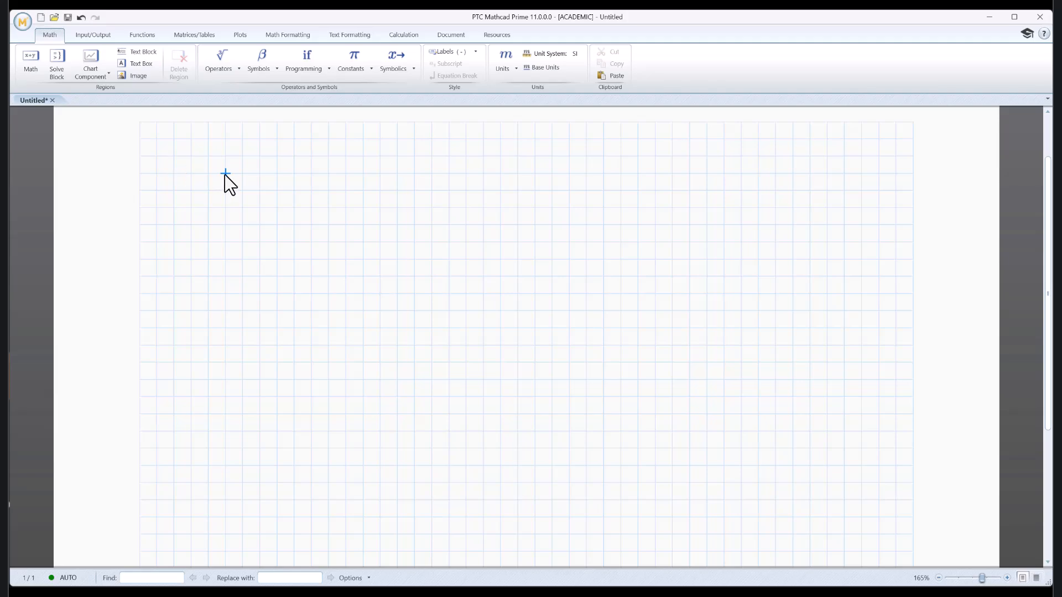
- Define x := 4 using the definition operator from the Operators gallery
{"action": "left_click", "coordinate": [226, 174]}
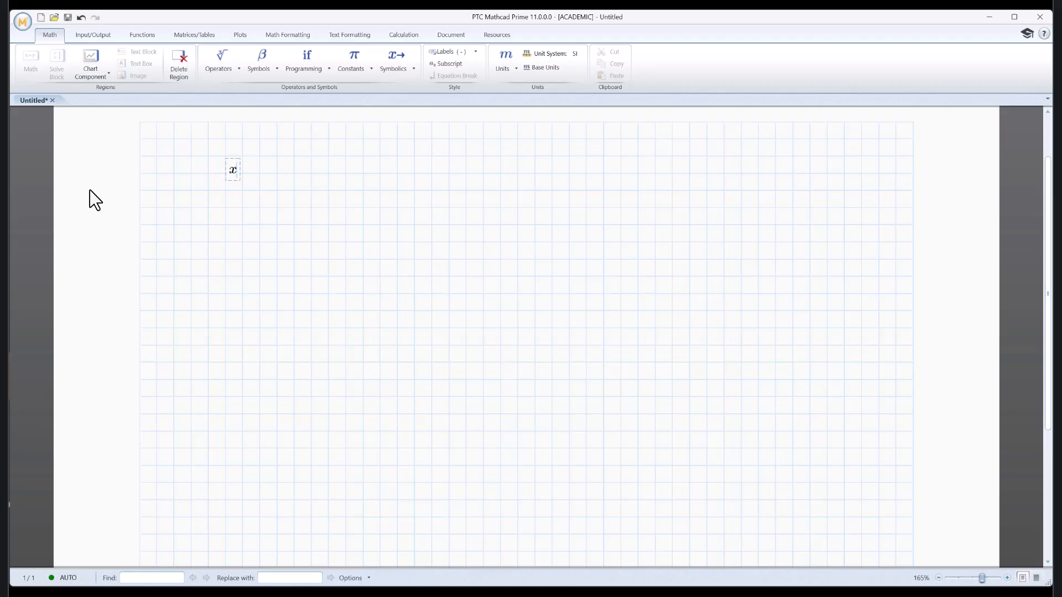
{"action": "left_click", "coordinate": [219, 59]}
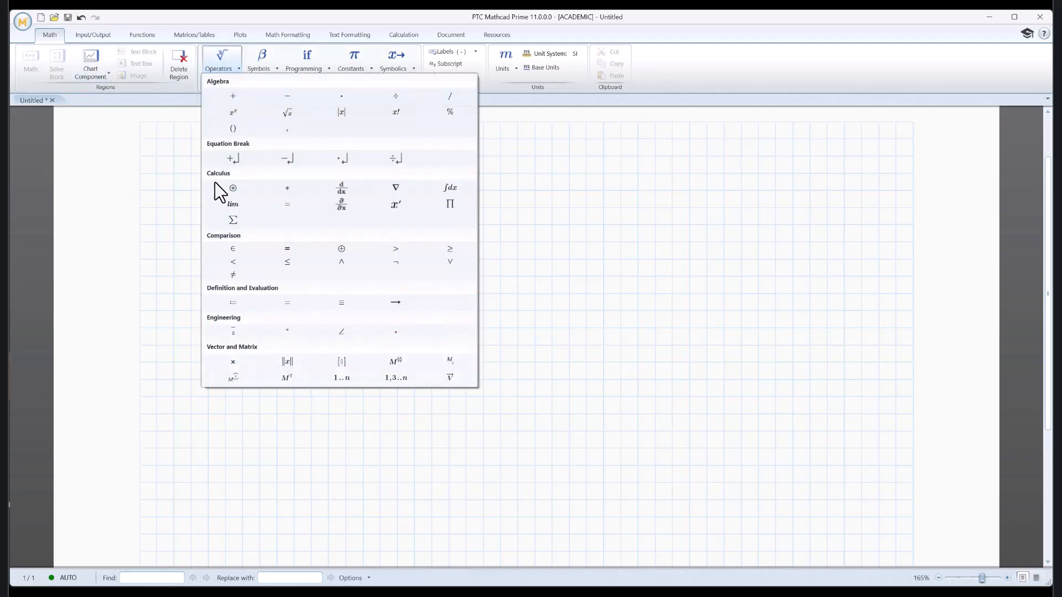
{"action": "left_click", "coordinate": [232, 302]}
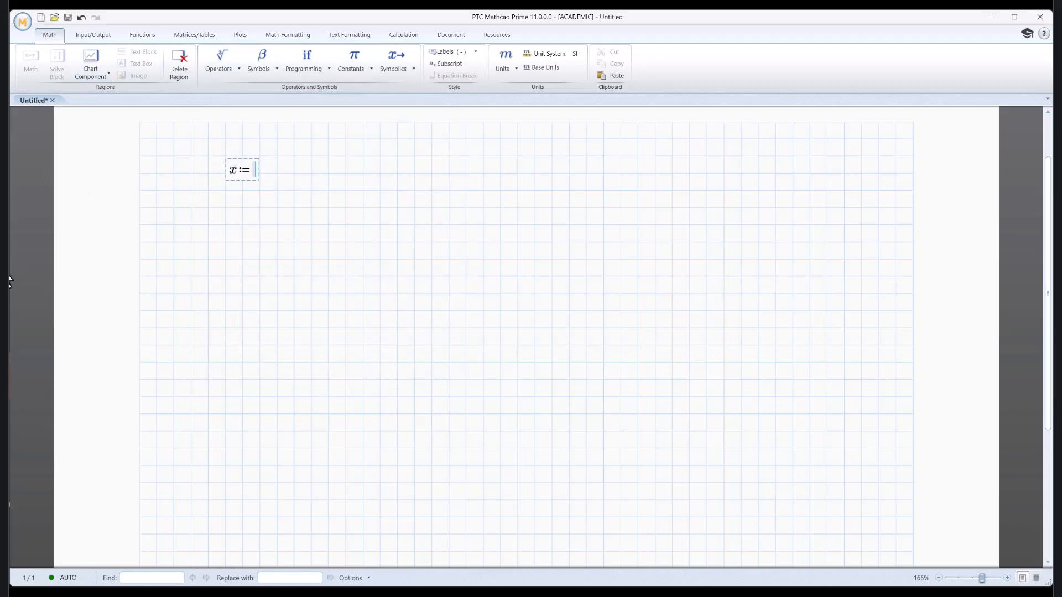
{"action": "type", "text": "4"}
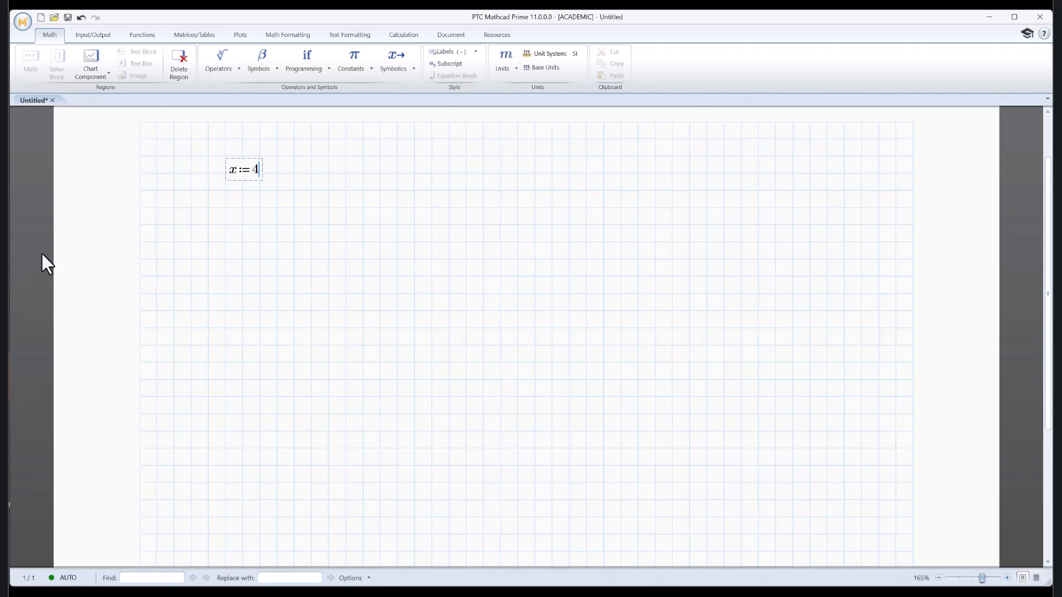
- Write the expression sin(x) in a new region right of x's definition
{"action": "left_click", "coordinate": [330, 173]}
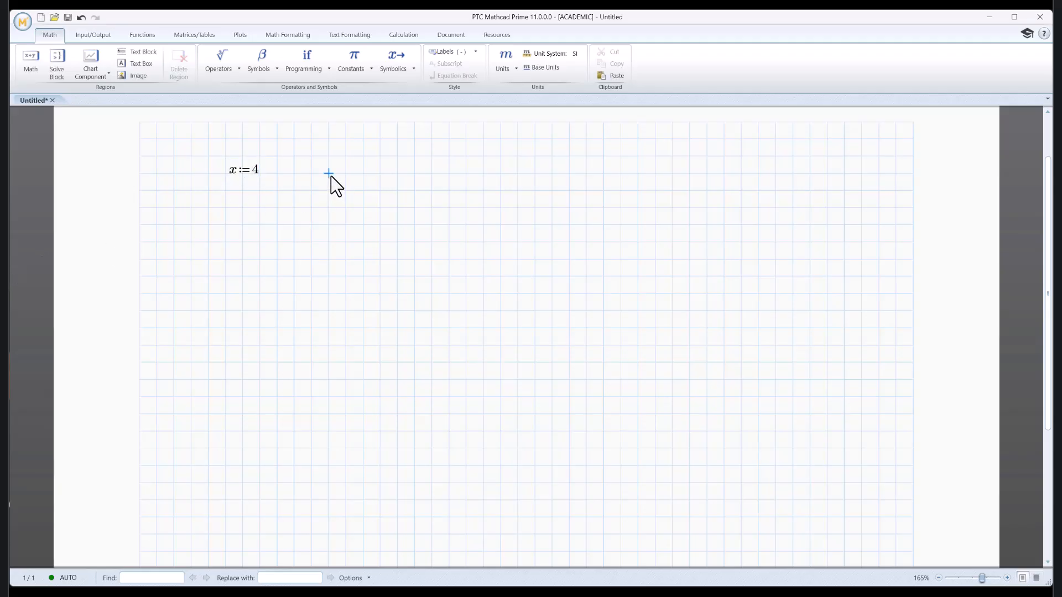
{"action": "type", "text": "sin(x)"}
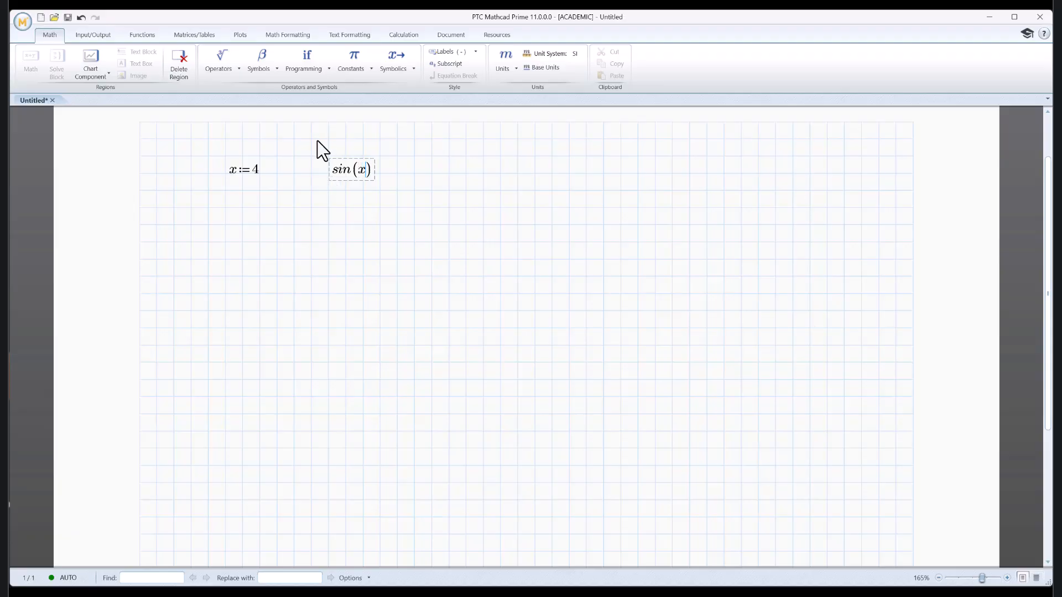
{"action": "left_click", "coordinate": [218, 59]}
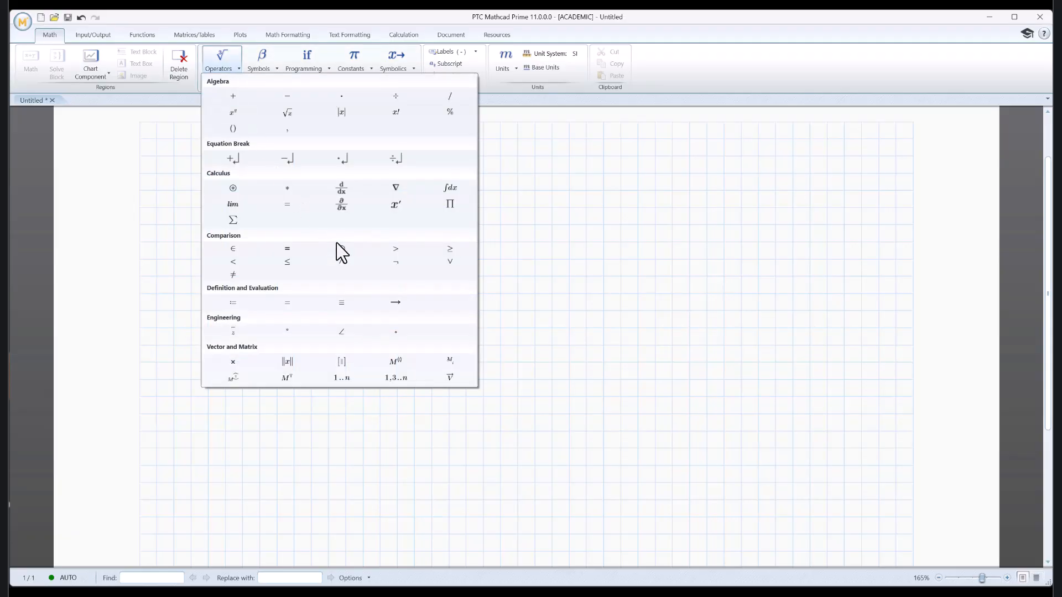
{"action": "mouse_move", "coordinate": [286, 302]}
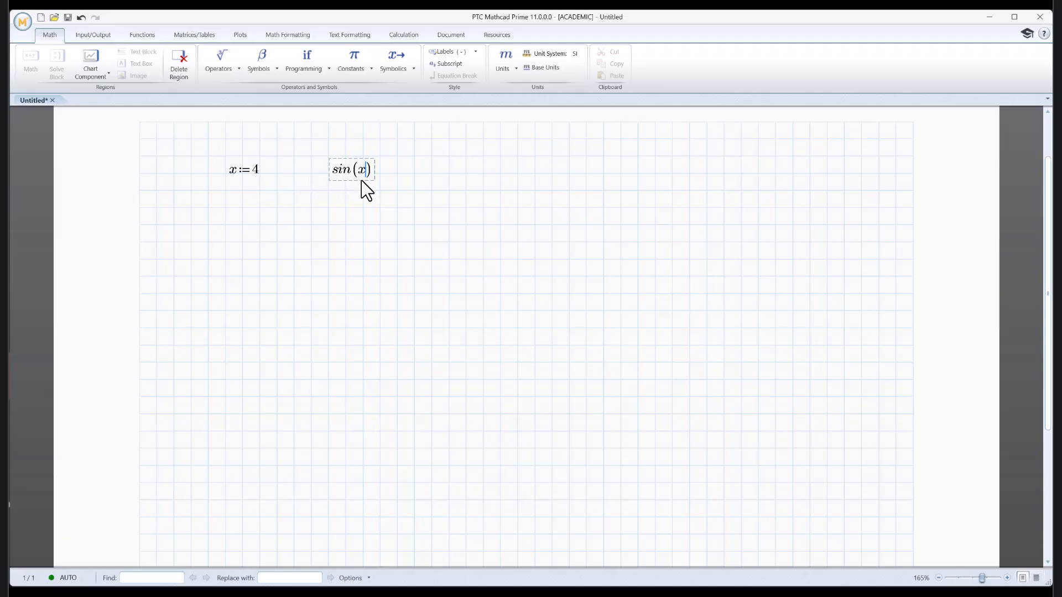
- Add the = evaluation to sin(x), showing −0.756802495
{"action": "type", "text": "=-0.756802495"}
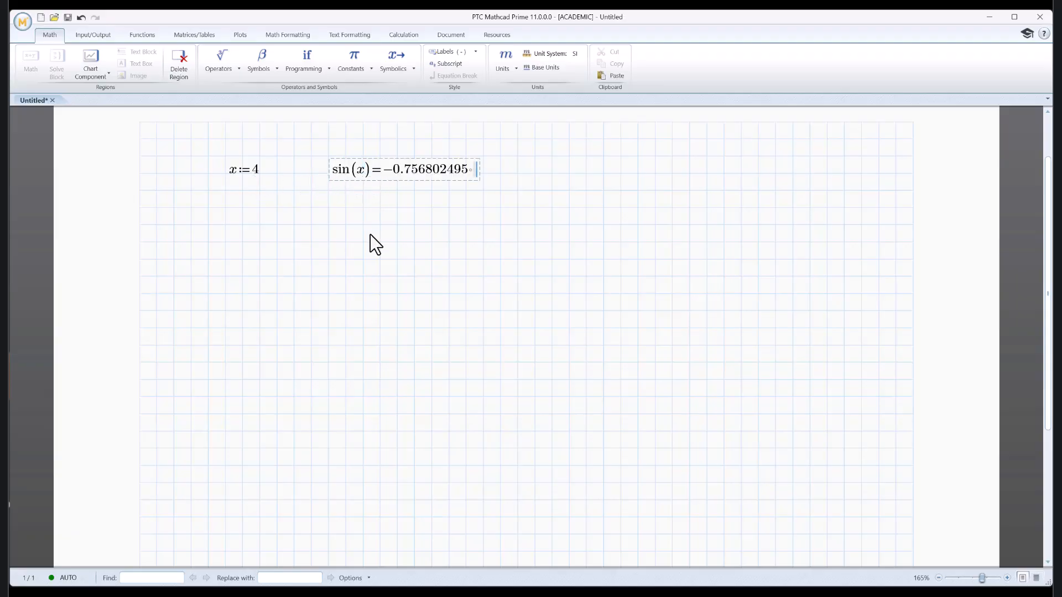
{"action": "mouse_move", "coordinate": [411, 237]}
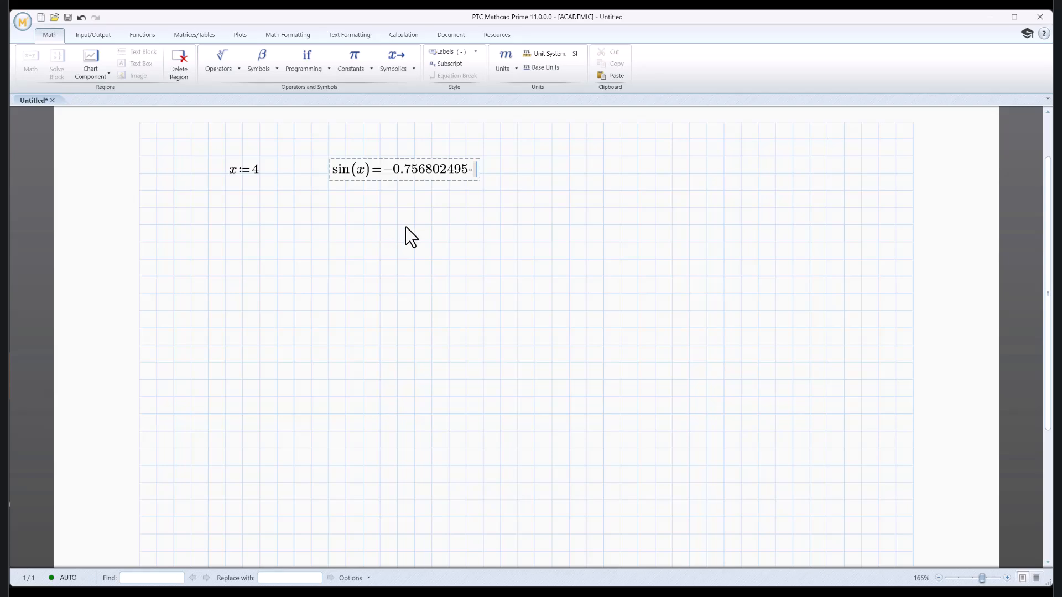
{"action": "mouse_move", "coordinate": [306, 59]}
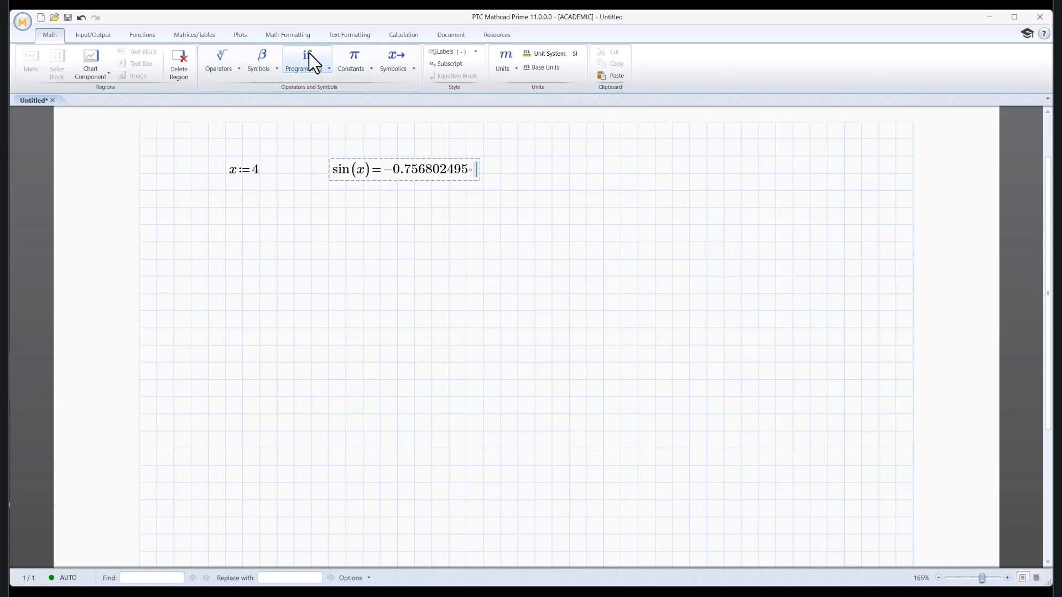
- Lower the result's display precision from 9 to 4, so sin(x) shows −0.7568
{"action": "left_click", "coordinate": [287, 34]}
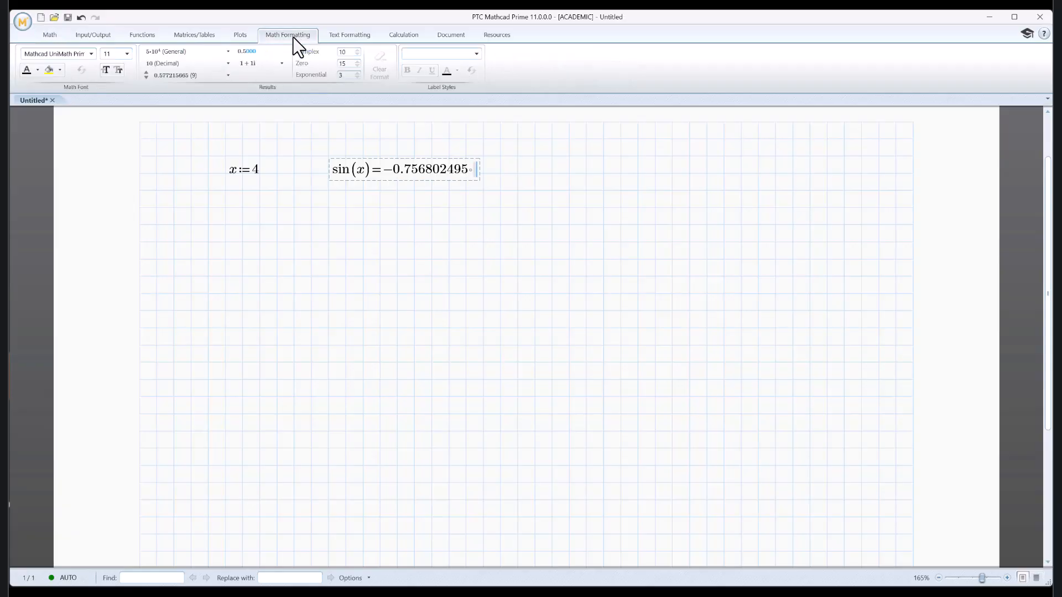
{"action": "mouse_move", "coordinate": [188, 75]}
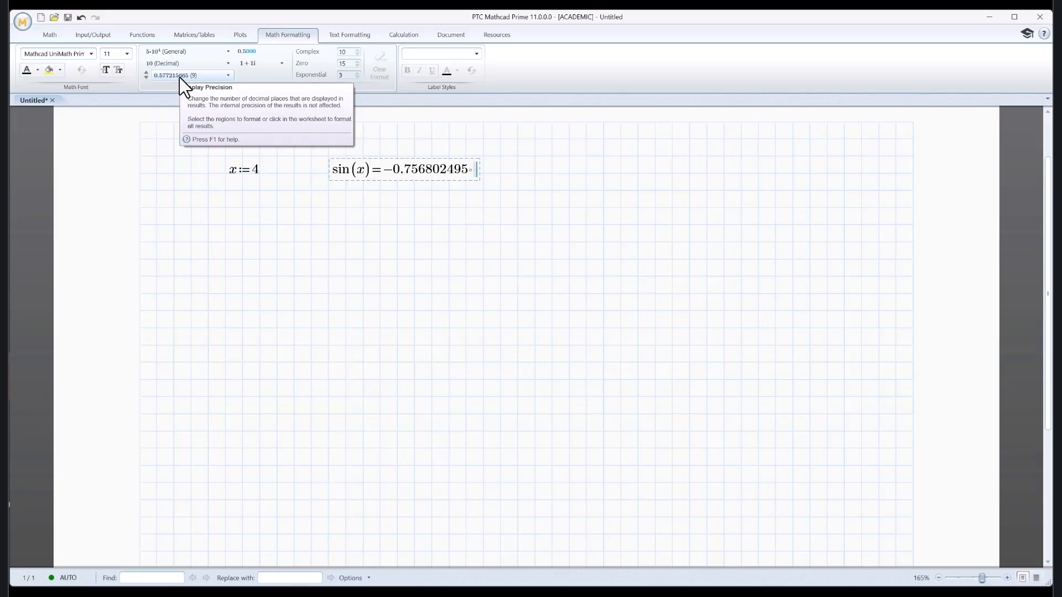
{"action": "left_click", "coordinate": [146, 78]}
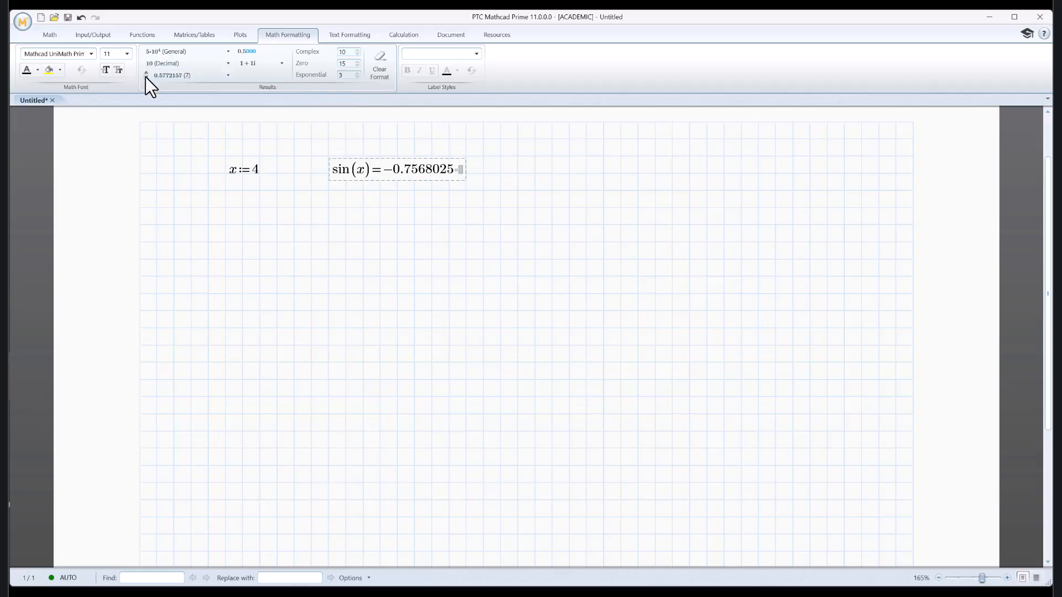
{"action": "left_click", "coordinate": [146, 77]}
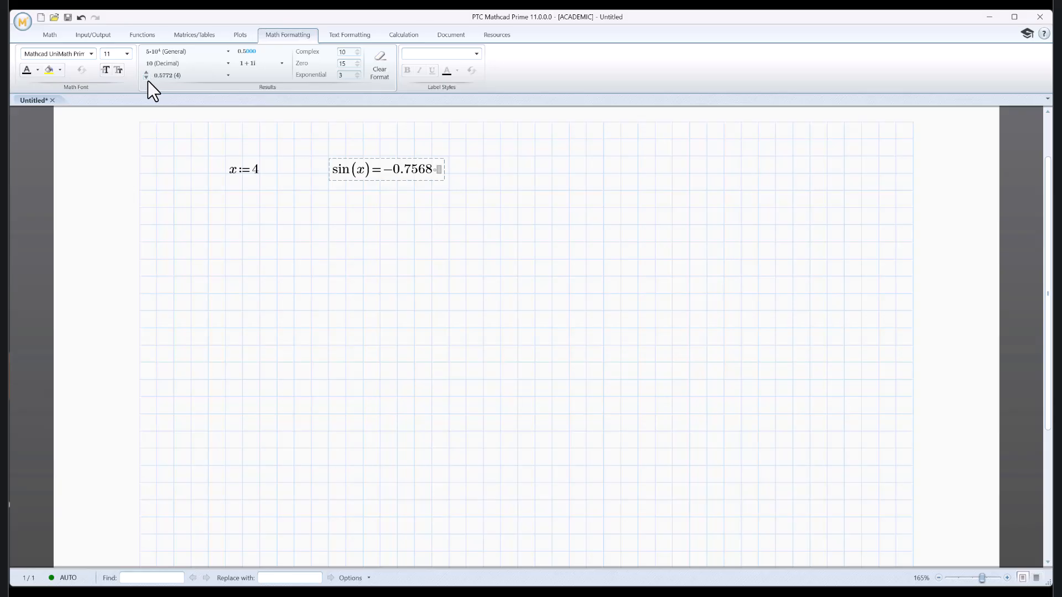
{"action": "mouse_move", "coordinate": [146, 75]}
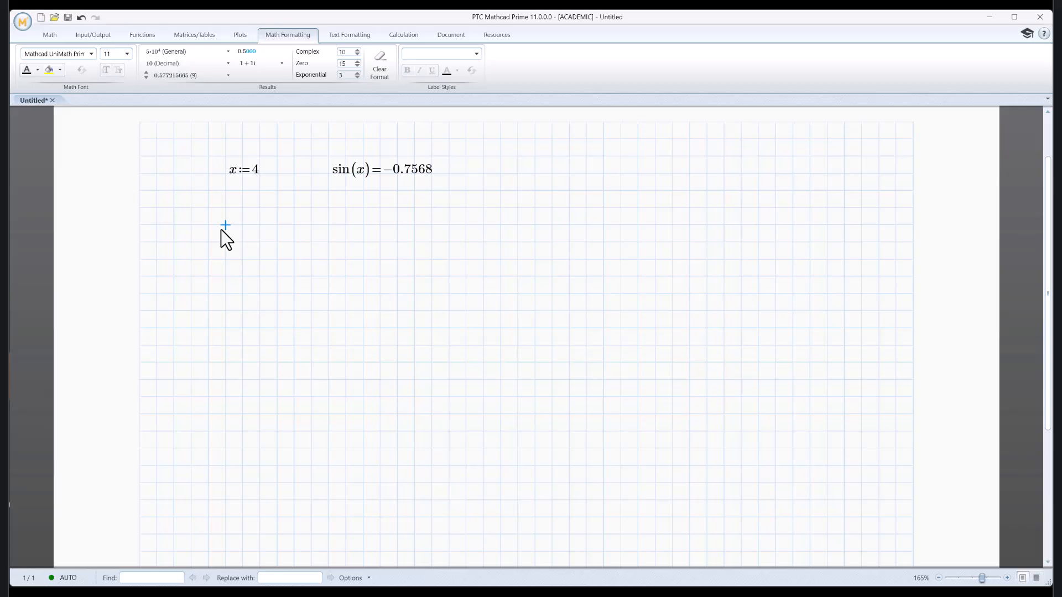
{"action": "mouse_move", "coordinate": [198, 244]}
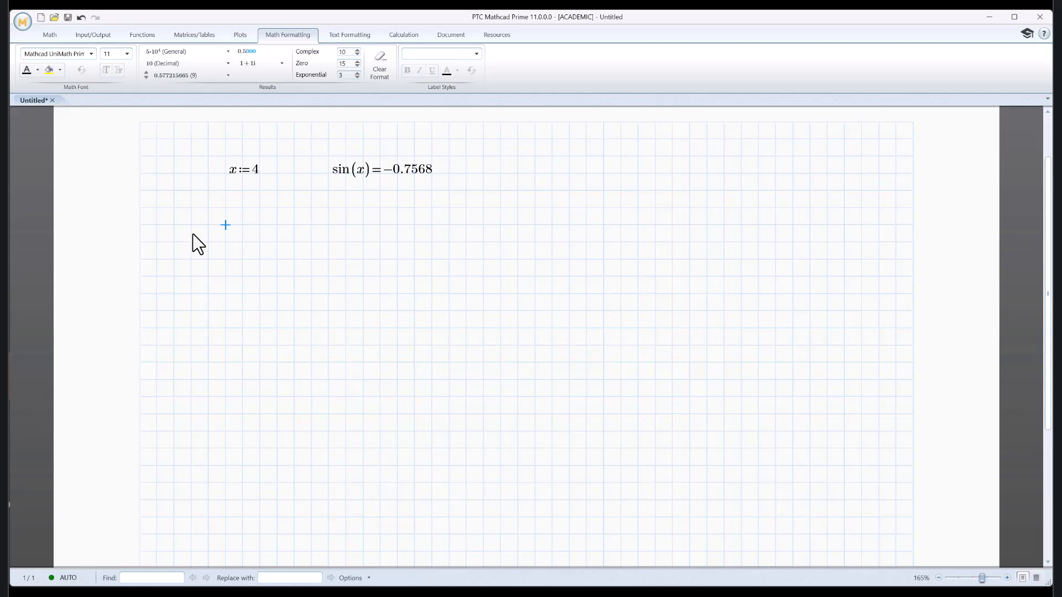
- Attach the deg unit from the Units list to x's definition, making x := 4 deg
{"action": "left_click", "coordinate": [244, 169]}
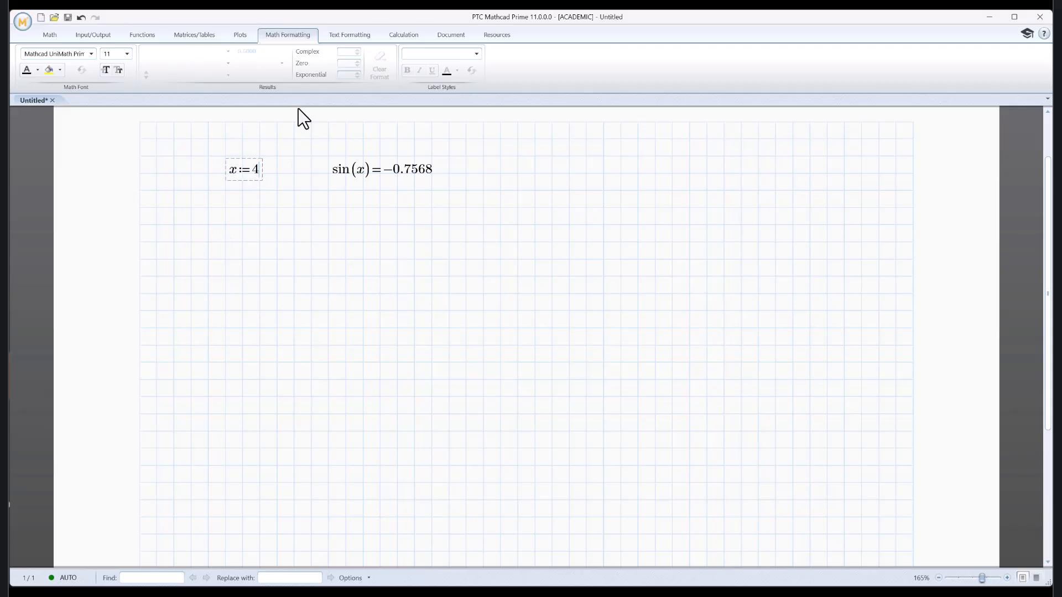
{"action": "left_click", "coordinate": [49, 35]}
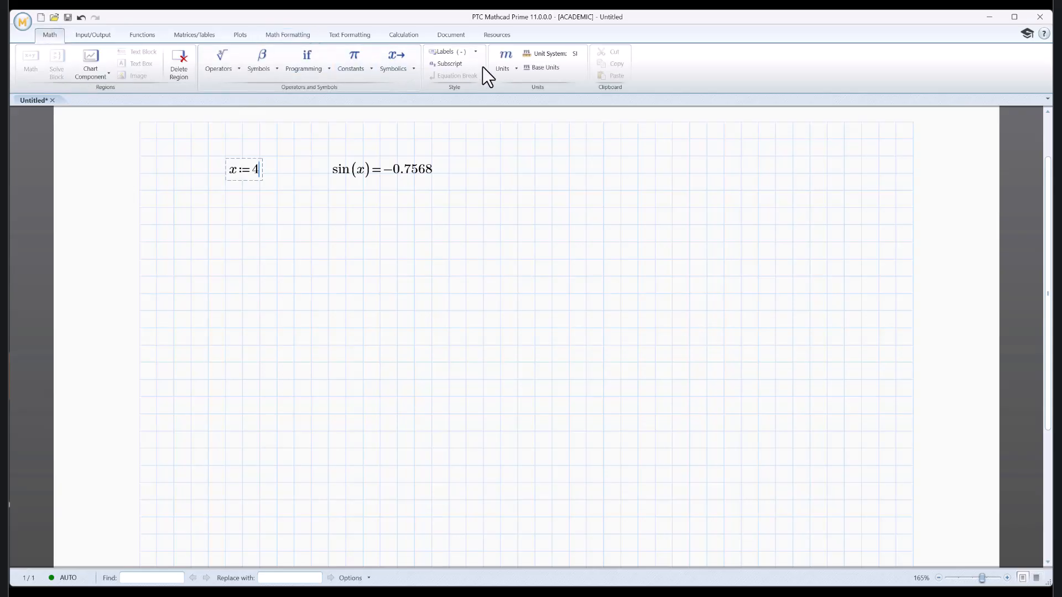
{"action": "mouse_move", "coordinate": [503, 57]}
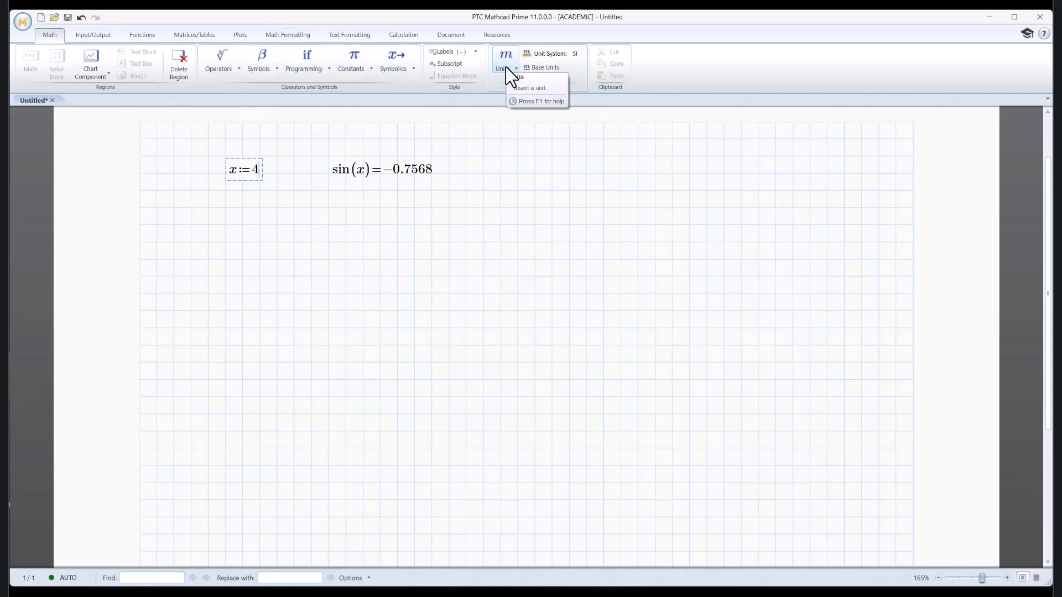
{"action": "left_click", "coordinate": [502, 58]}
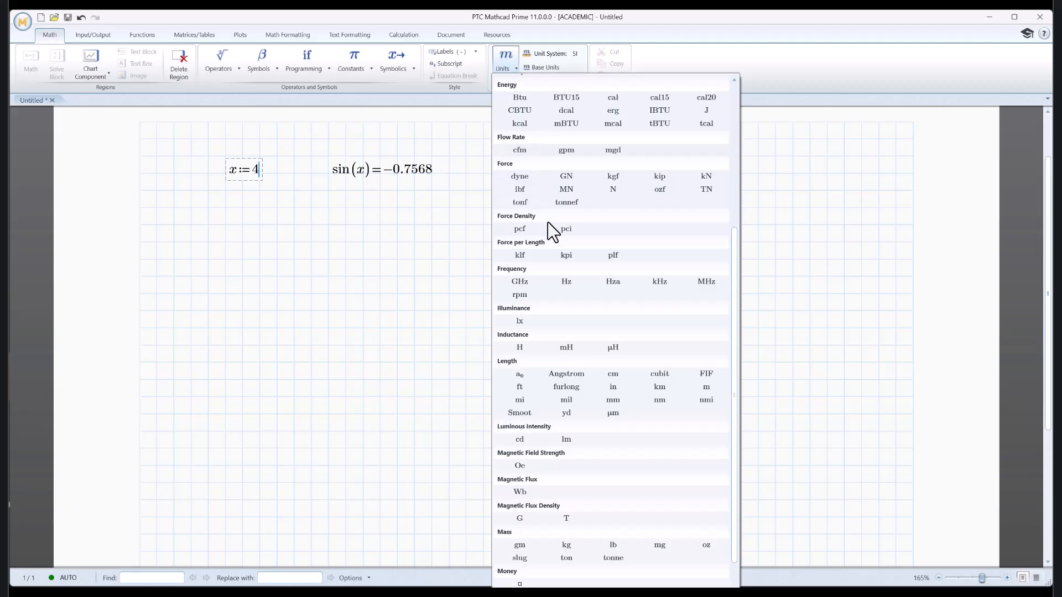
{"action": "scroll", "scroll_direction": "up", "scroll_amount": 3}
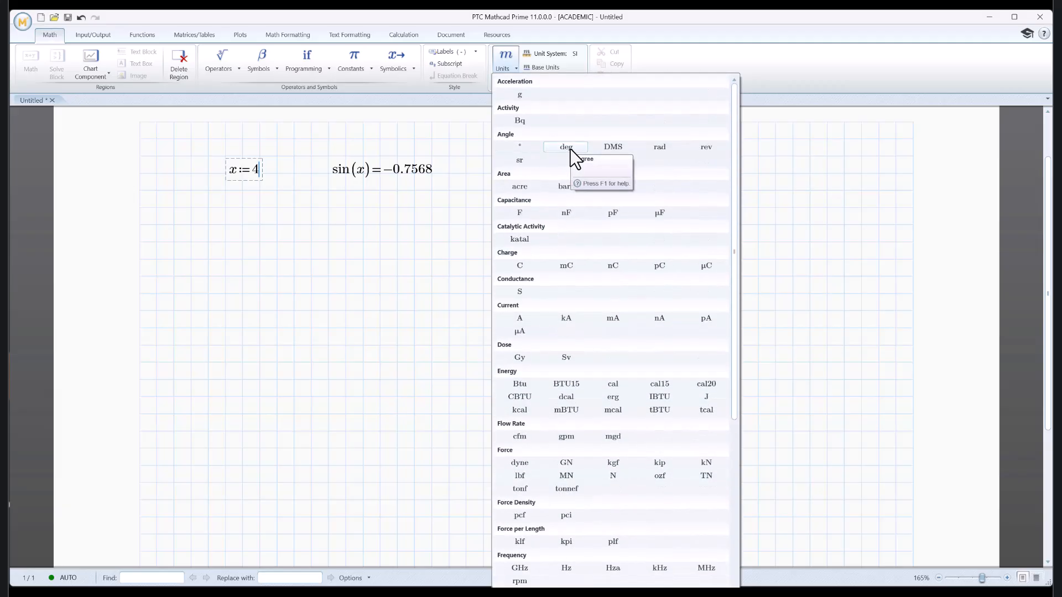
{"action": "left_click", "coordinate": [565, 147]}
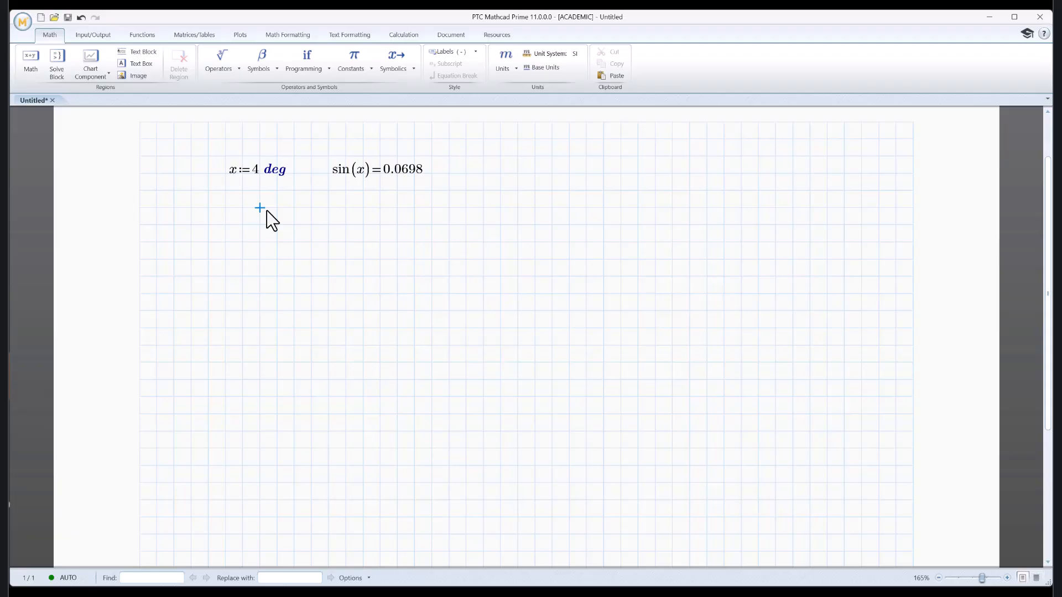
- Change sin(x) to cos(x) and x from 4 to 3.5 deg, giving 0.9981
{"action": "left_click", "coordinate": [345, 169]}
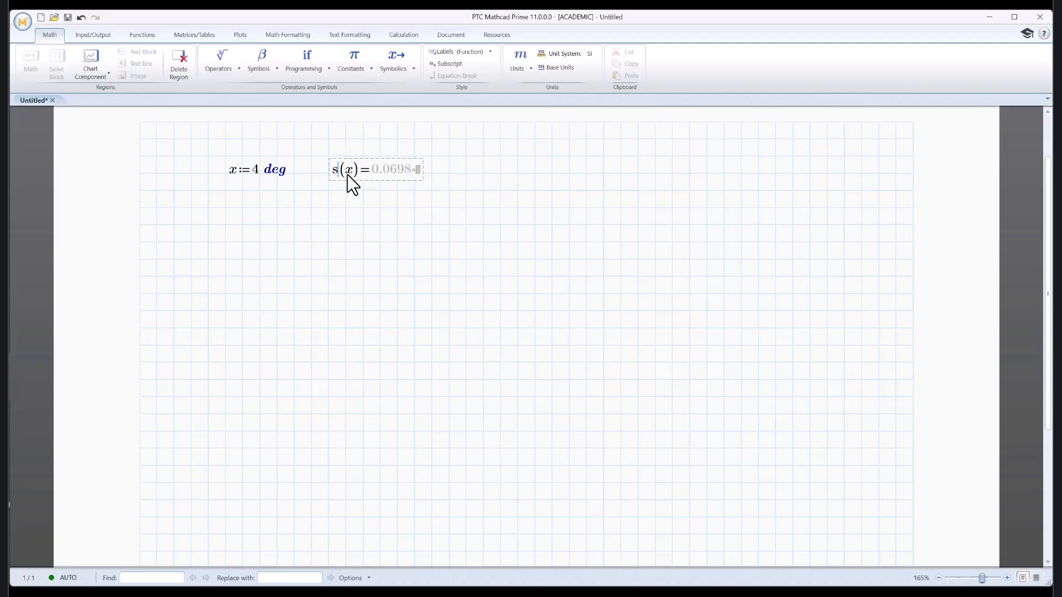
{"action": "type", "text": "cos"}
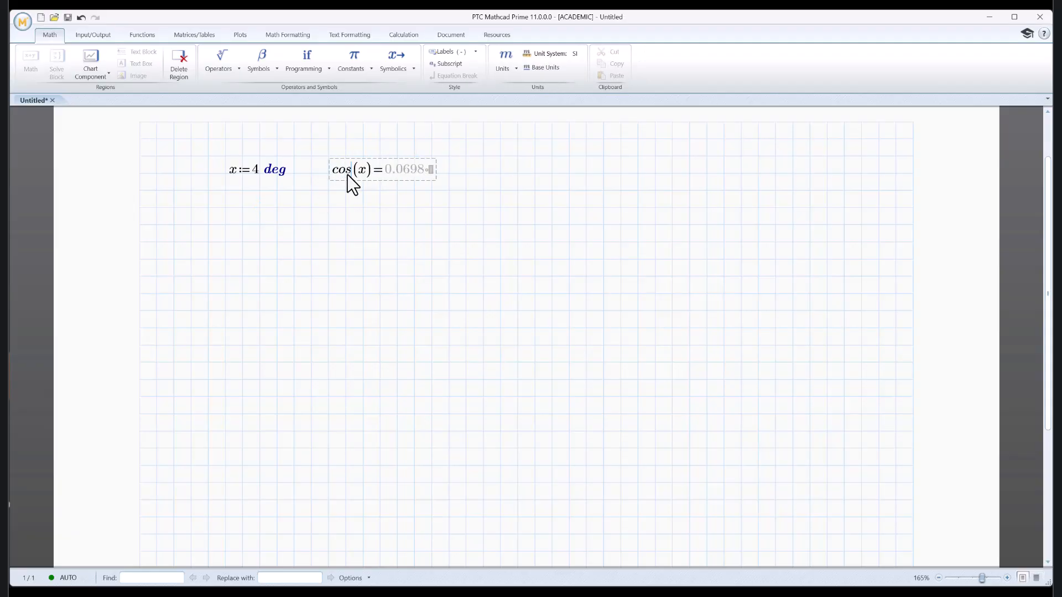
{"action": "mouse_move", "coordinate": [355, 203]}
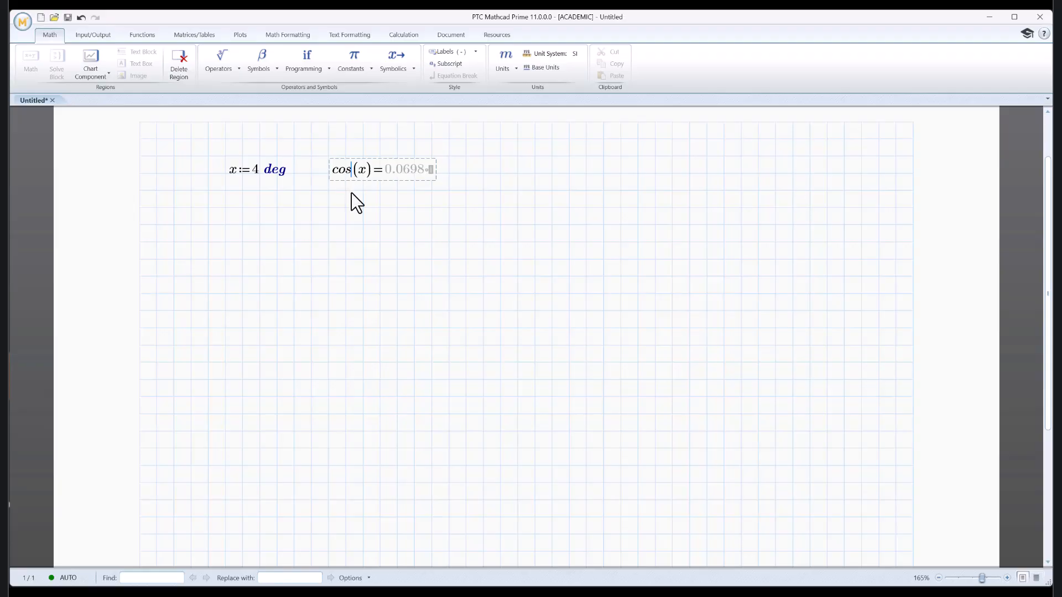
{"action": "mouse_move", "coordinate": [396, 227]}
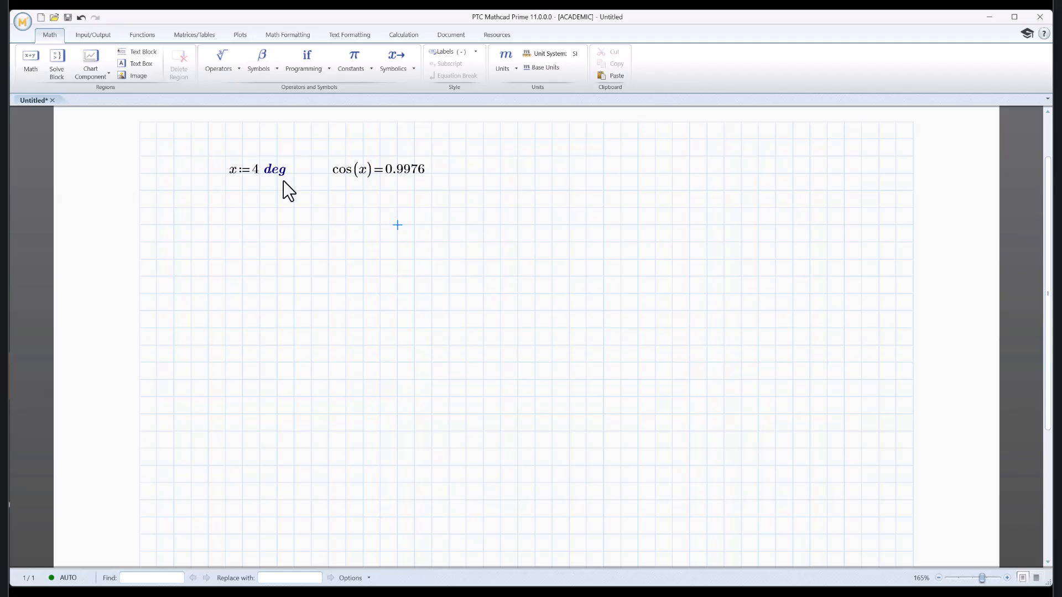
{"action": "left_click", "coordinate": [256, 169]}
{"action": "type", "text": "3·"}
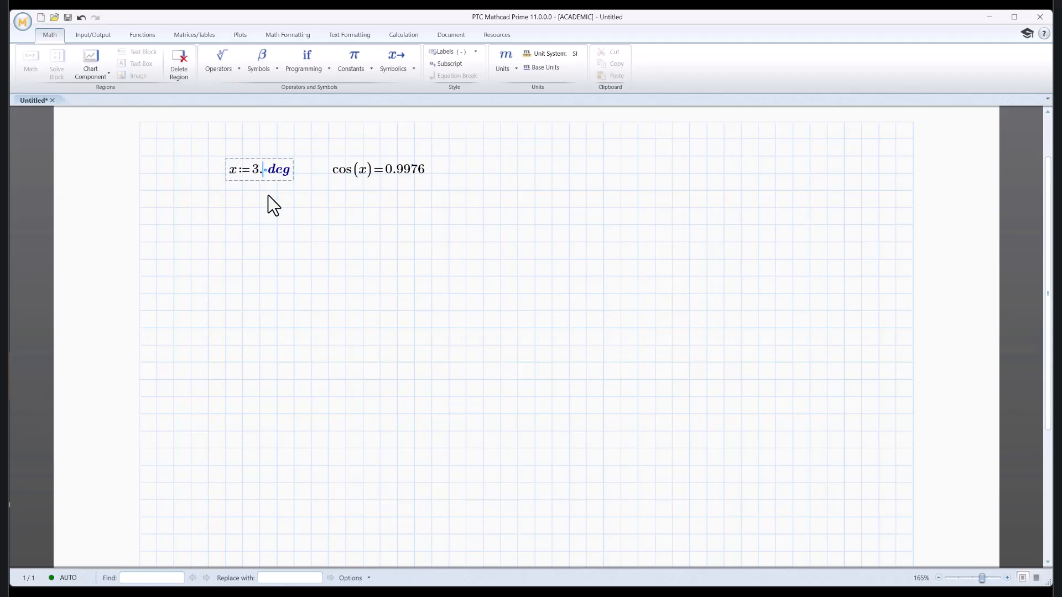
{"action": "type", "text": "5"}
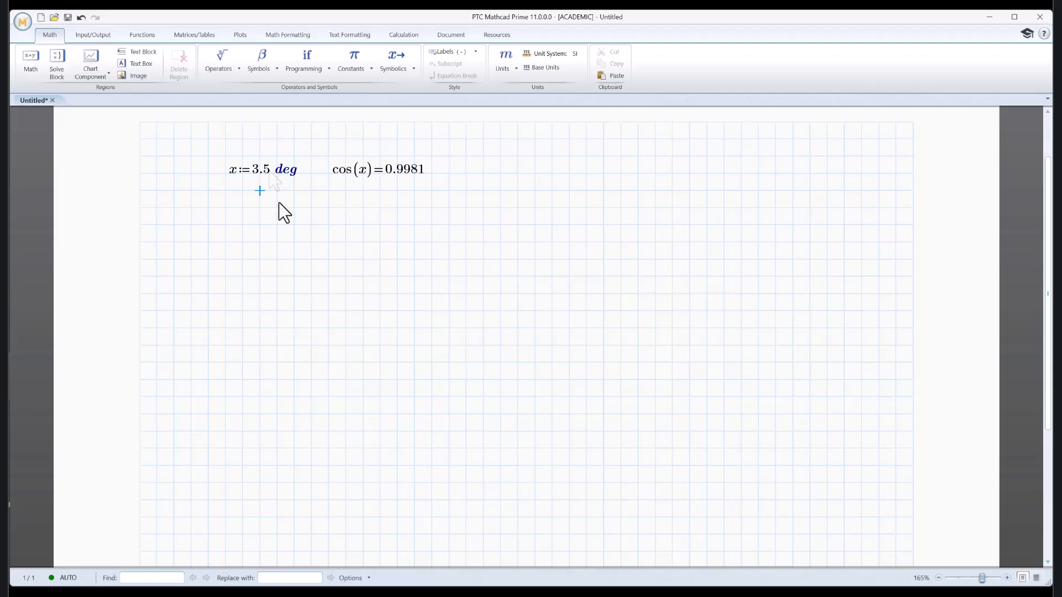
- Extend the expression to cos(x)·sin(x)/(x²+1), which evaluates to 0.0607
{"action": "left_click", "coordinate": [376, 169]}
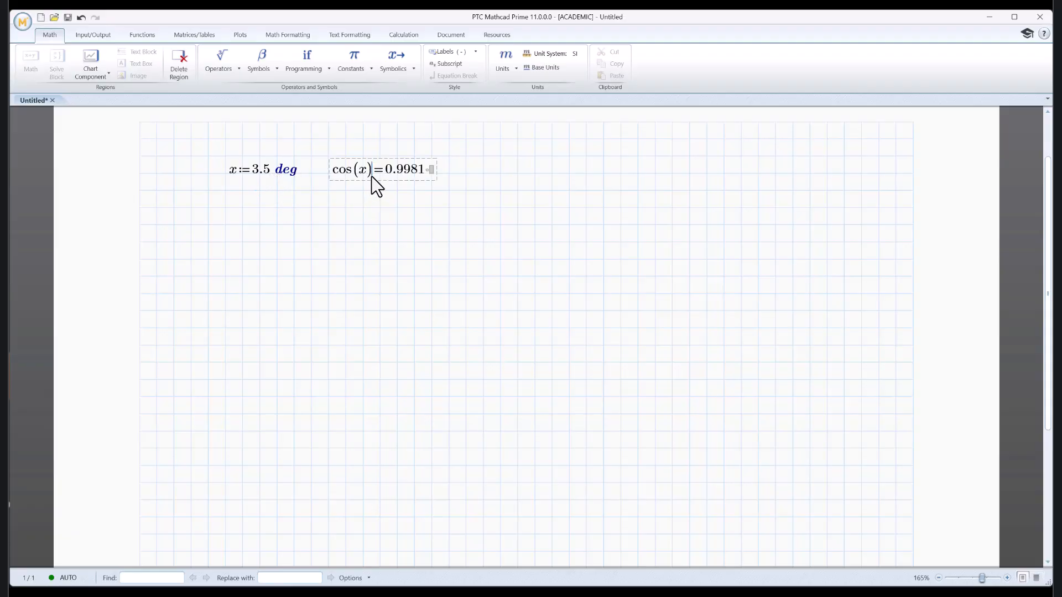
{"action": "type", "text": "·si"}
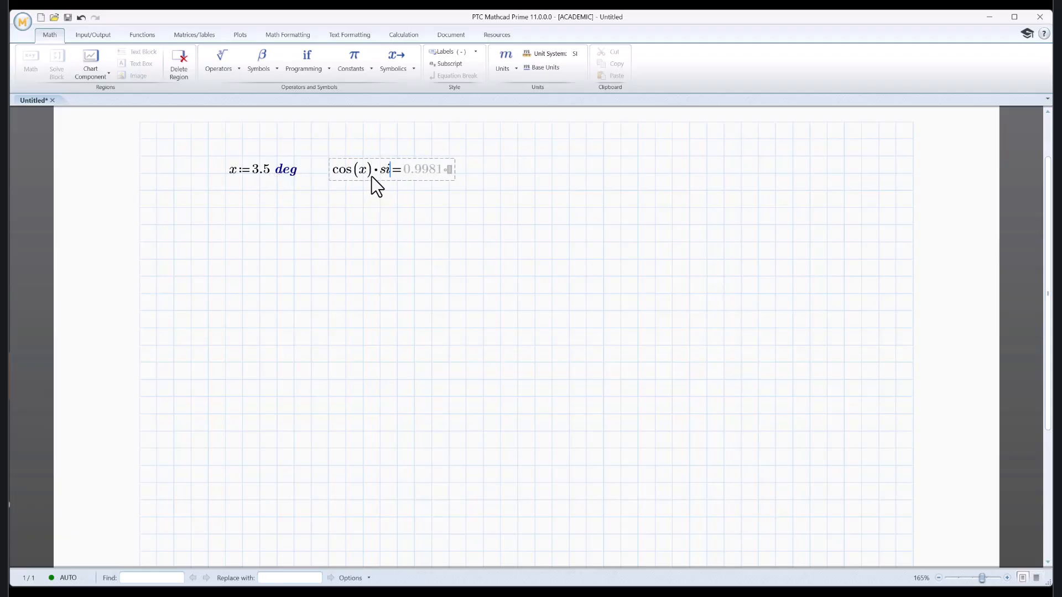
{"action": "type", "text": "n(x)"}
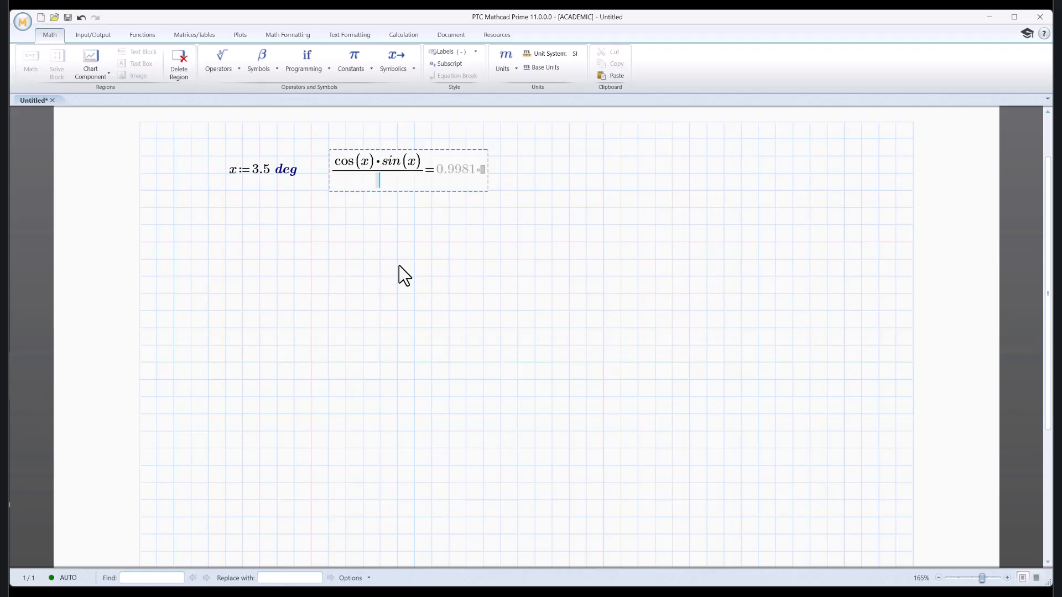
{"action": "type", "text": "x"}
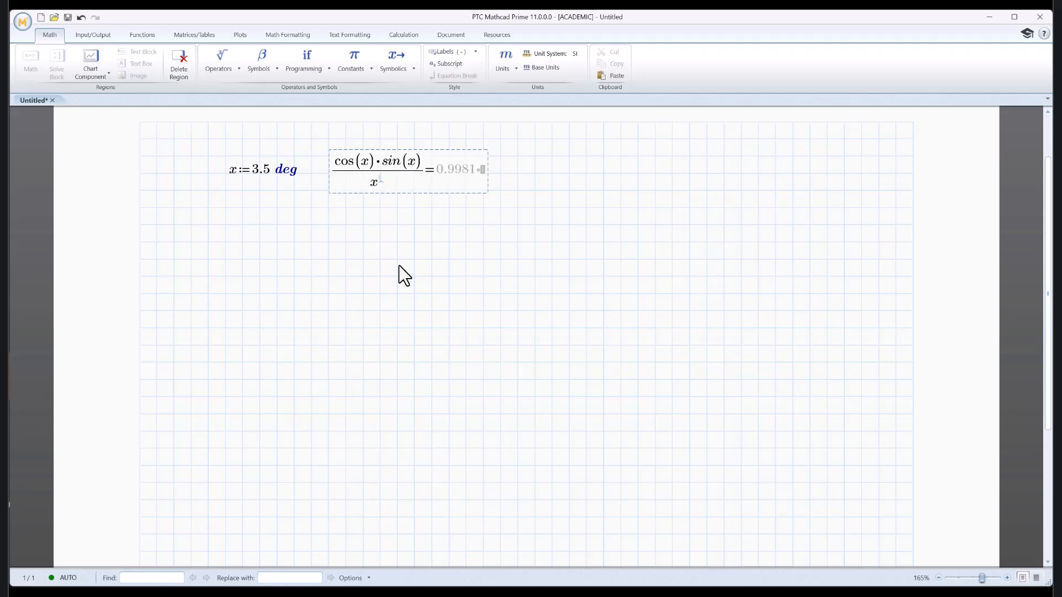
{"action": "type", "text": "2+1)=0.0607"}
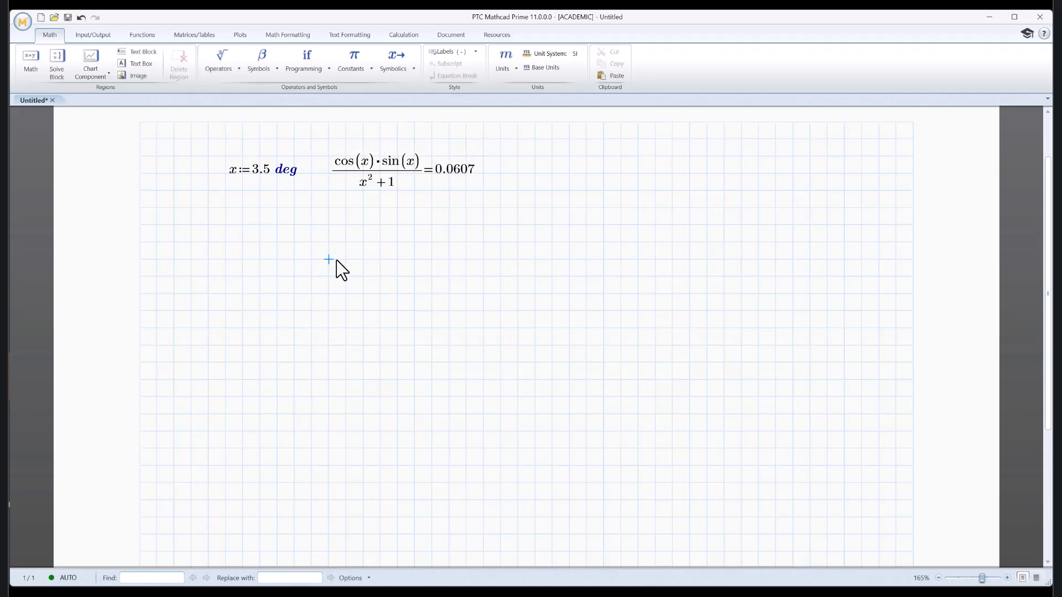
{"action": "mouse_move", "coordinate": [413, 196]}
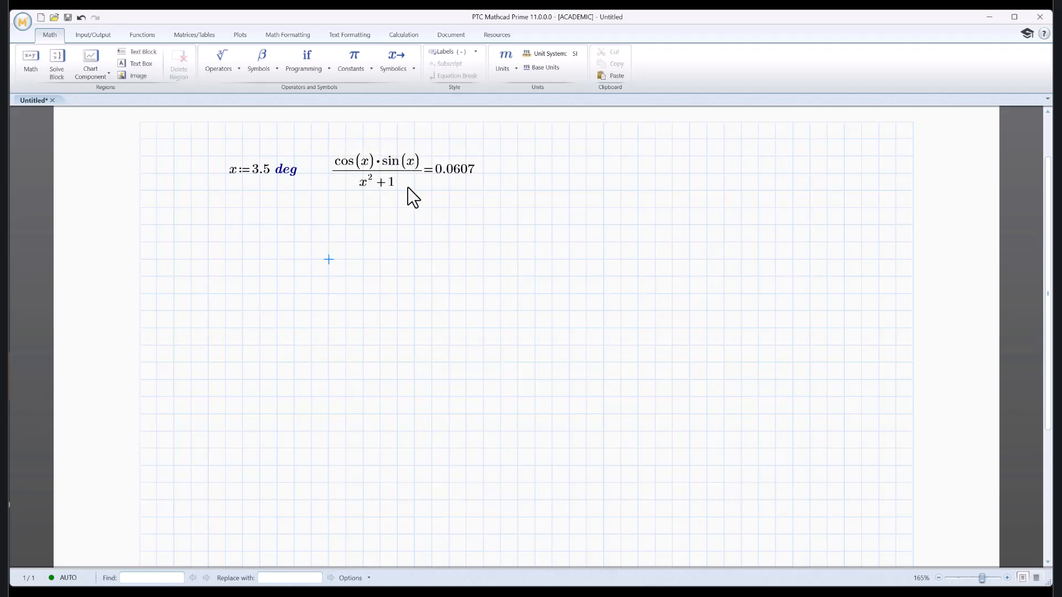
{"action": "mouse_move", "coordinate": [395, 237]}
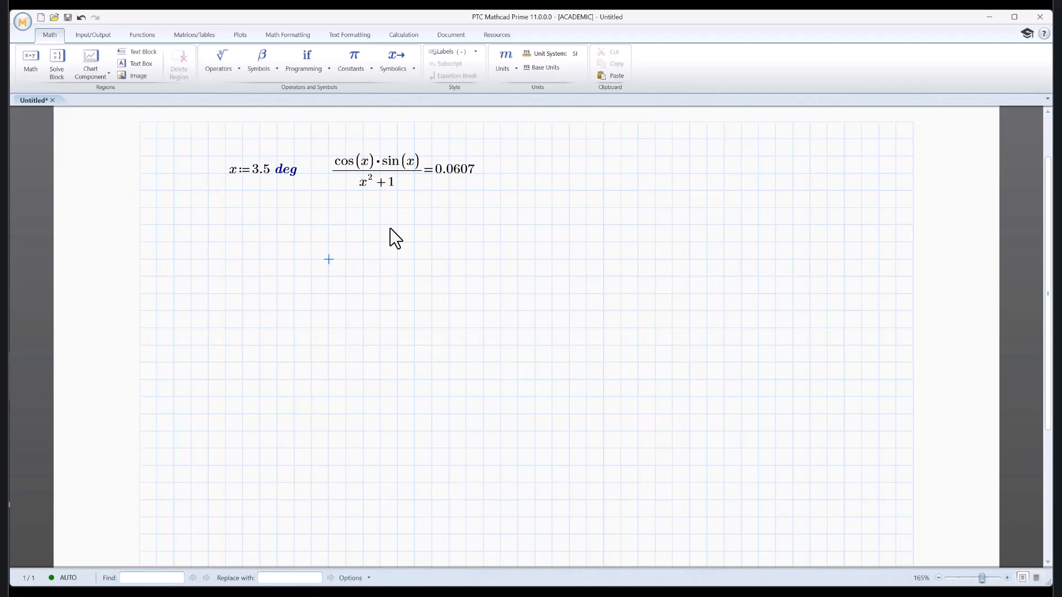
{"action": "mouse_move", "coordinate": [305, 198]}
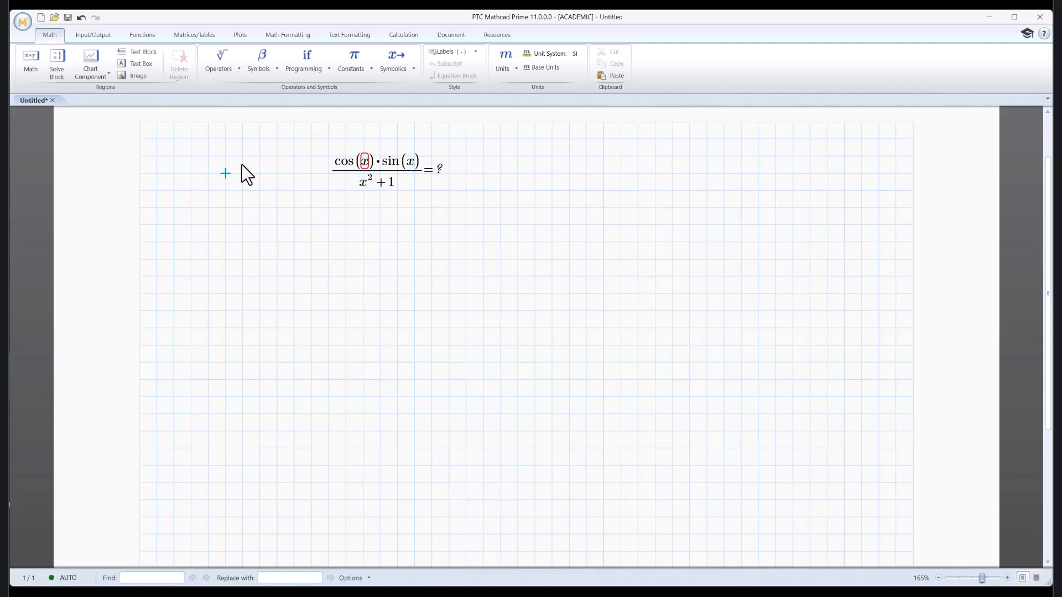
{"action": "mouse_move", "coordinate": [368, 172]}
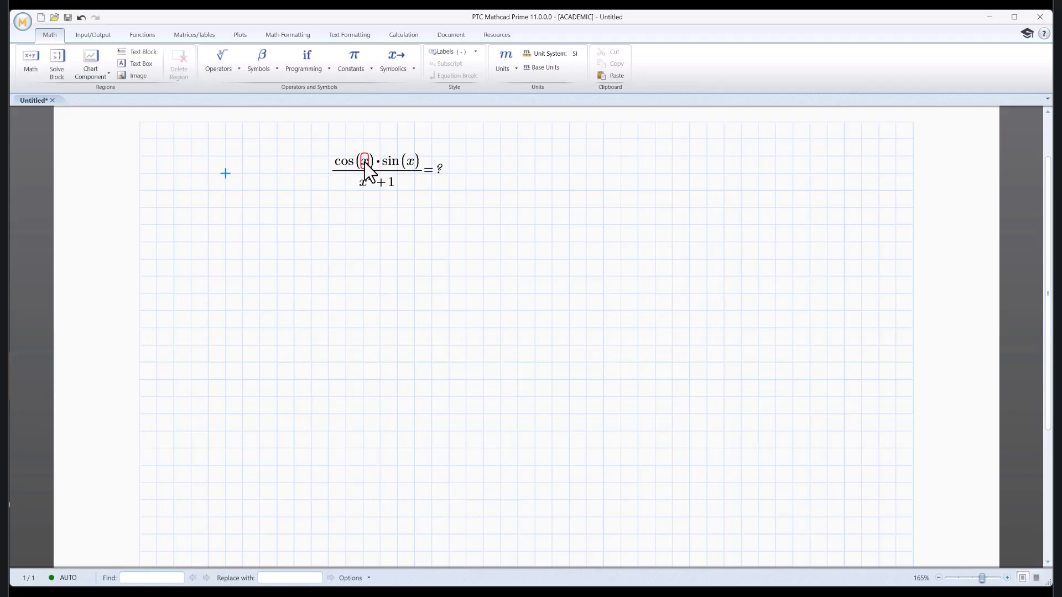
- Remove the x := 3.5 deg definition and drop the expression's = result
{"action": "left_click", "coordinate": [440, 170]}
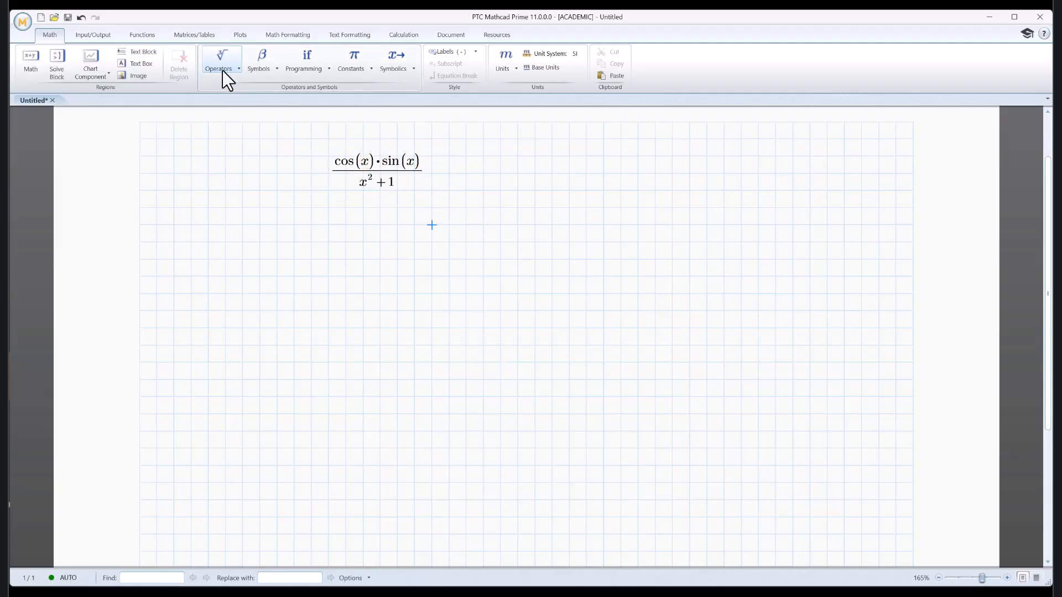
- Insert a d/dx derivative and move cos(x)·sin(x)/(x²+1) into its operand
{"action": "left_click", "coordinate": [218, 60]}
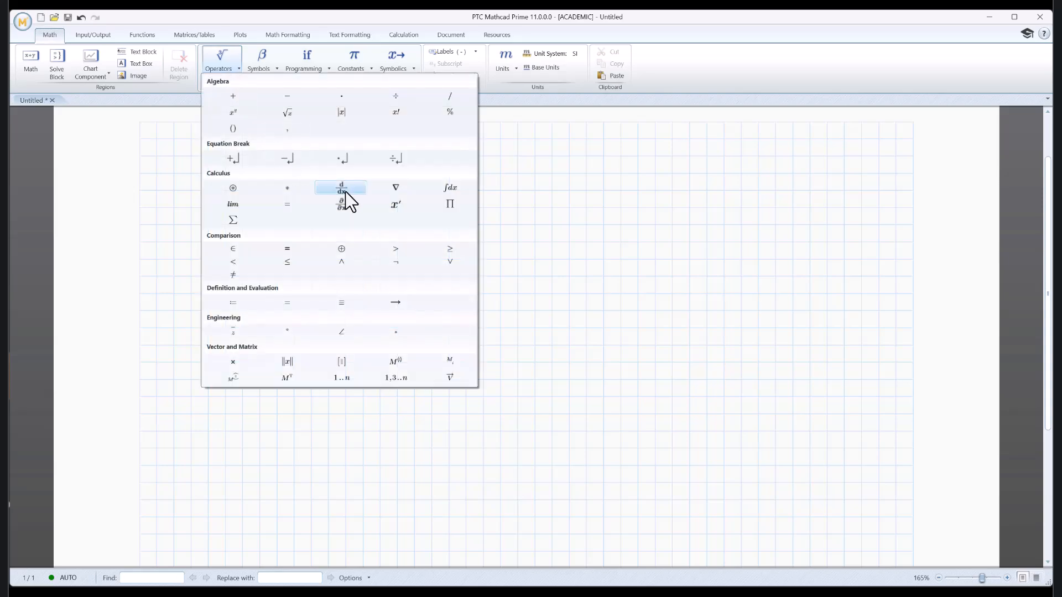
{"action": "left_click", "coordinate": [341, 188]}
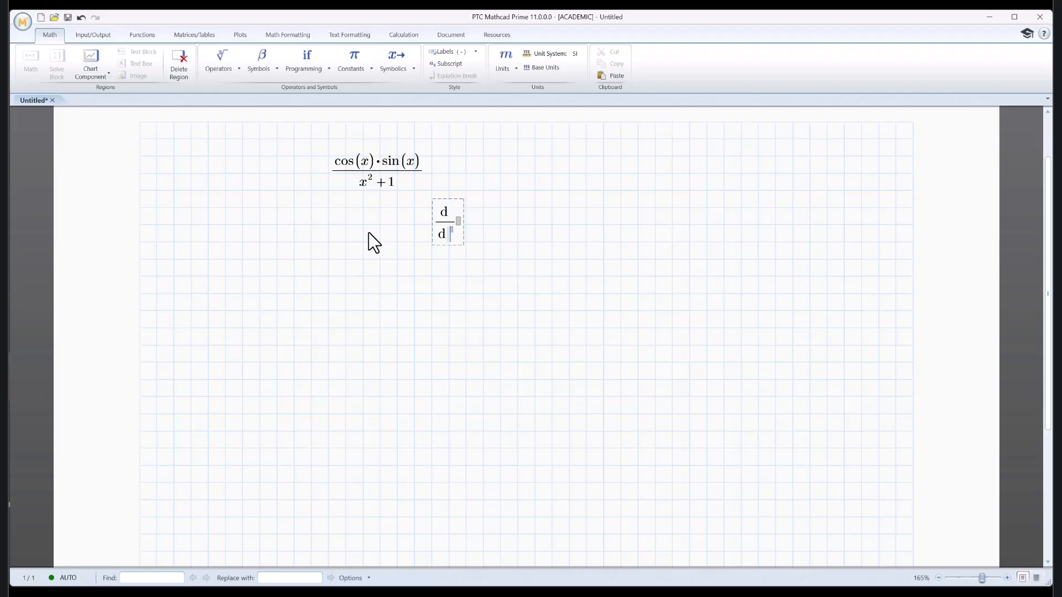
{"action": "type", "text": "x"}
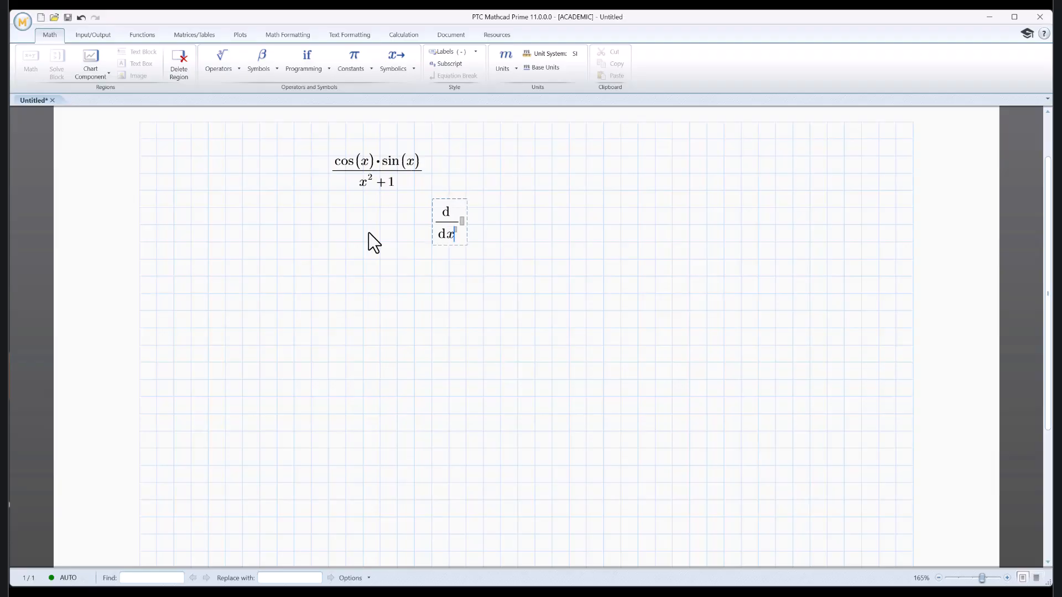
{"action": "left_click", "coordinate": [395, 183]}
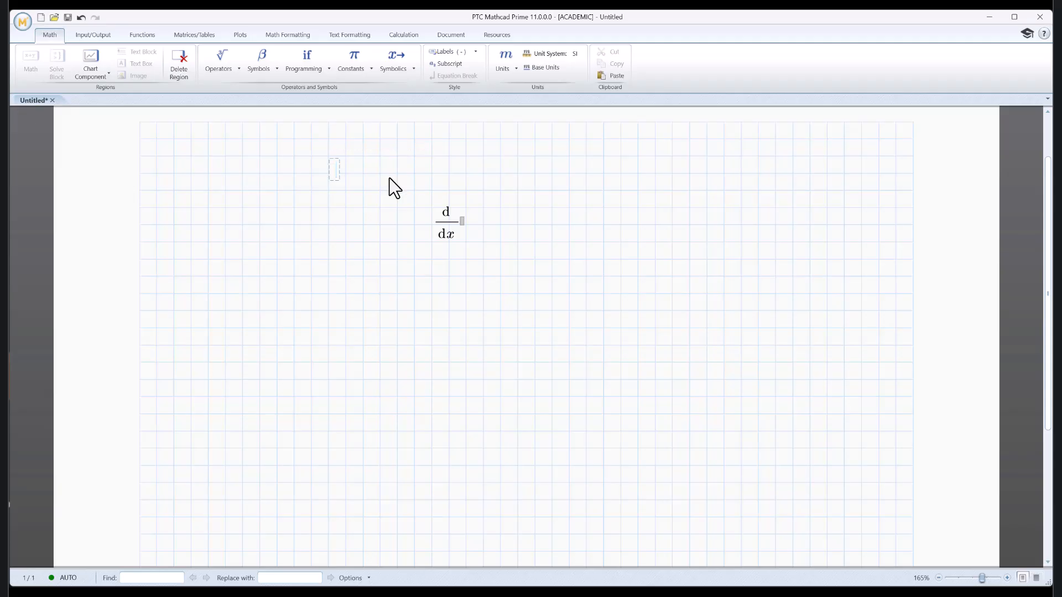
{"action": "left_click", "coordinate": [450, 223]}
{"action": "type", "text": " cos(x)·sin(x)/(x²+1)"}
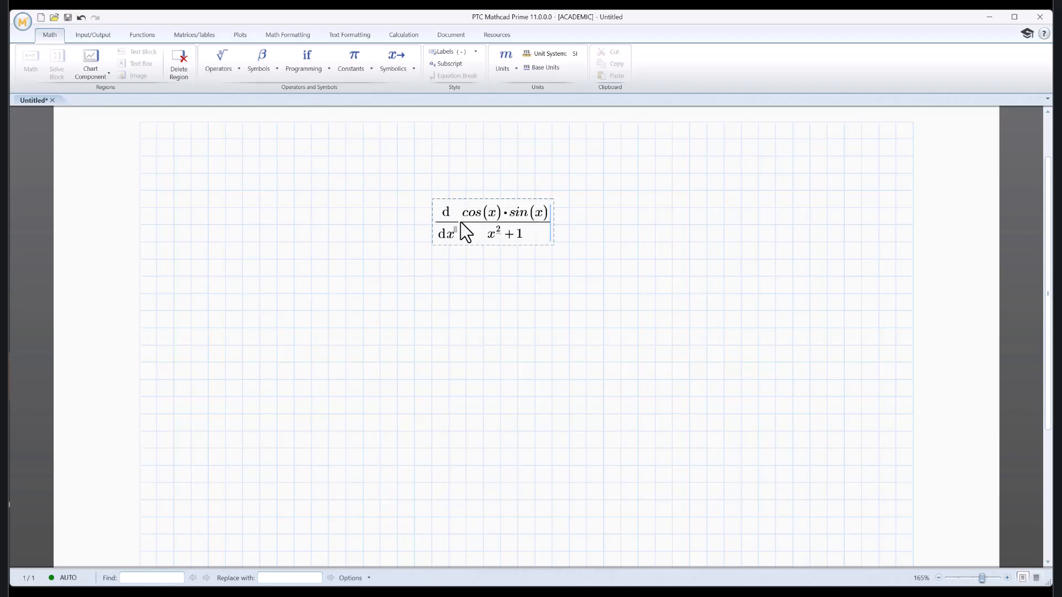
{"action": "left_click", "coordinate": [465, 268]}
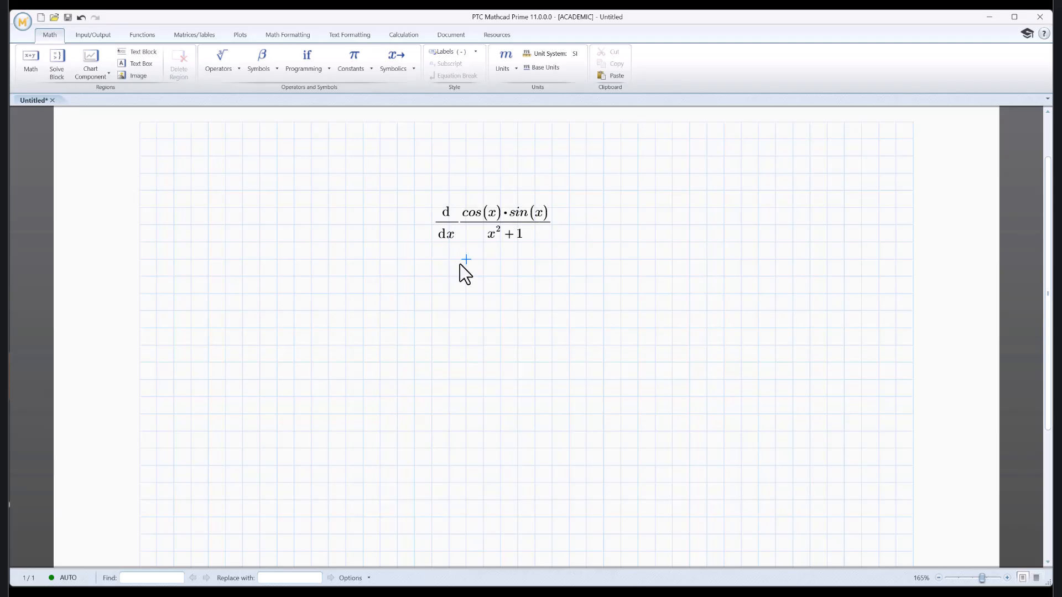
{"action": "mouse_move", "coordinate": [469, 240]}
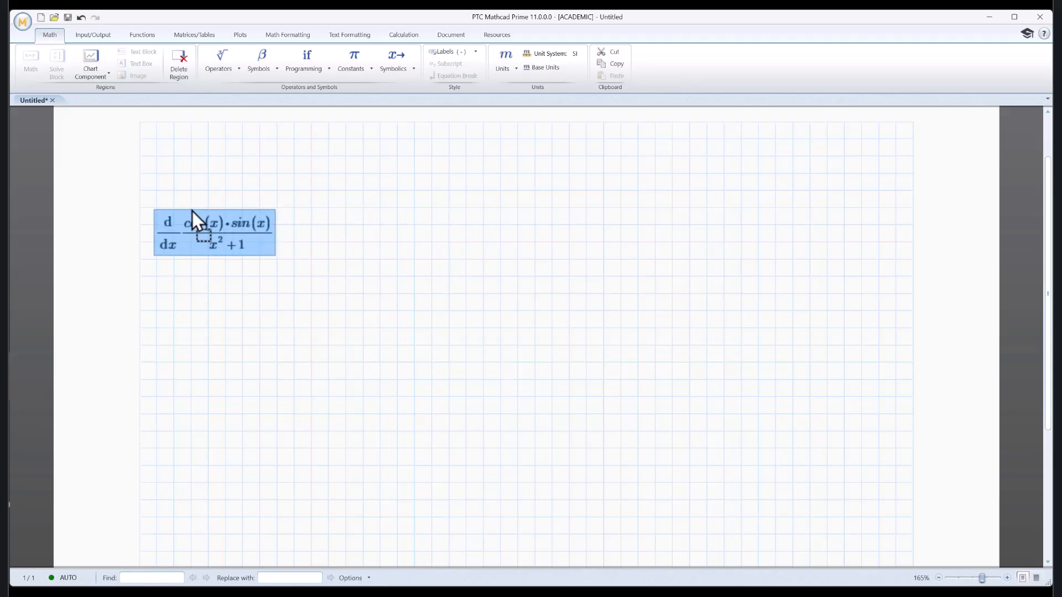
- Drag the d/dx expression to the left side of the worksheet
{"action": "left_click", "coordinate": [260, 328]}
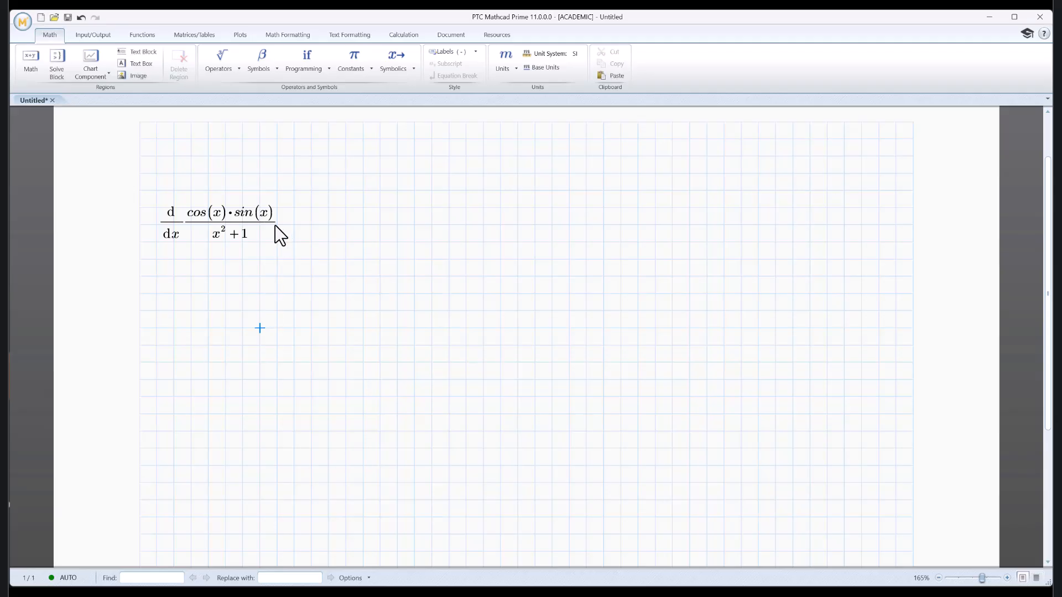
{"action": "left_click", "coordinate": [230, 224]}
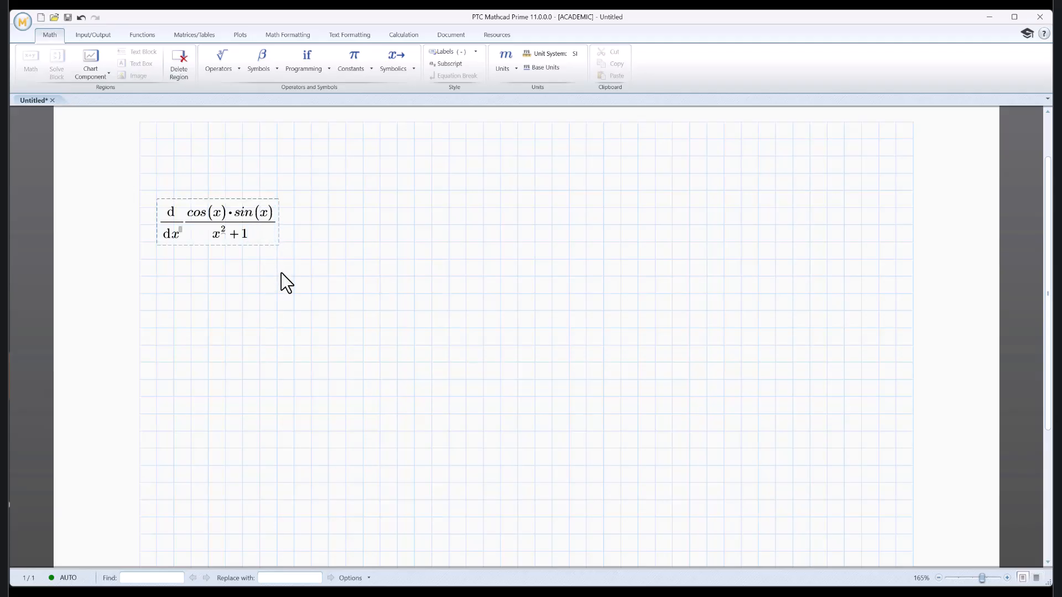
{"action": "left_click", "coordinate": [217, 61]}
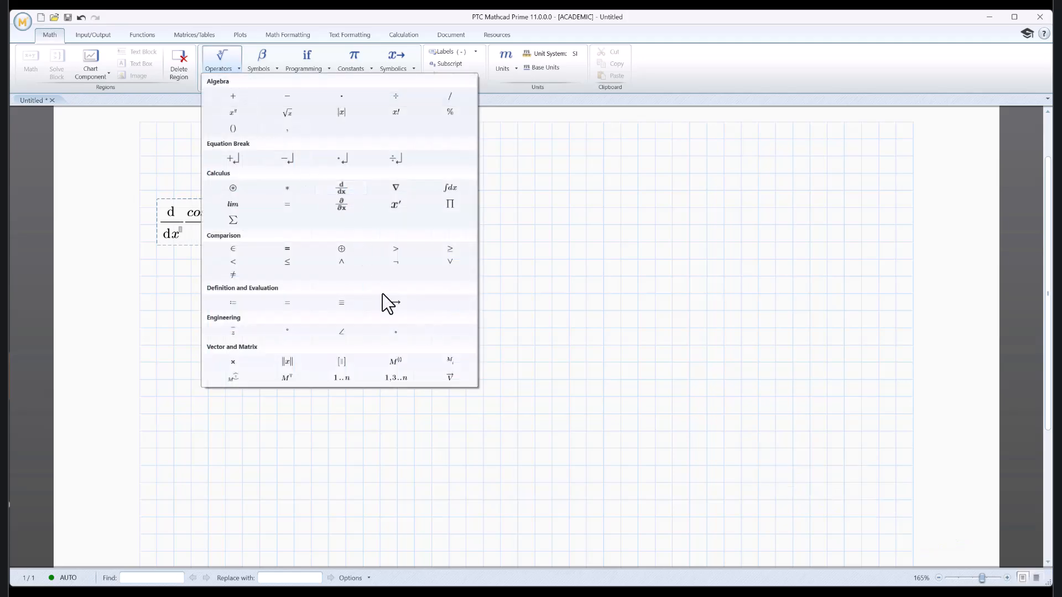
{"action": "mouse_move", "coordinate": [395, 302]}
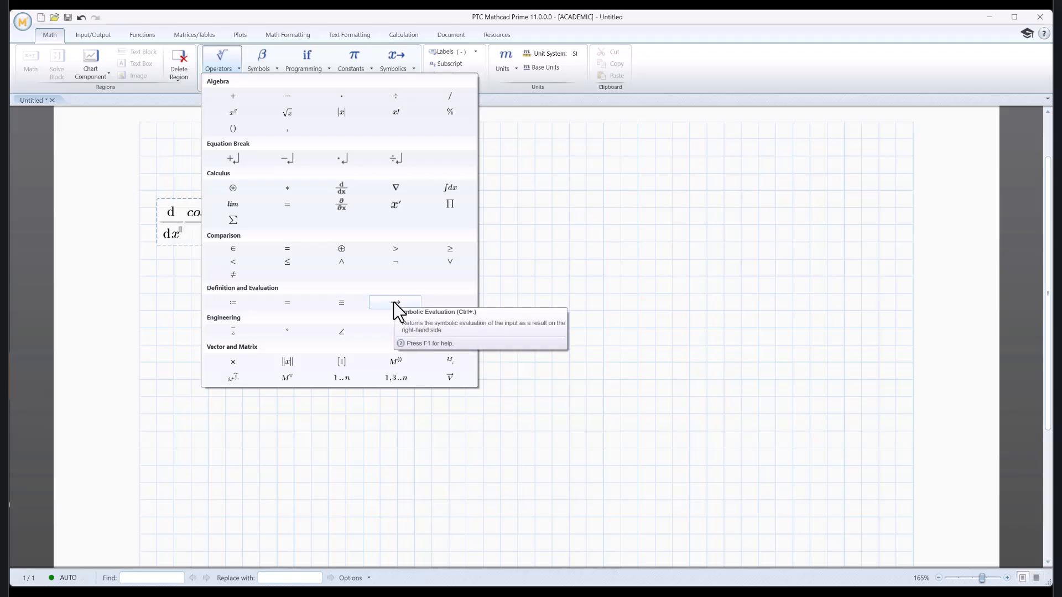
- Evaluate the derivative symbolically, giving a result over x⁴+2x²+1
{"action": "left_click", "coordinate": [395, 303]}
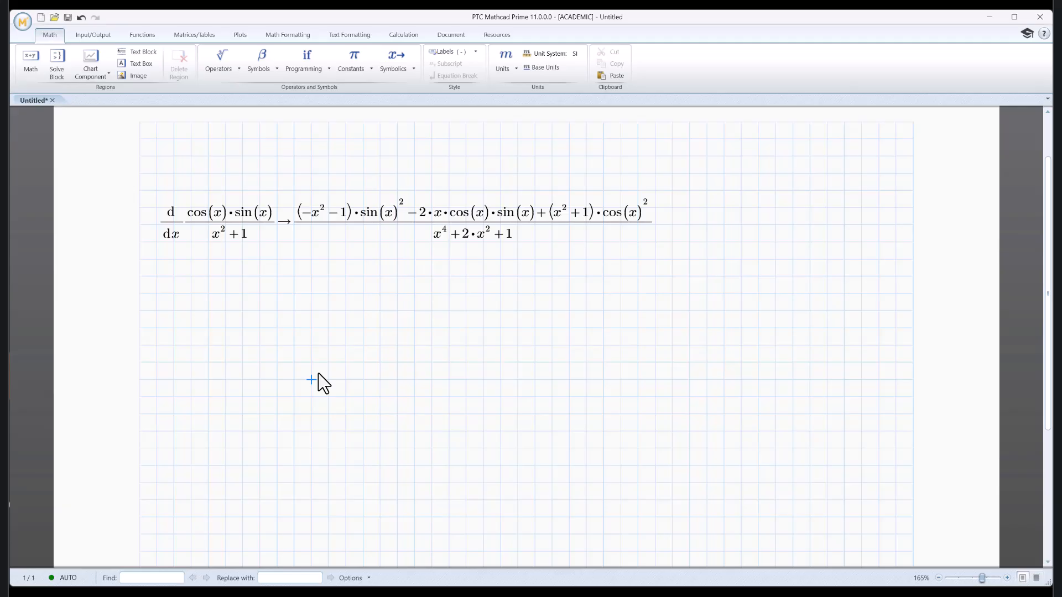
{"action": "mouse_move", "coordinate": [169, 242]}
{"action": "type", "text": "f(x):="}
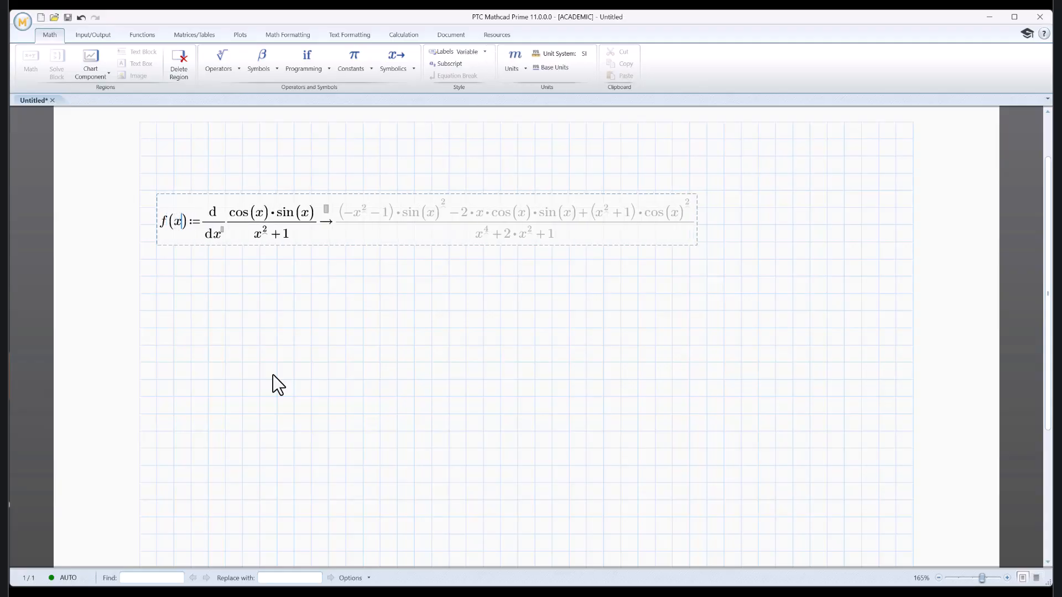
- Turn the symbolic derivative expression into the definition f(x) := d/dx(...)
{"action": "left_click", "coordinate": [242, 330]}
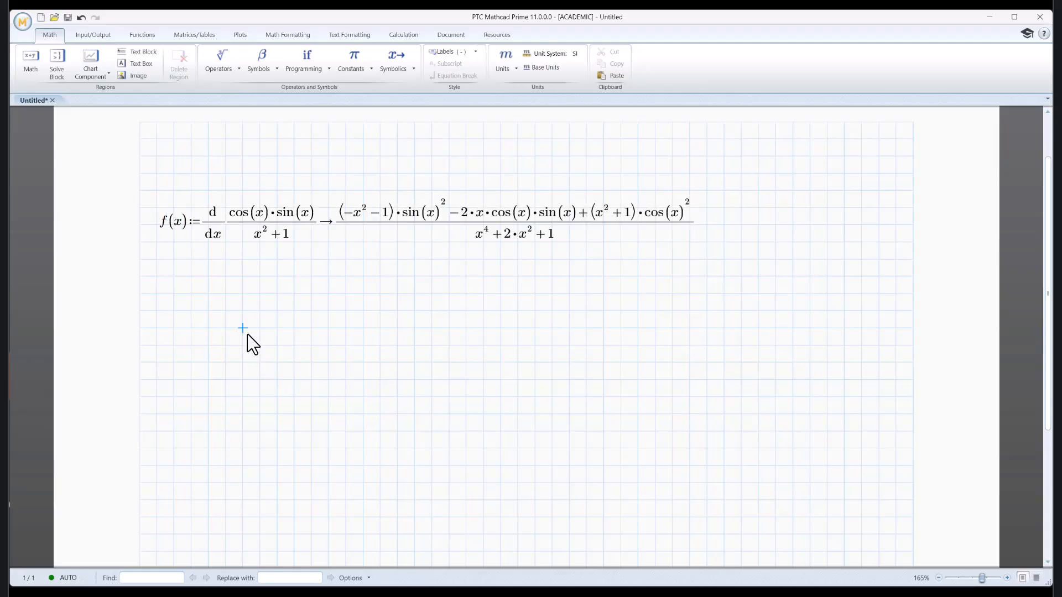
{"action": "mouse_move", "coordinate": [328, 230]}
{"action": "type", "text": "f"}
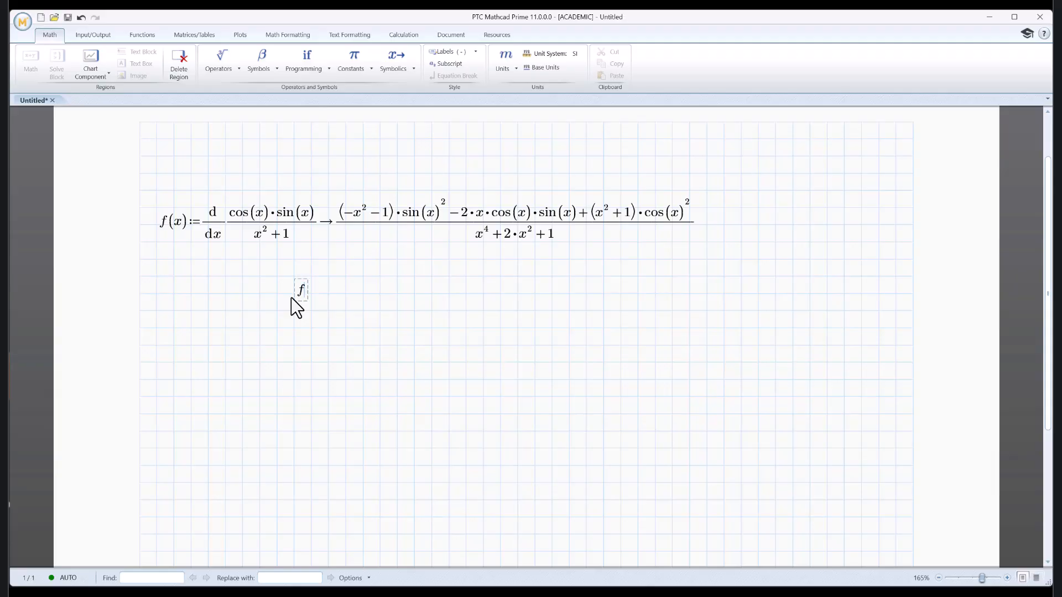
- Evaluate f(1) and change the numerator to cos(x)²·sin(x)
{"action": "type", "text": "(1)=-0.435397775"}
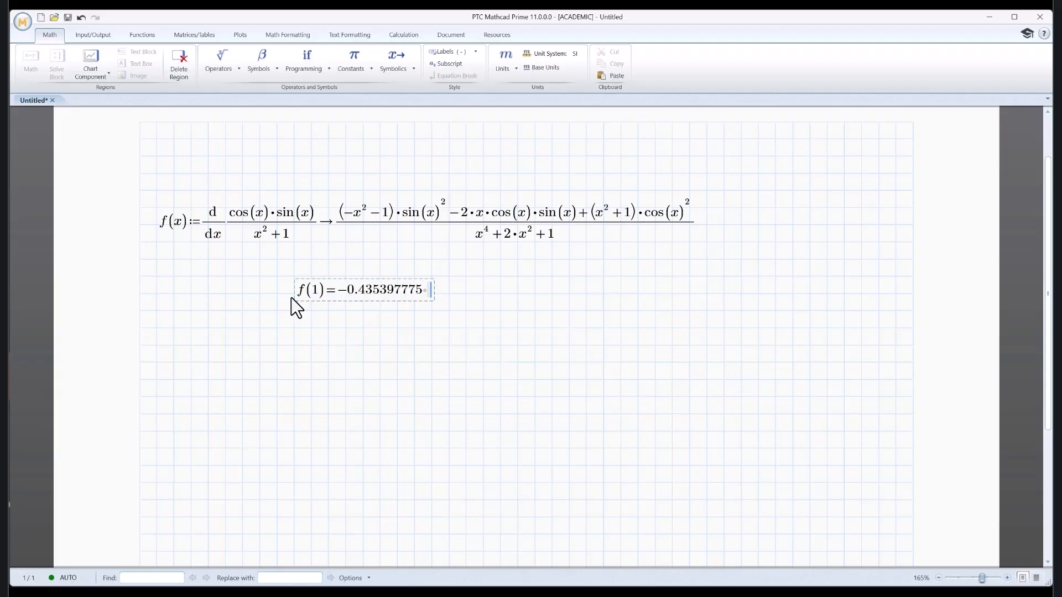
{"action": "mouse_move", "coordinate": [244, 244]}
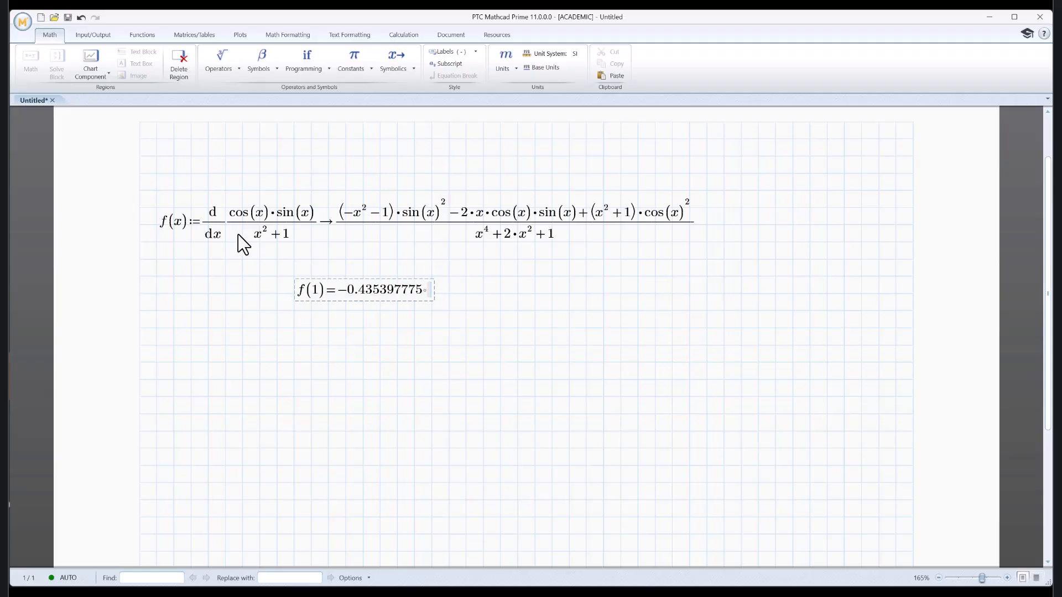
{"action": "left_click", "coordinate": [269, 220]}
{"action": "type", "text": "^2"}
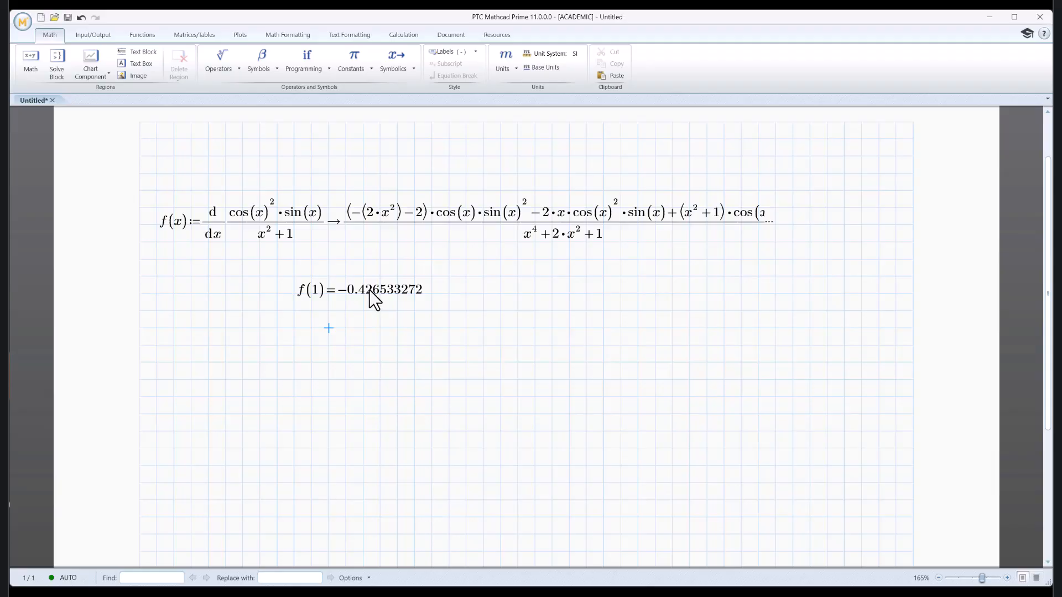
{"action": "mouse_move", "coordinate": [394, 306]}
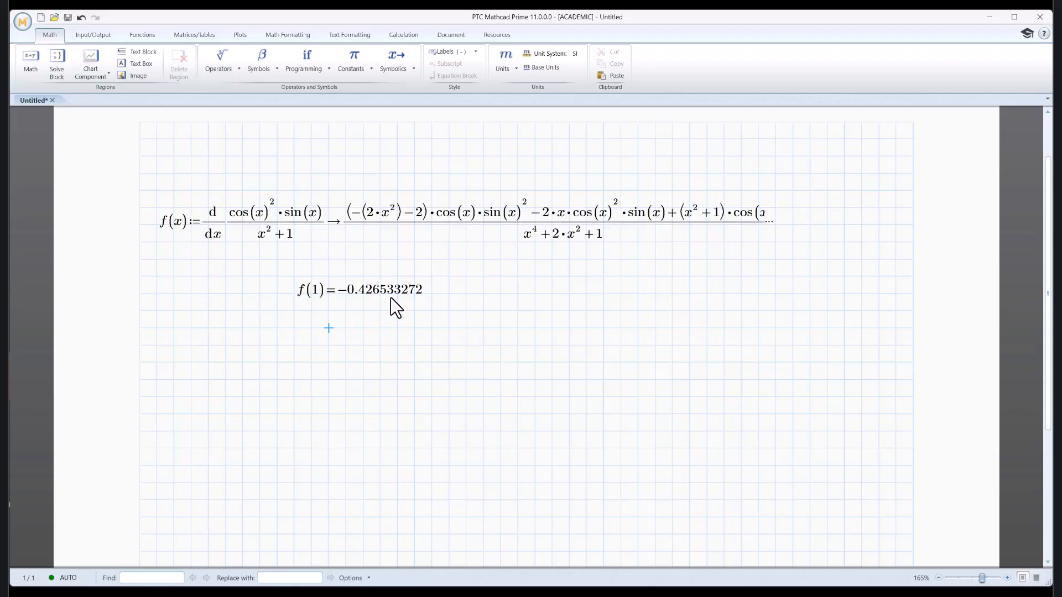
{"action": "mouse_move", "coordinate": [287, 332]}
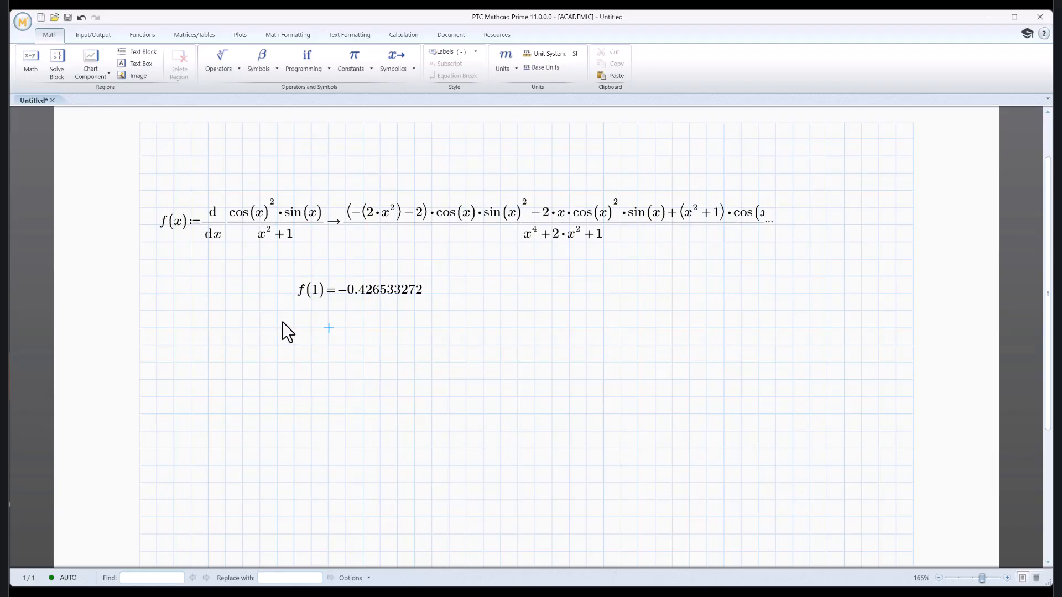
{"action": "mouse_move", "coordinate": [310, 232]}
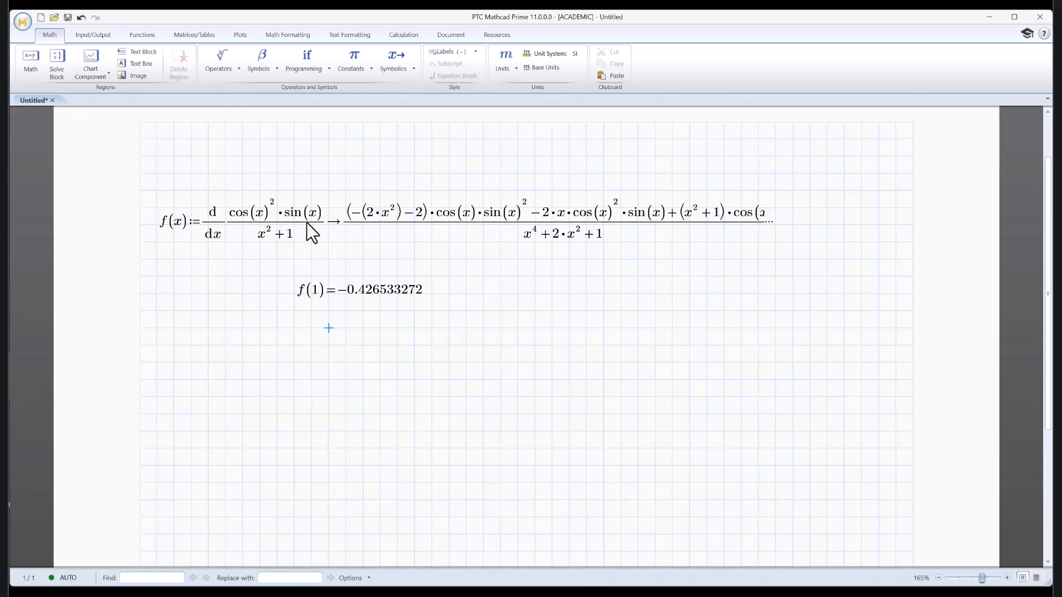
{"action": "mouse_move", "coordinate": [768, 227]}
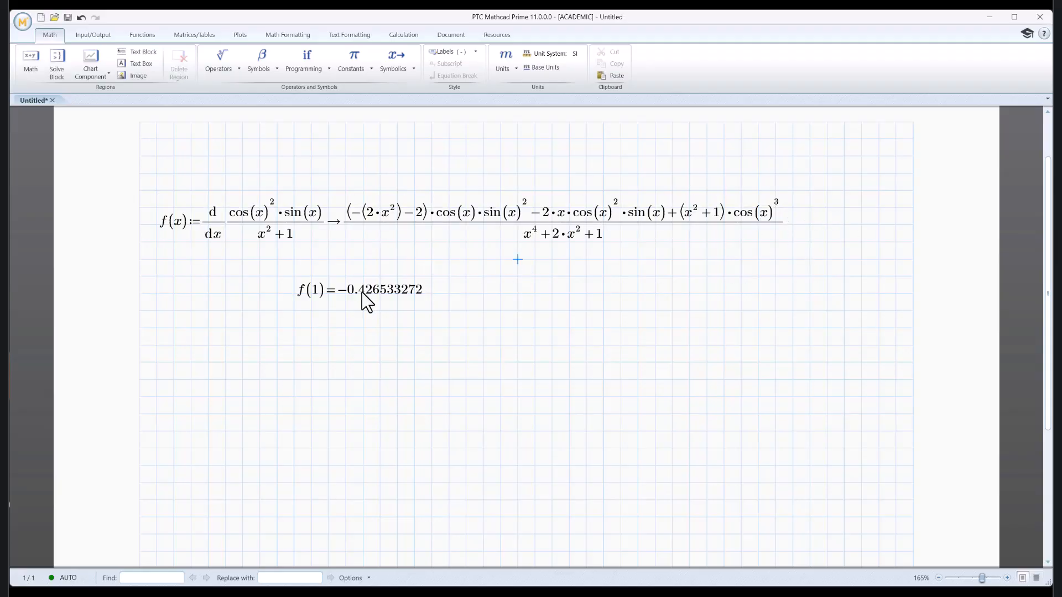
{"action": "mouse_move", "coordinate": [379, 326]}
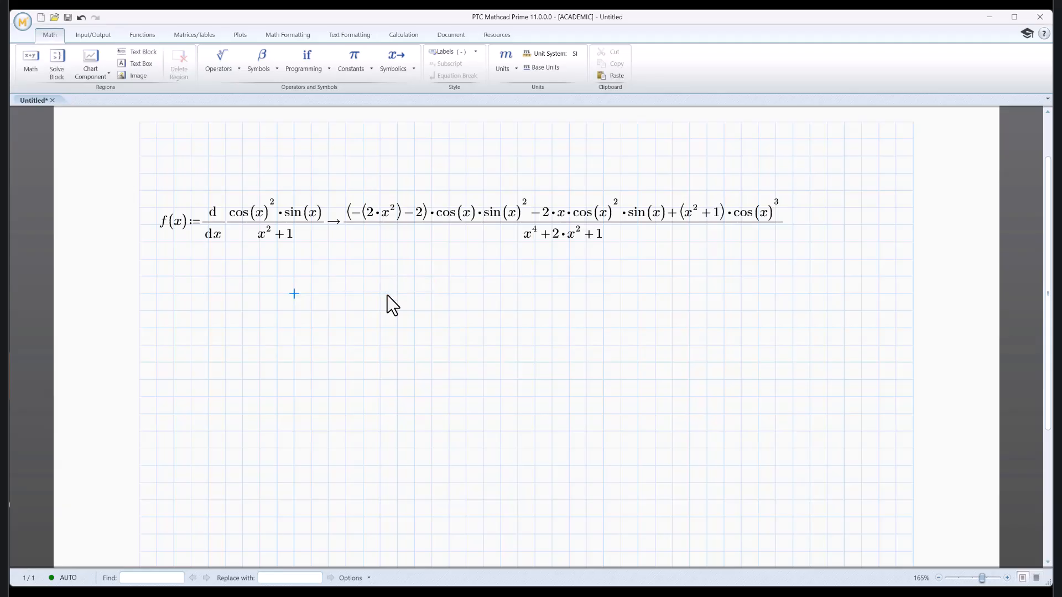
- Insert an empty XY plot at a blank spot below f(x)
{"action": "left_click", "coordinate": [406, 217]}
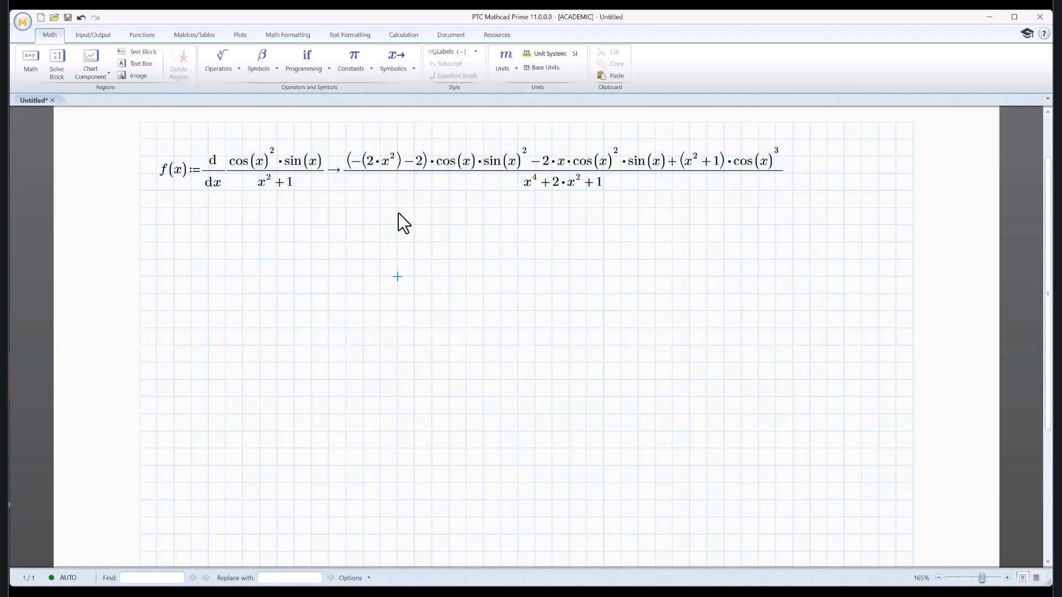
{"action": "left_click", "coordinate": [239, 34]}
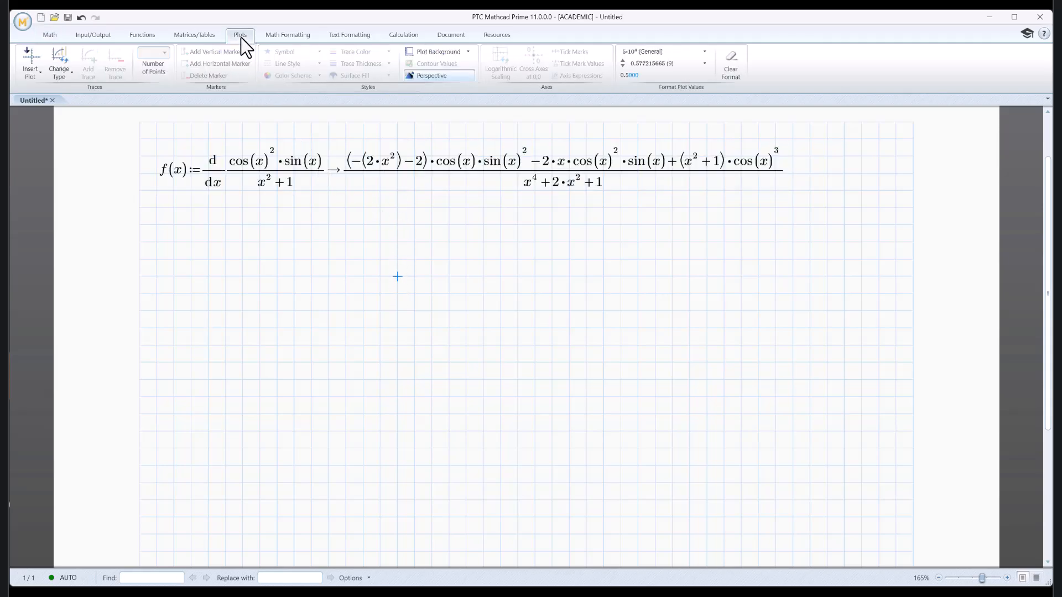
{"action": "left_click", "coordinate": [30, 61]}
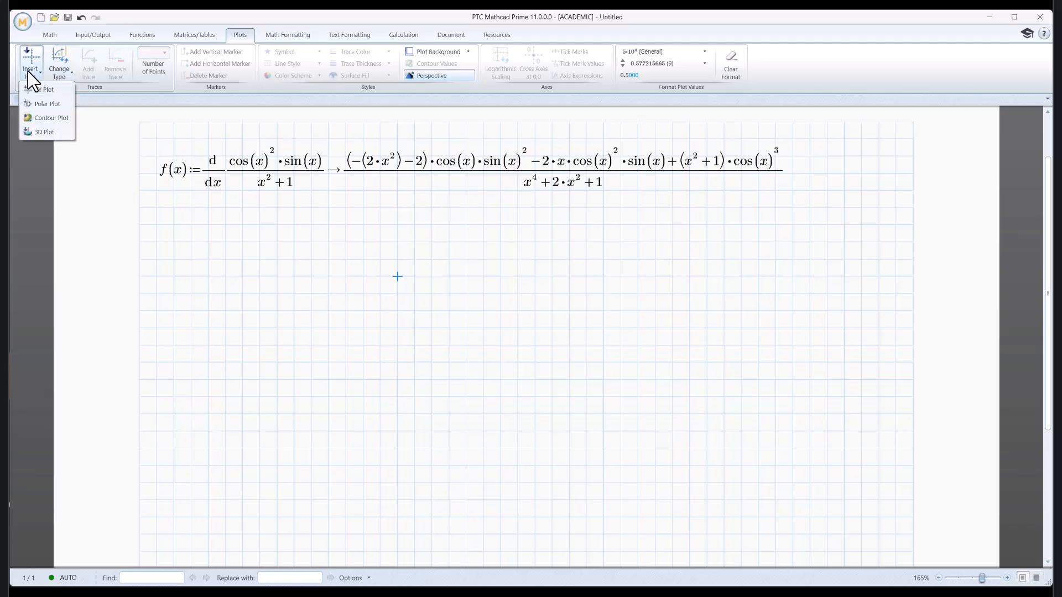
{"action": "left_click", "coordinate": [45, 89]}
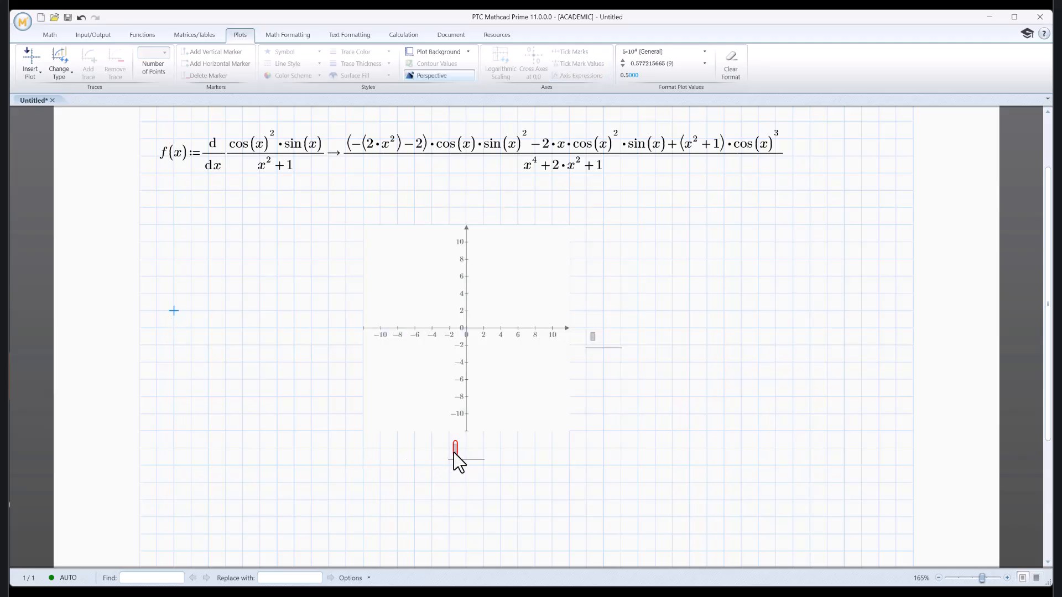
- Plot f(x) on the y-axis against x, and widen the plot
{"action": "left_click", "coordinate": [455, 447]}
{"action": "type", "text": "x"}
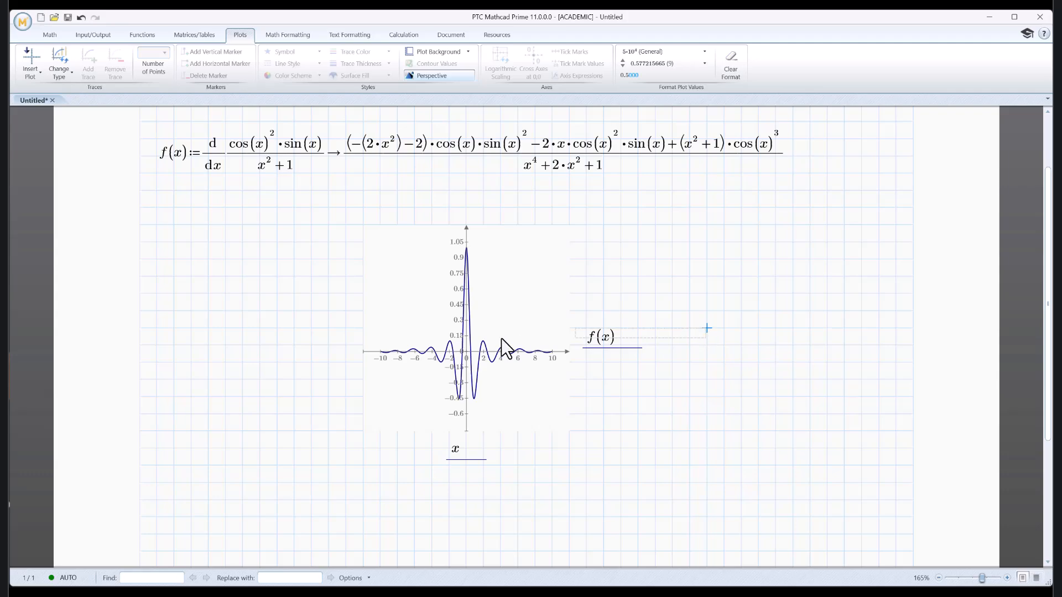
{"action": "left_click", "coordinate": [474, 338]}
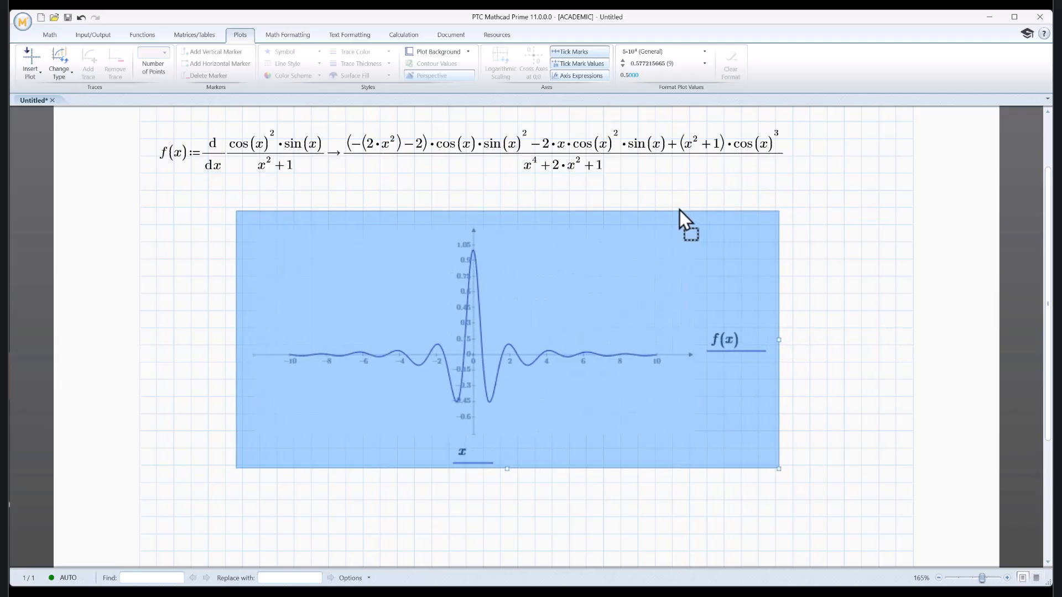
{"action": "left_click", "coordinate": [208, 397]}
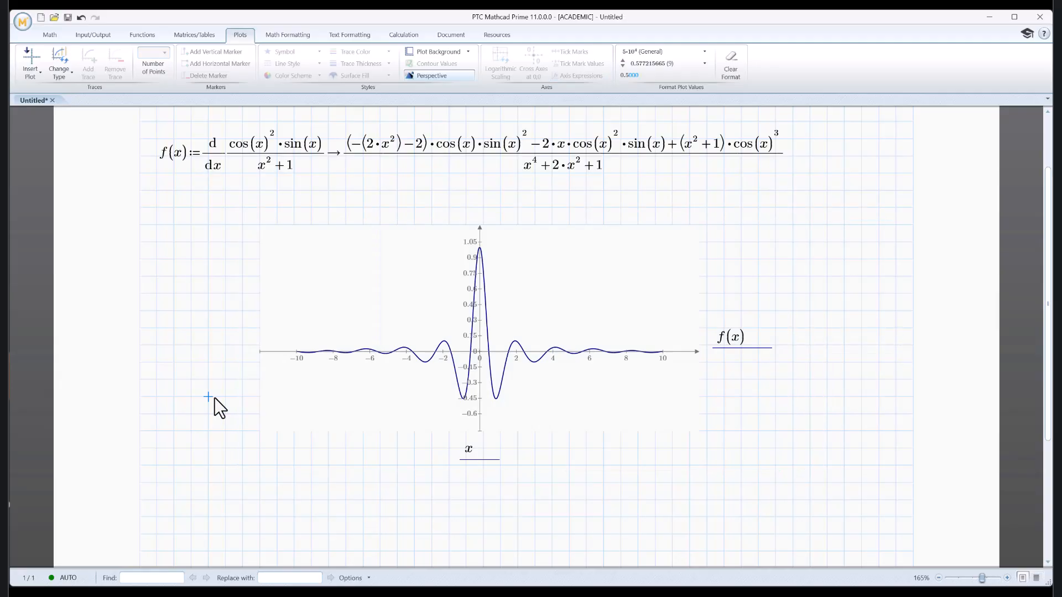
{"action": "mouse_move", "coordinate": [640, 381]}
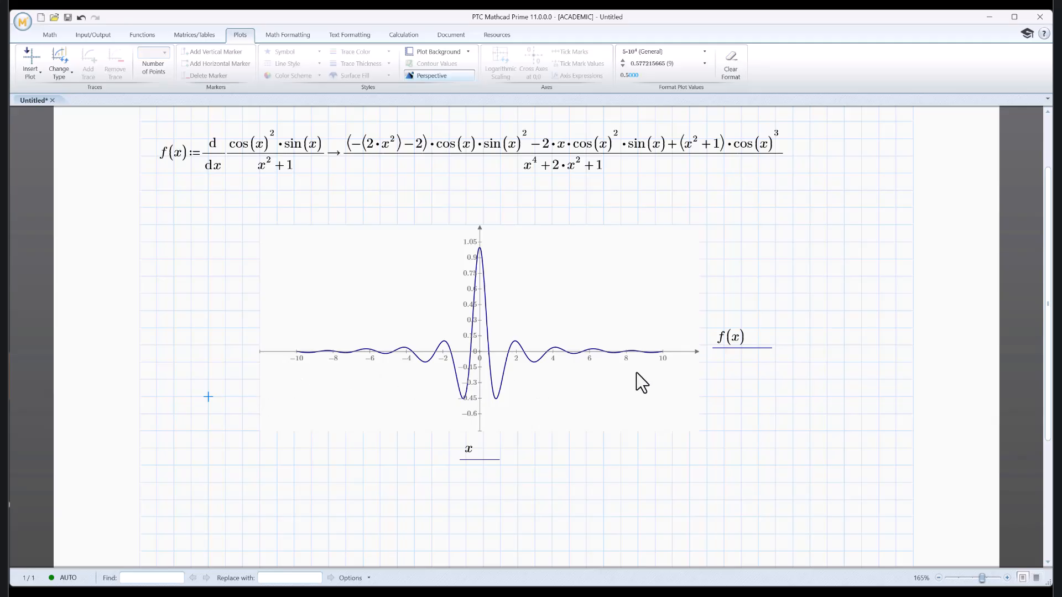
{"action": "mouse_move", "coordinate": [758, 414]}
{"action": "type", "text": "−5"}
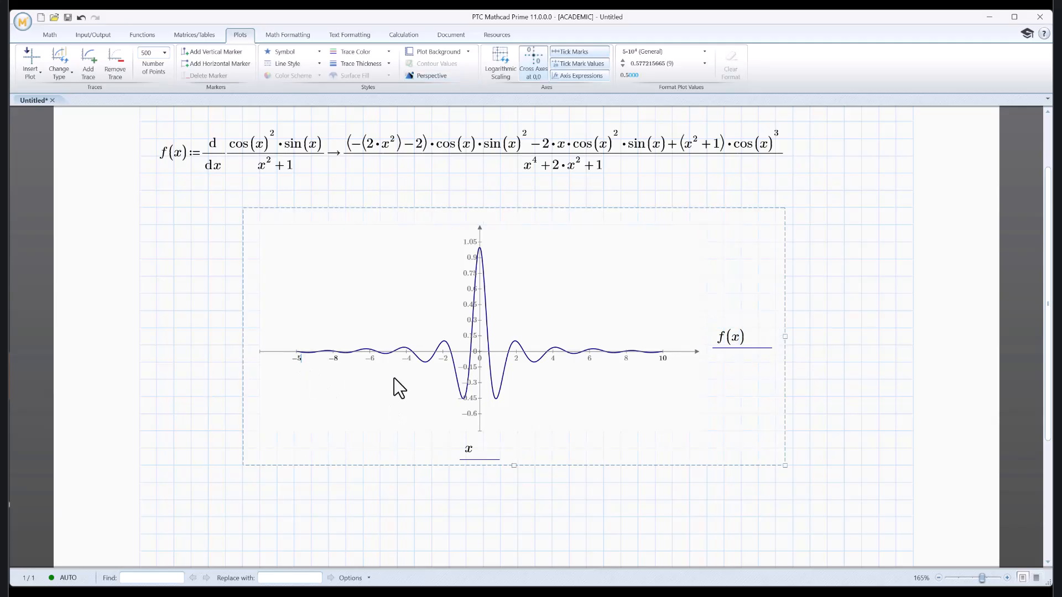
{"action": "mouse_move", "coordinate": [670, 369]}
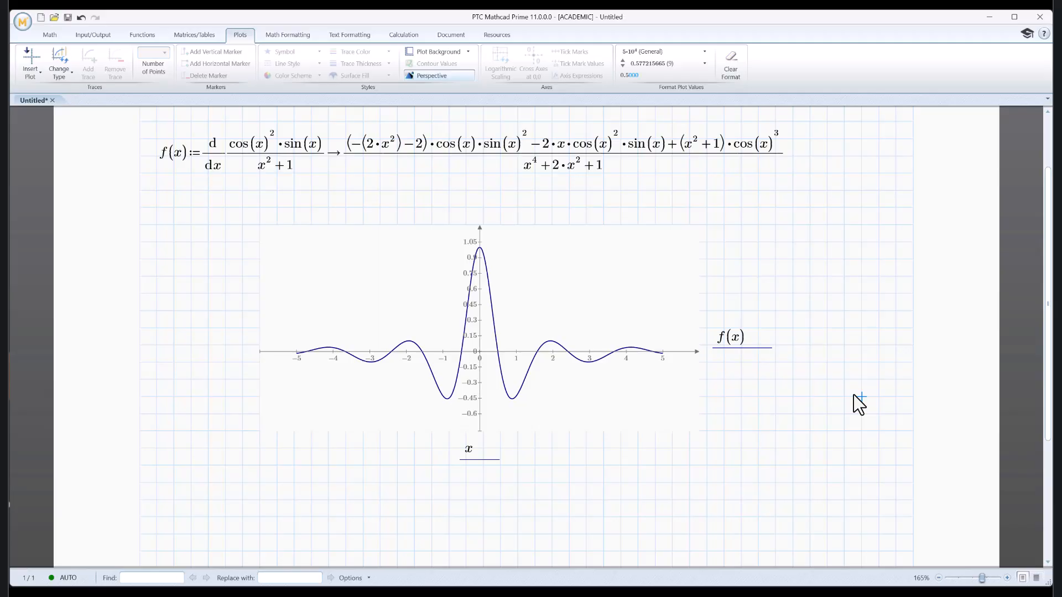
{"action": "mouse_move", "coordinate": [477, 419]}
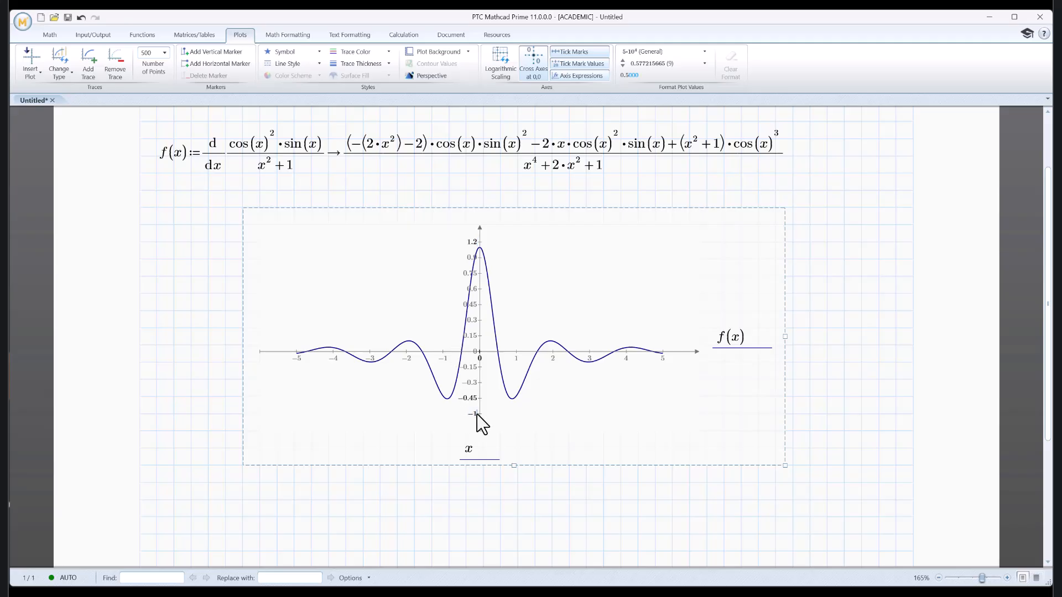
{"action": "mouse_move", "coordinate": [646, 511]}
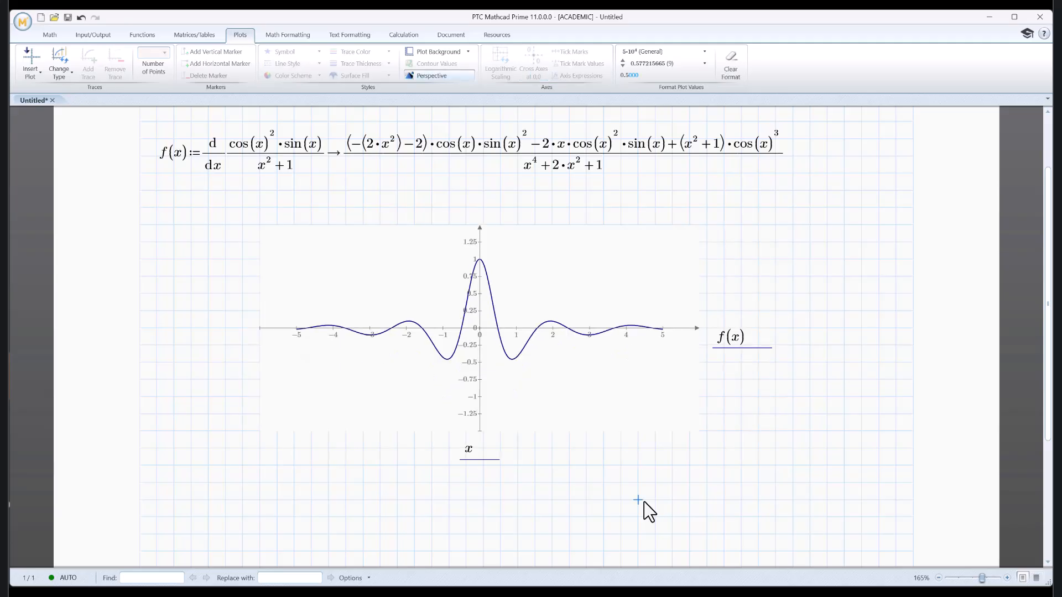
{"action": "mouse_move", "coordinate": [561, 509]}
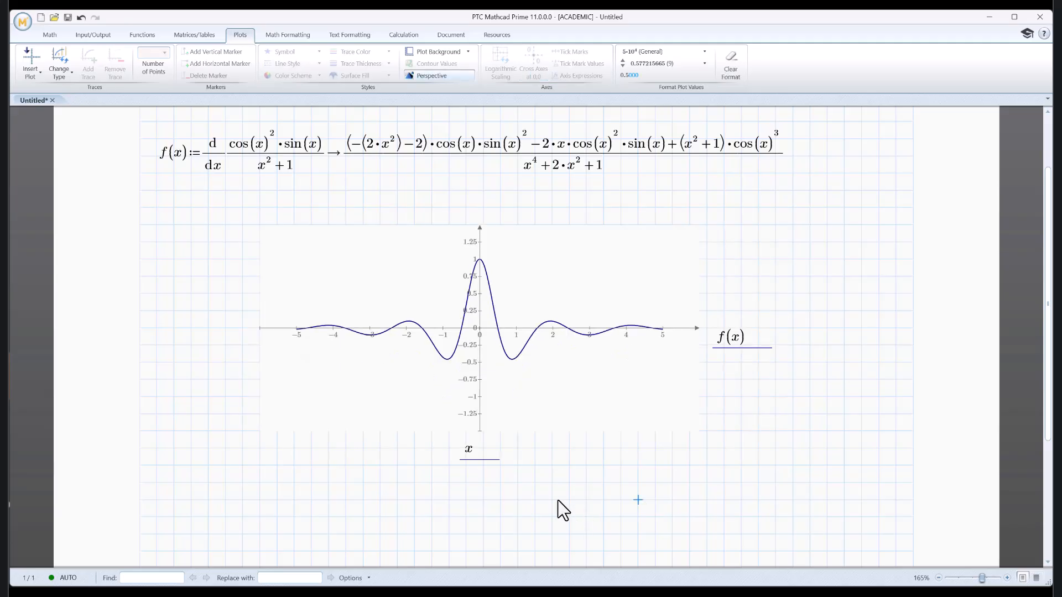
{"action": "mouse_move", "coordinate": [549, 522]}
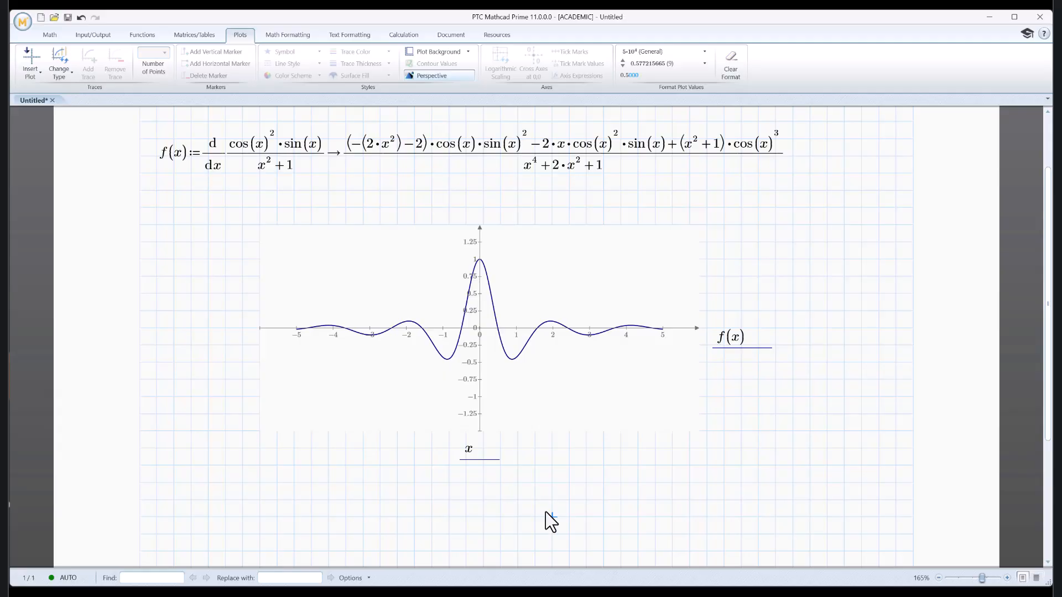
{"action": "mouse_move", "coordinate": [359, 356]}
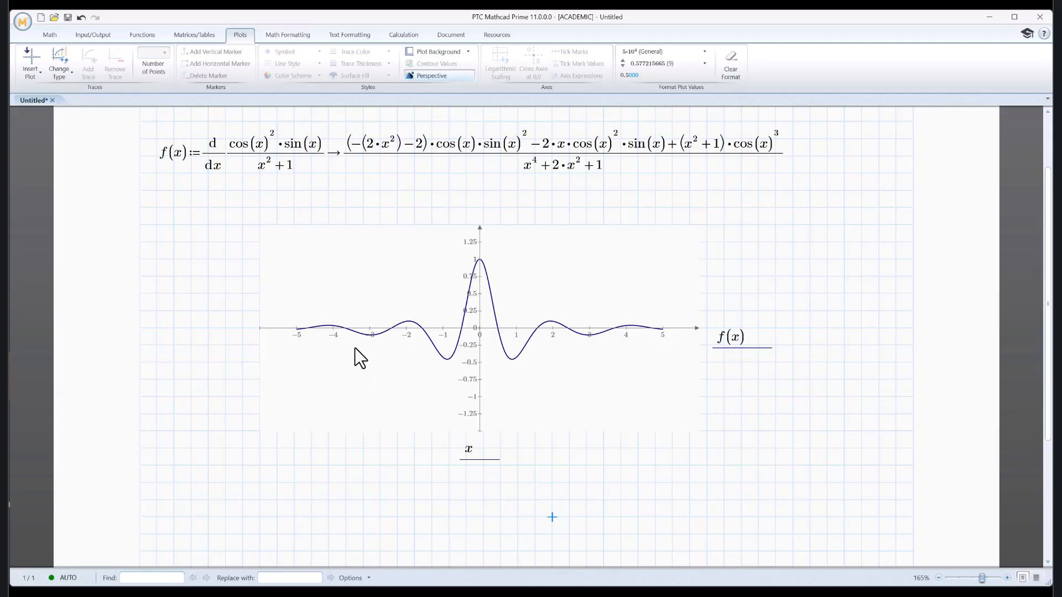
- Label the f(x) plot's x-axis every 0.5 from −5 to 5
{"action": "left_click", "coordinate": [366, 386]}
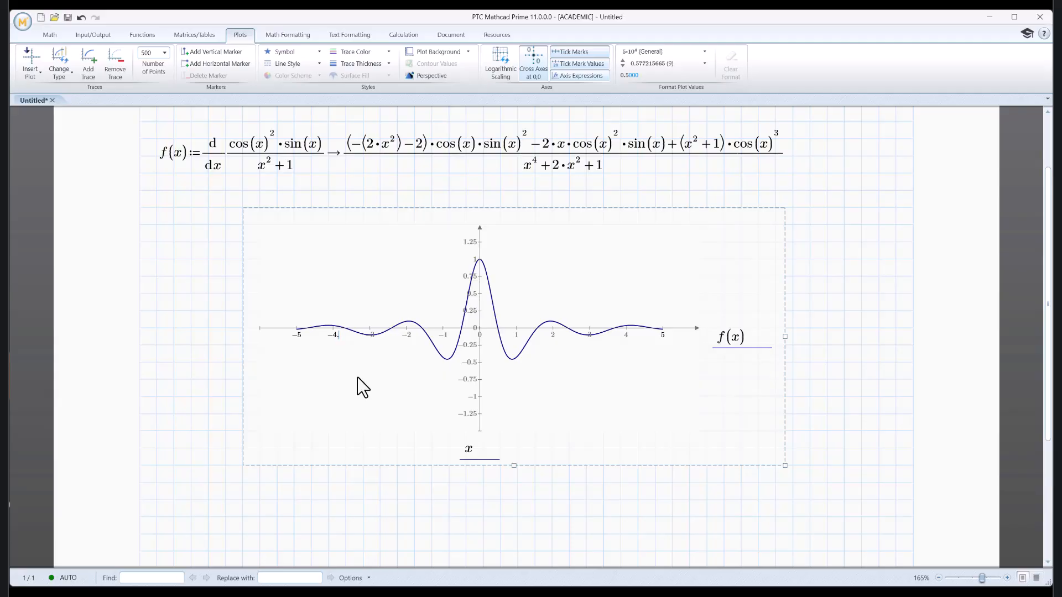
{"action": "mouse_move", "coordinate": [336, 348]}
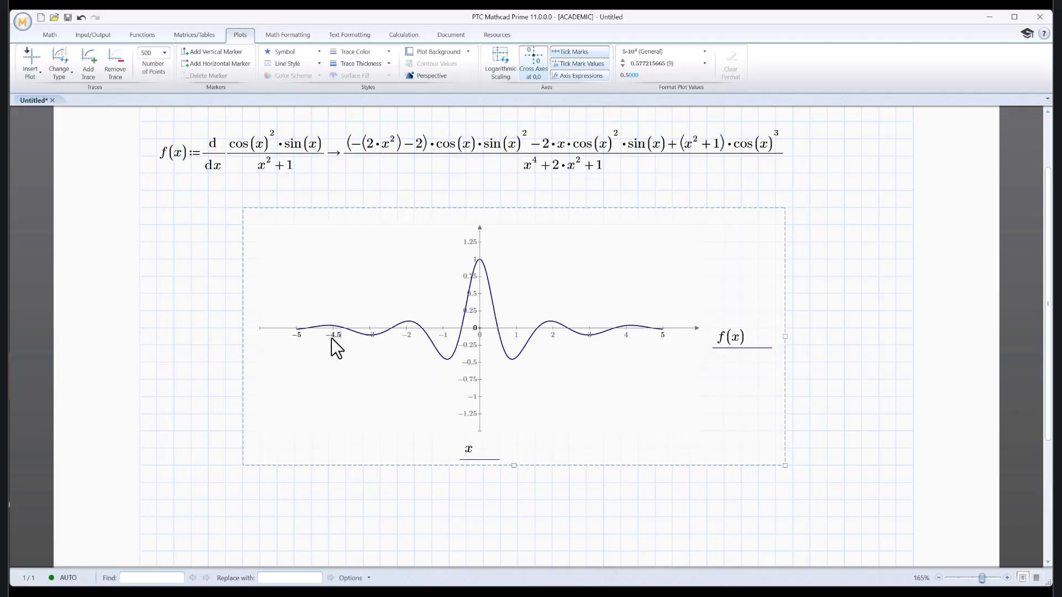
{"action": "mouse_move", "coordinate": [527, 353]}
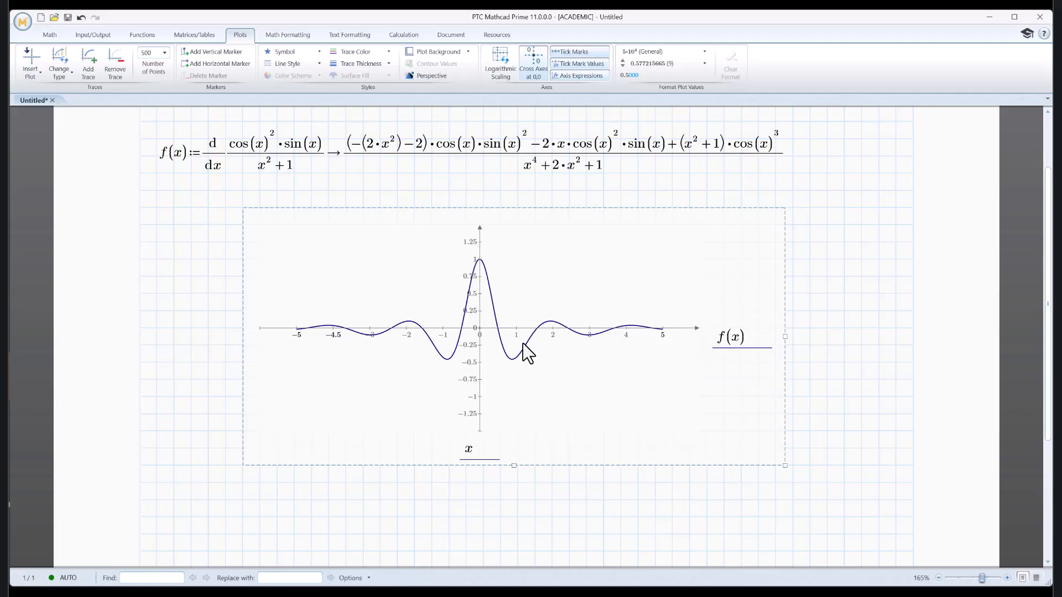
{"action": "mouse_move", "coordinate": [173, 348]}
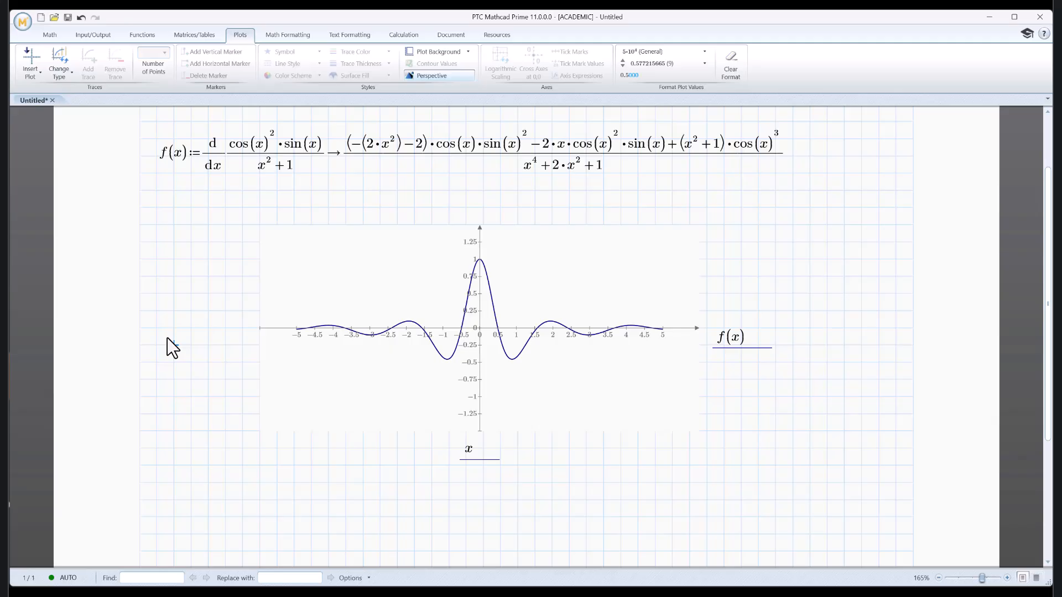
{"action": "mouse_move", "coordinate": [200, 130]}
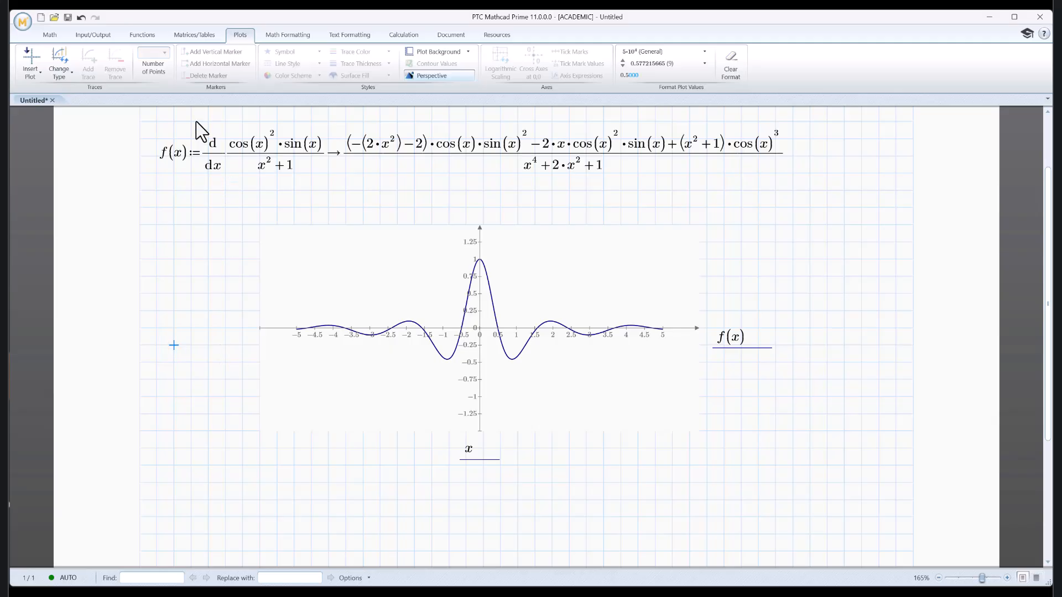
- Enter mass := 2.5 in a blank area below the plot
{"action": "left_click", "coordinate": [531, 405]}
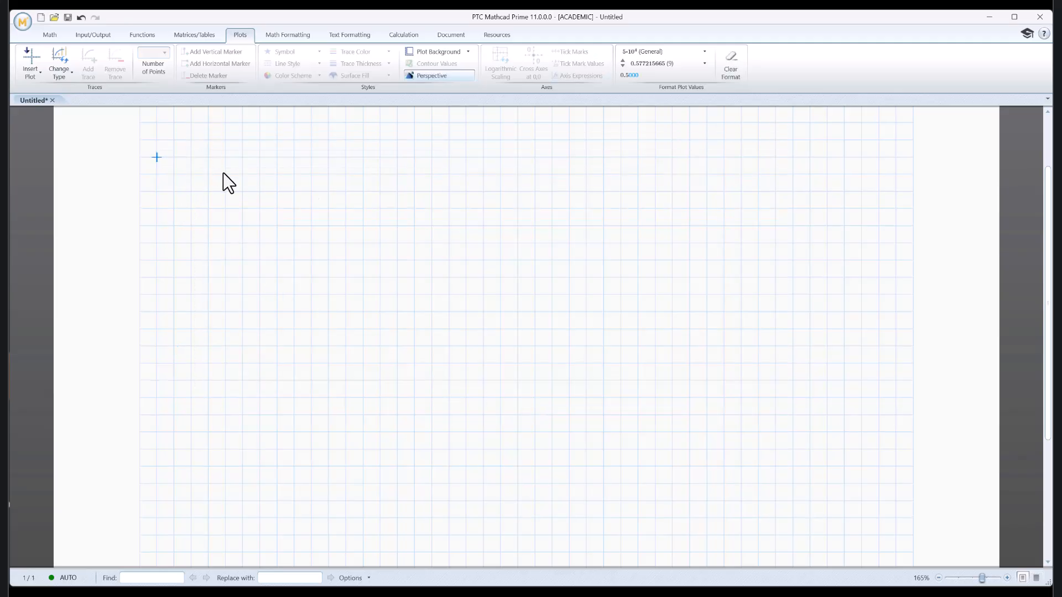
{"action": "type", "text": "mass :="}
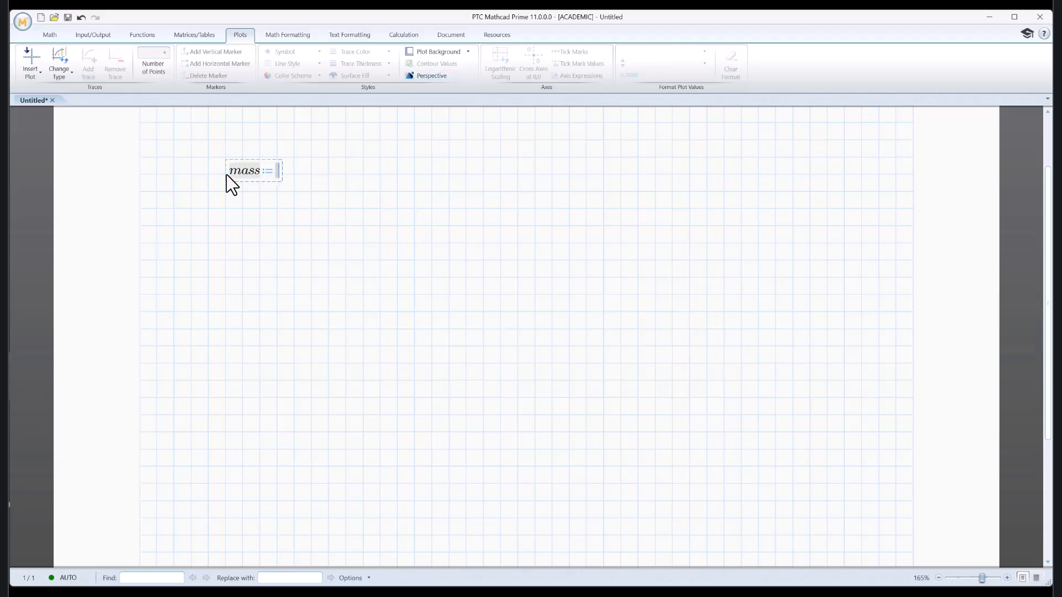
{"action": "type", "text": "2."}
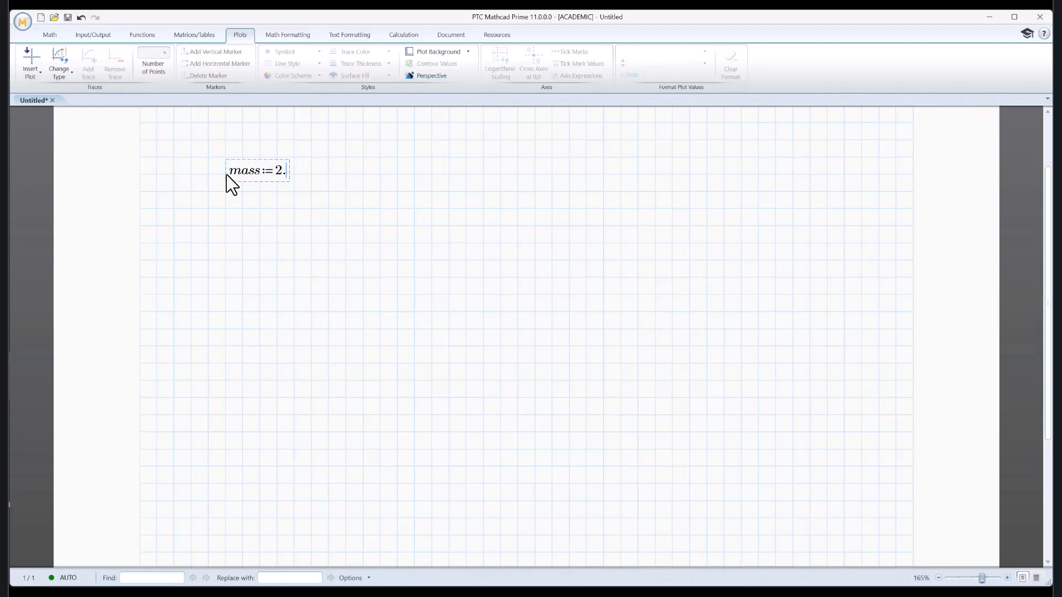
{"action": "type", "text": "5"}
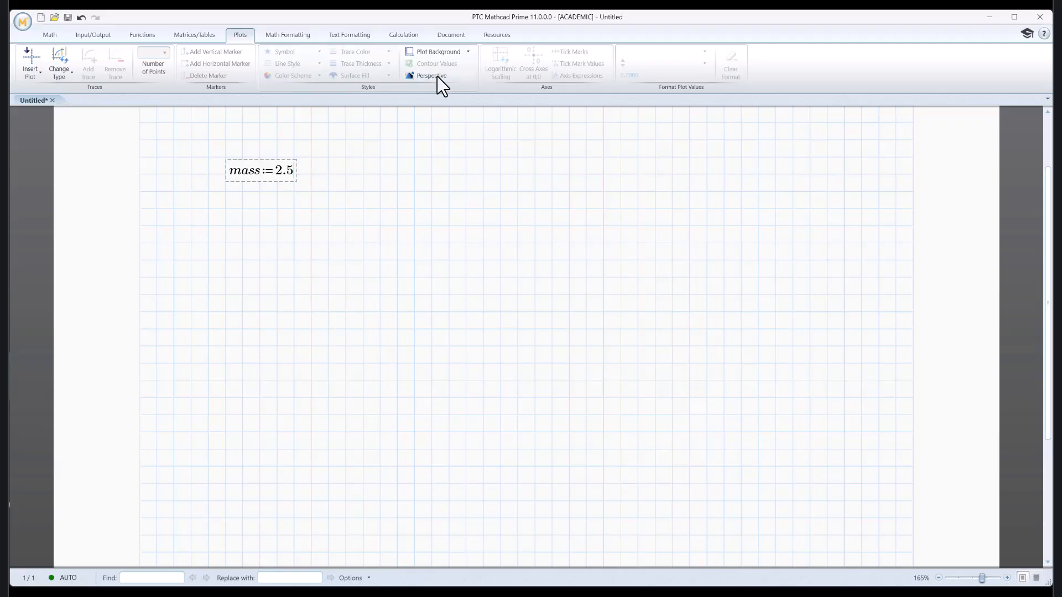
{"action": "left_click", "coordinate": [49, 34]}
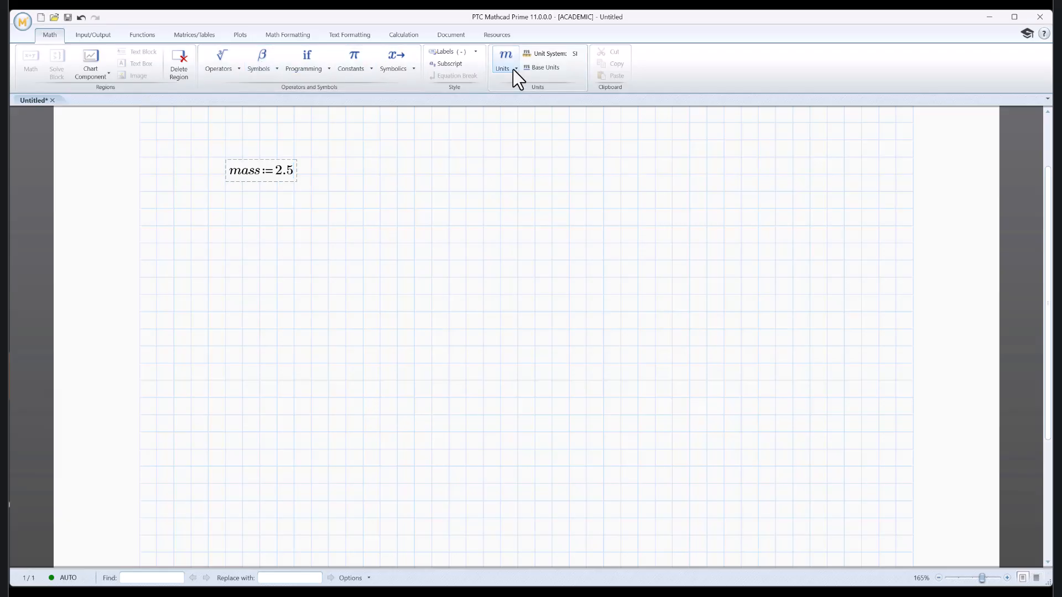
- Attach the kg unit to mass, making mass := 2.5 kg
{"action": "left_click", "coordinate": [503, 57]}
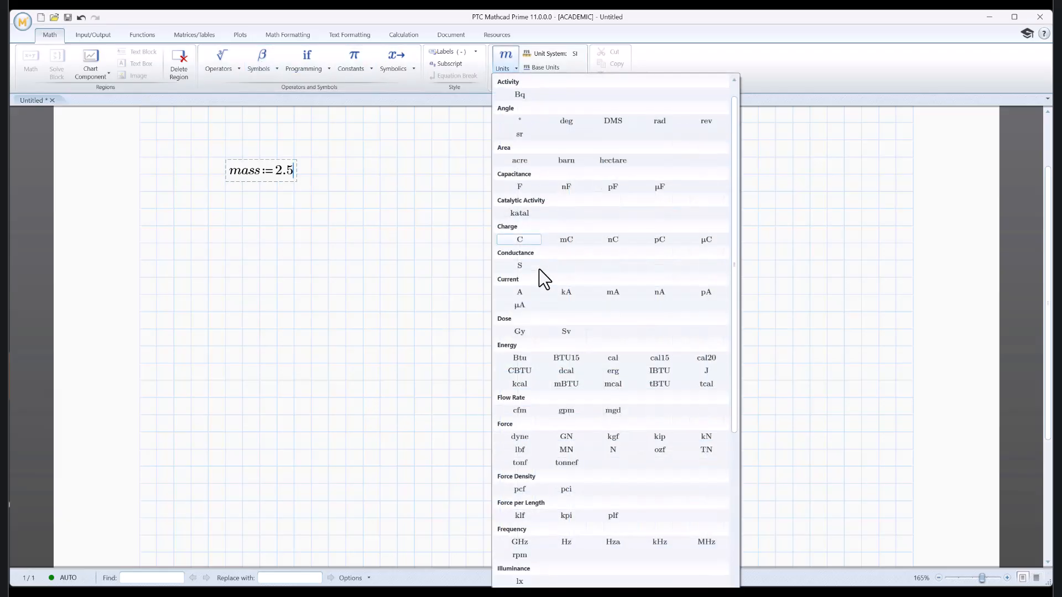
{"action": "scroll", "scroll_direction": "down", "scroll_amount": 3}
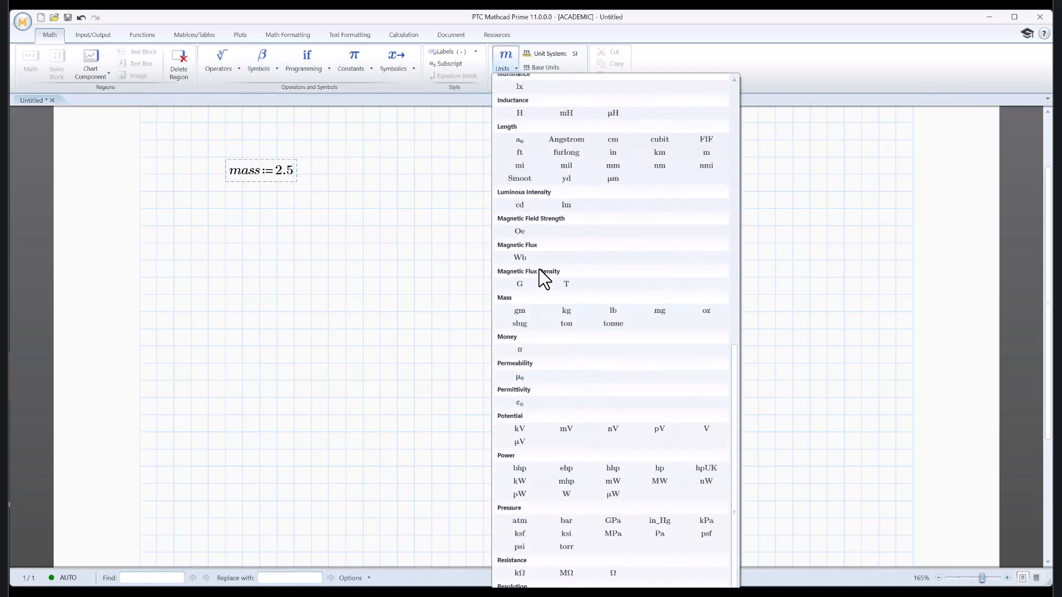
{"action": "left_click", "coordinate": [566, 310]}
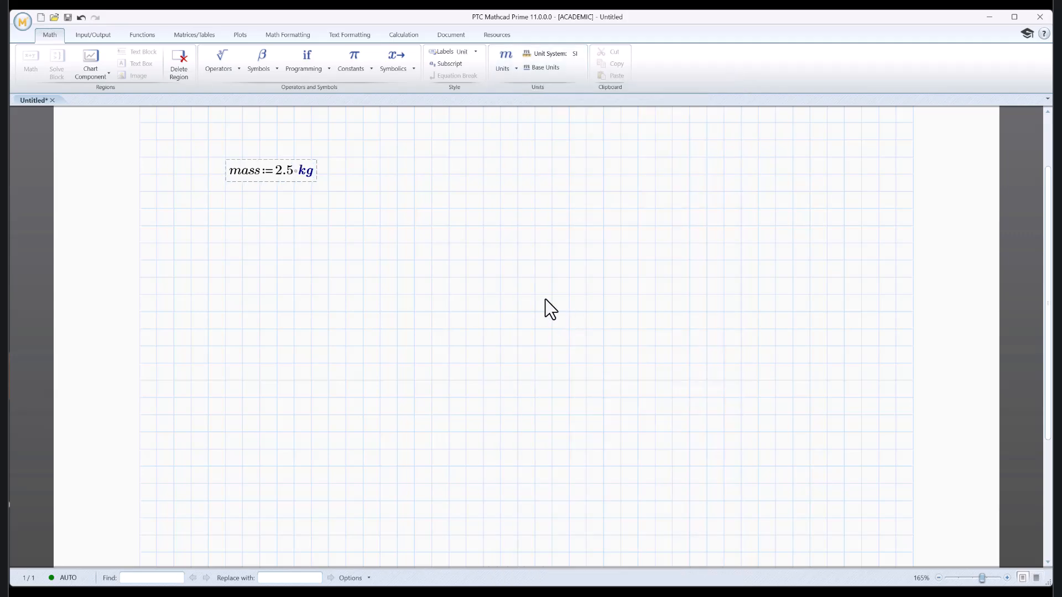
- Define acceleration a := 4.5·m/s² to the right of mass
{"action": "left_click", "coordinate": [398, 177]}
{"action": "type", "text": "a:="}
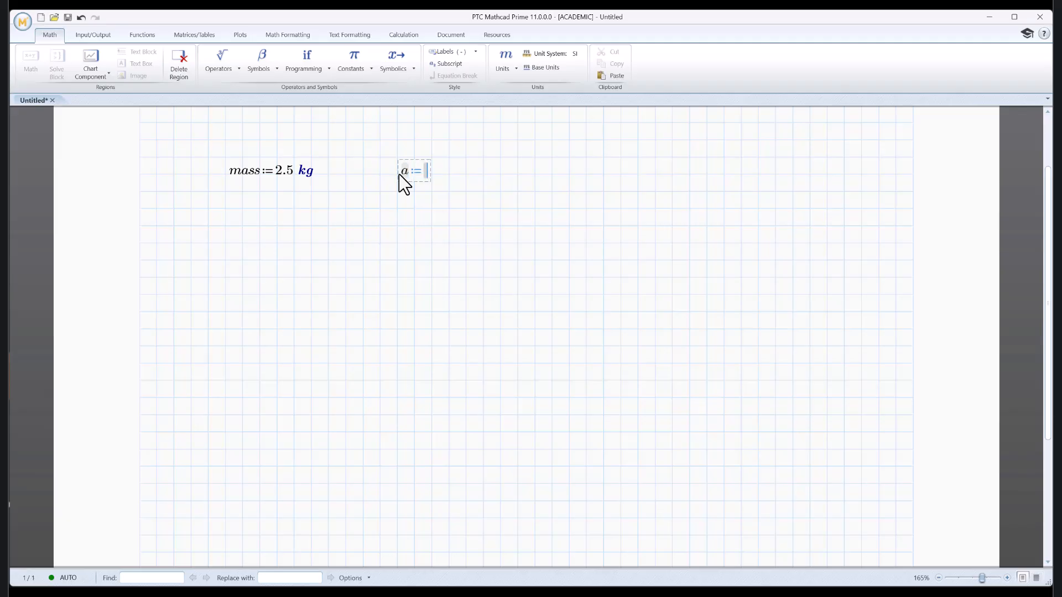
{"action": "type", "text": "4"}
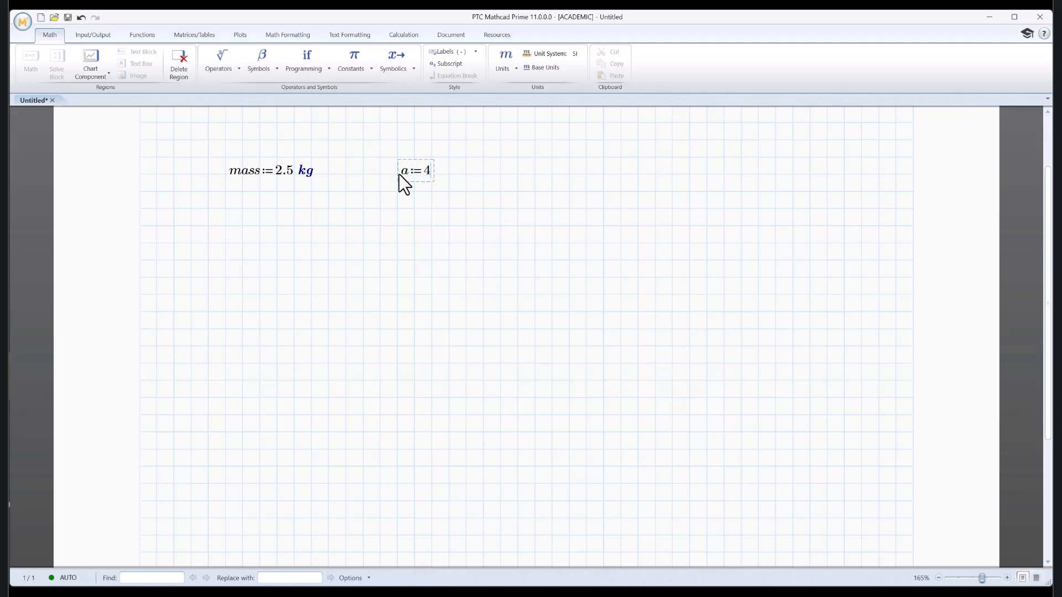
{"action": "type", "text": ".5"}
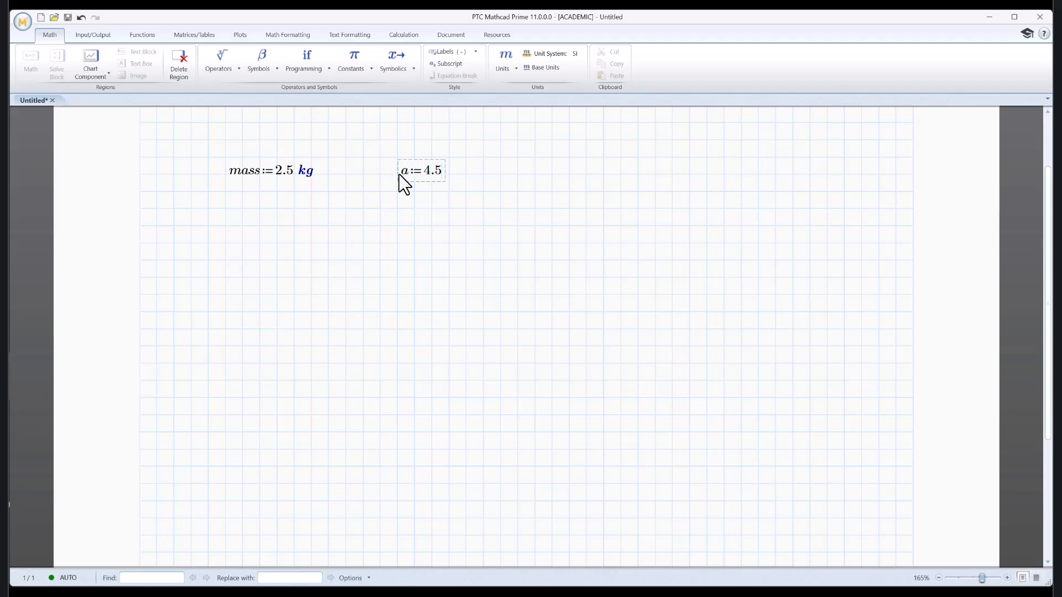
{"action": "type", "text": "·m/"}
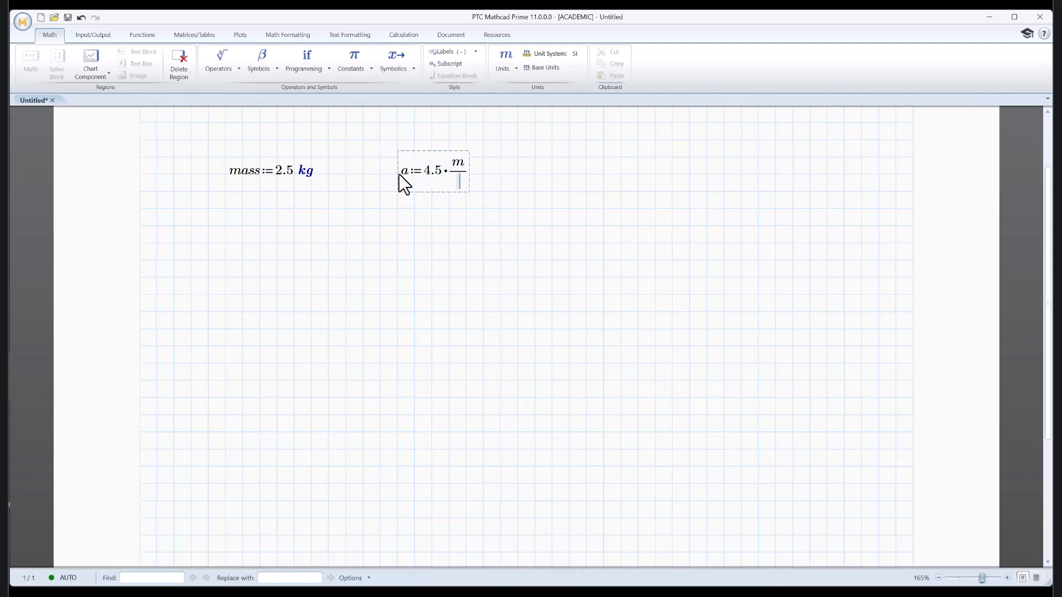
{"action": "type", "text": "s"}
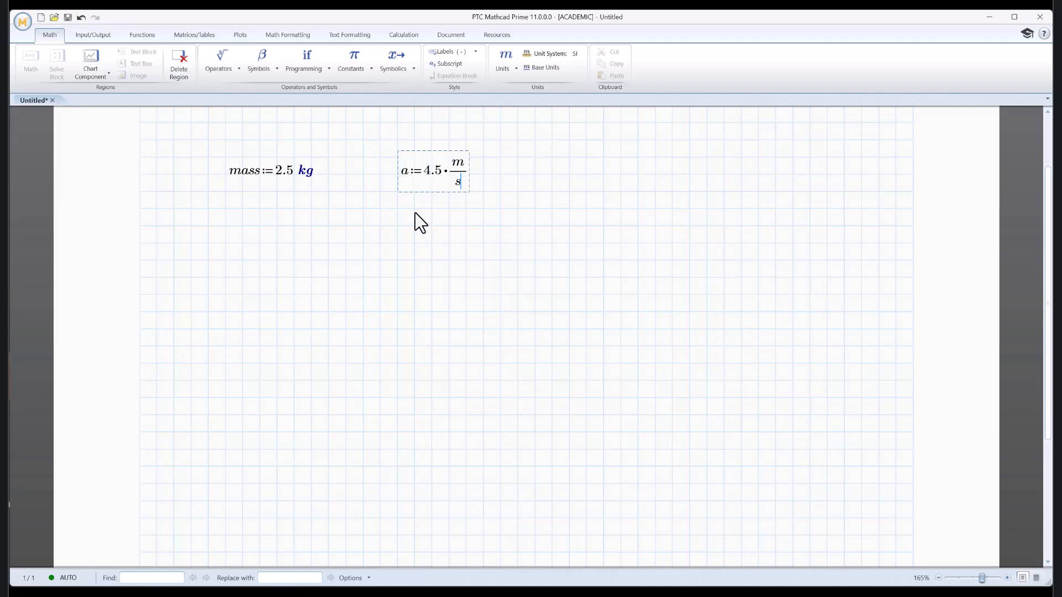
{"action": "mouse_move", "coordinate": [445, 235]}
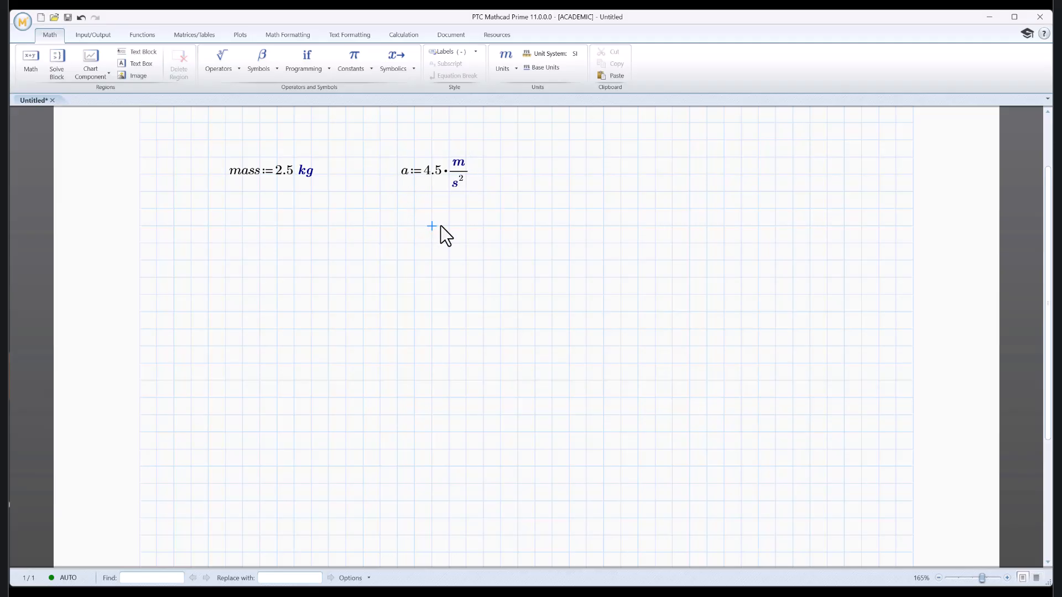
{"action": "mouse_move", "coordinate": [469, 223]}
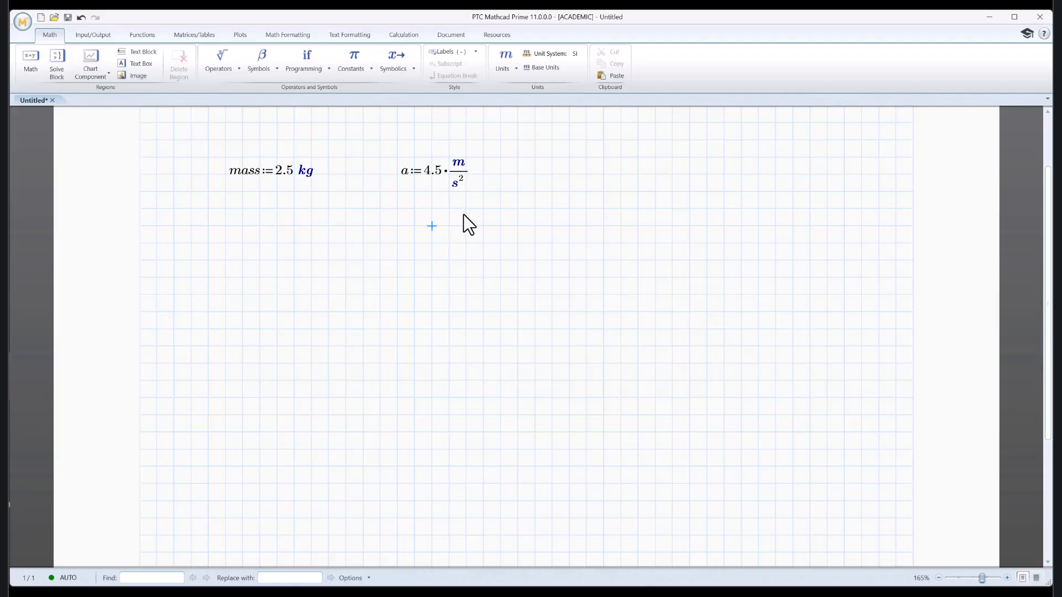
{"action": "mouse_move", "coordinate": [385, 257]}
{"action": "type", "text": "f"}
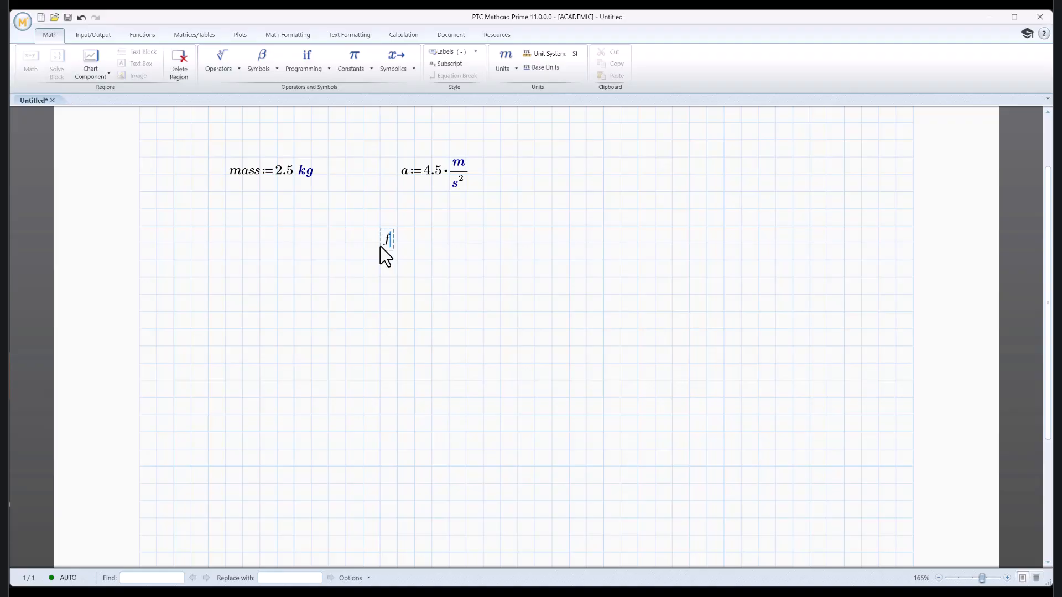
- Define f := mass·a so it evaluates to 11.25 N
{"action": "type", "text": ":=m"}
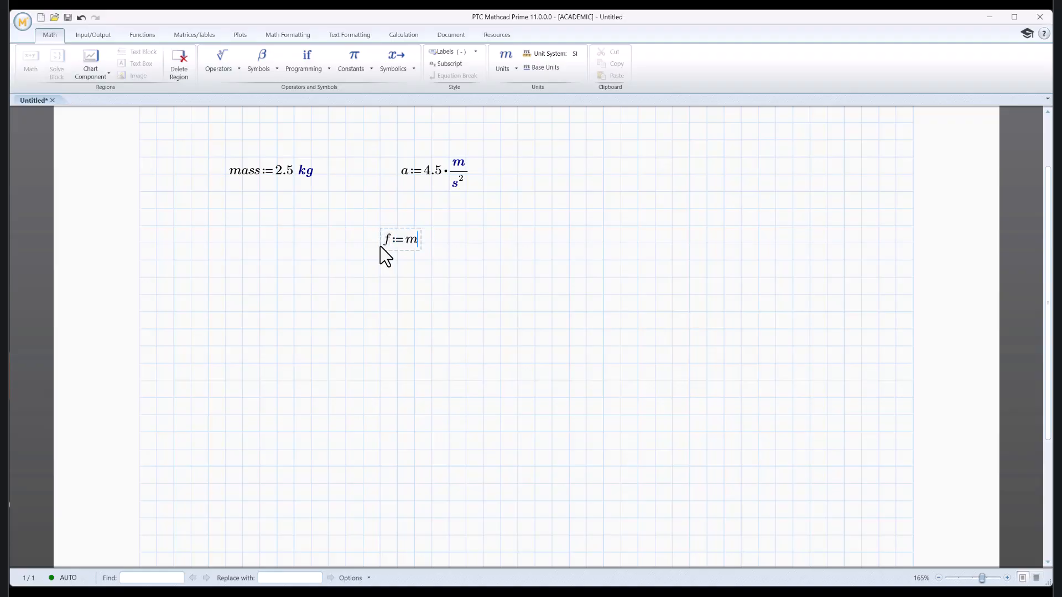
{"action": "type", "text": "ass*a"}
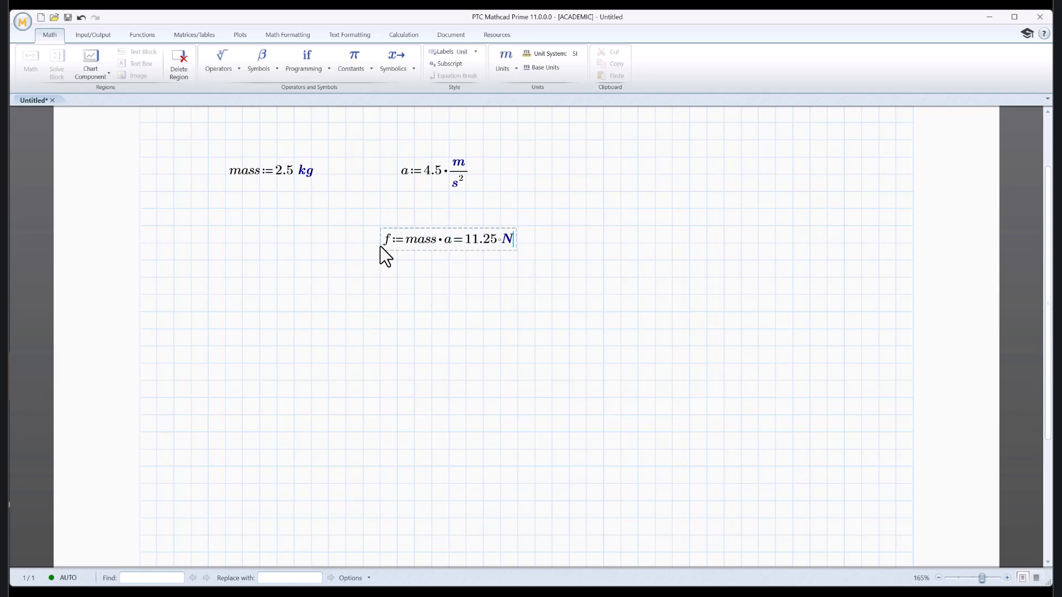
{"action": "left_click", "coordinate": [420, 280]}
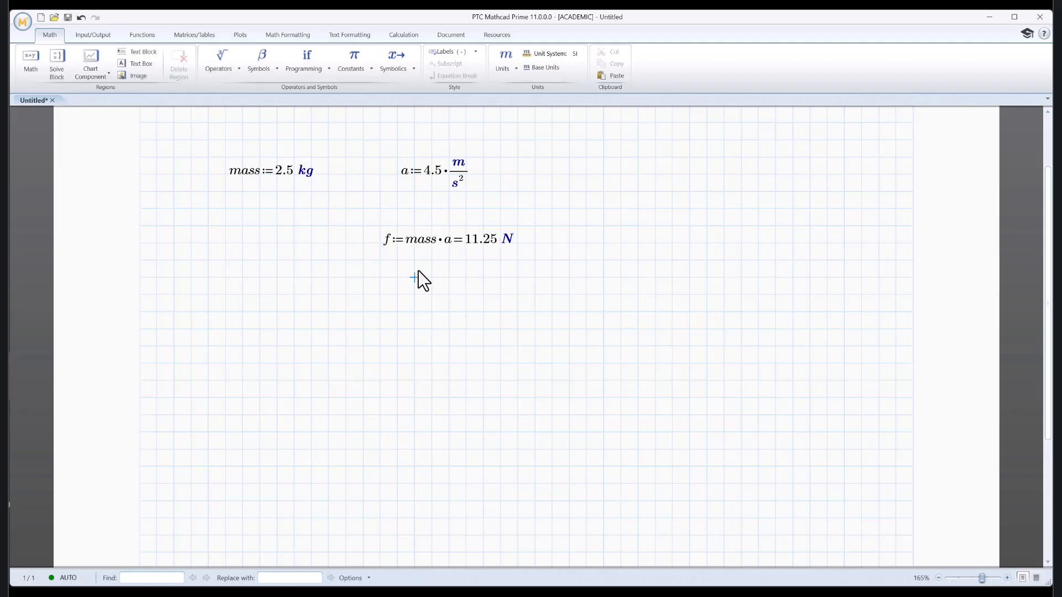
{"action": "mouse_move", "coordinate": [373, 296]}
{"action": "type", "text": "f"}
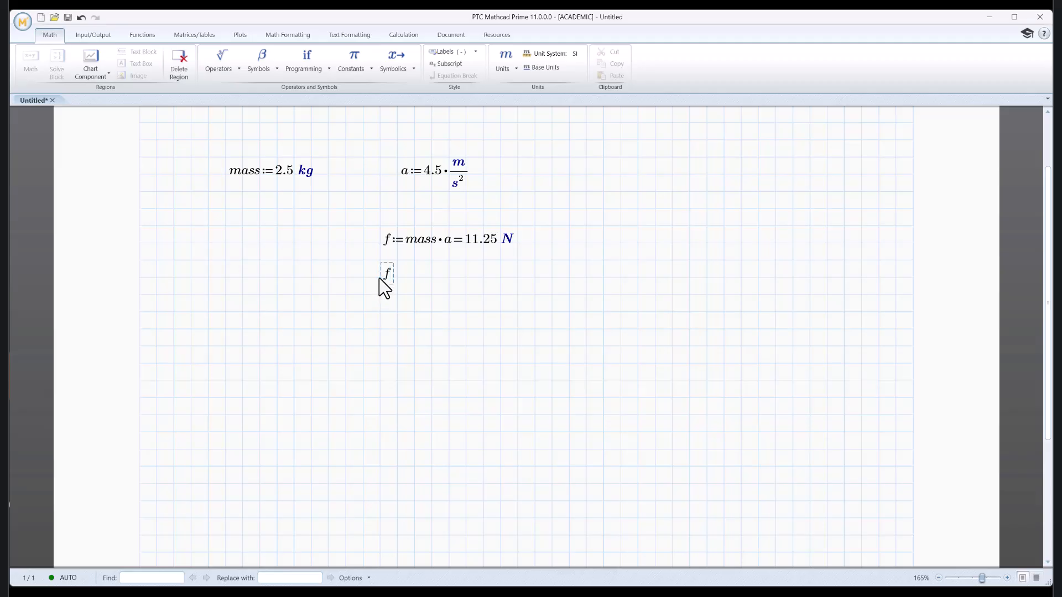
- Evaluate f again and express the result in lbf, giving 2.52910061 lbf
{"action": "type", "text": "=11.25 N"}
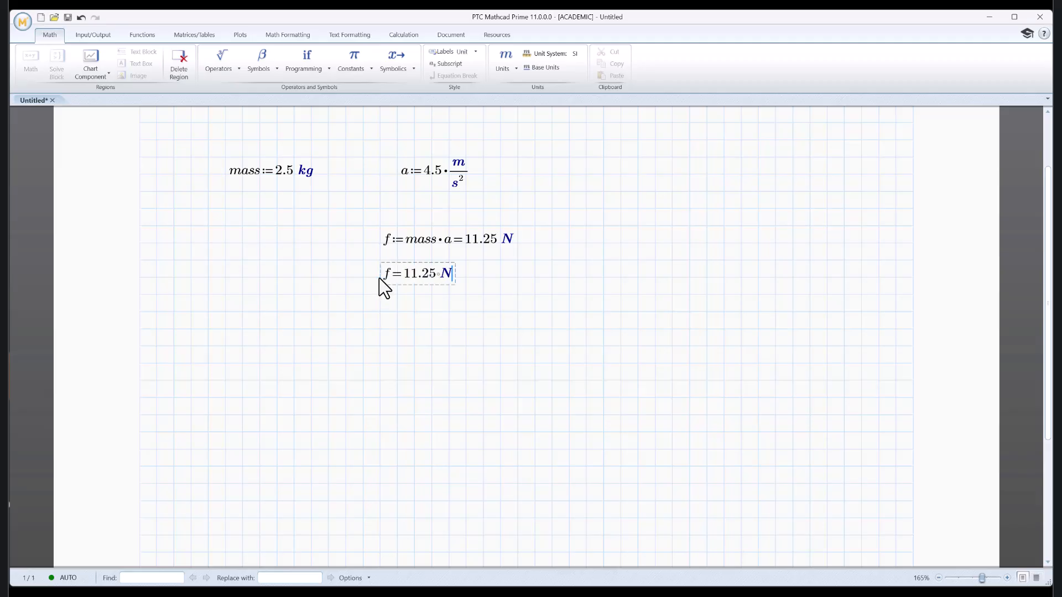
{"action": "key", "text": "Backspace"}
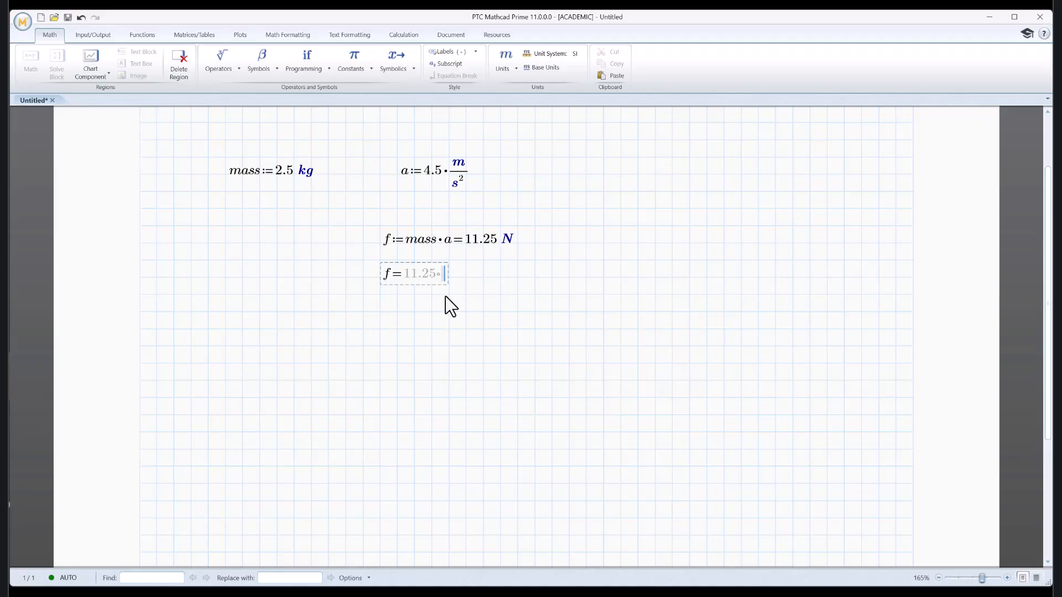
{"action": "left_click", "coordinate": [503, 58]}
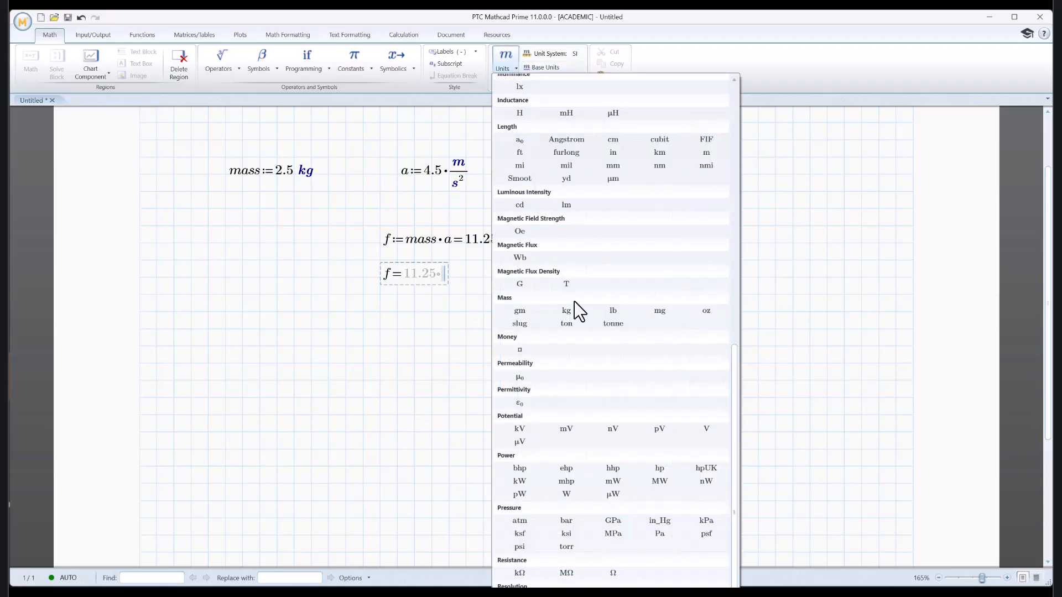
{"action": "scroll", "scroll_direction": "up", "scroll_amount": 3}
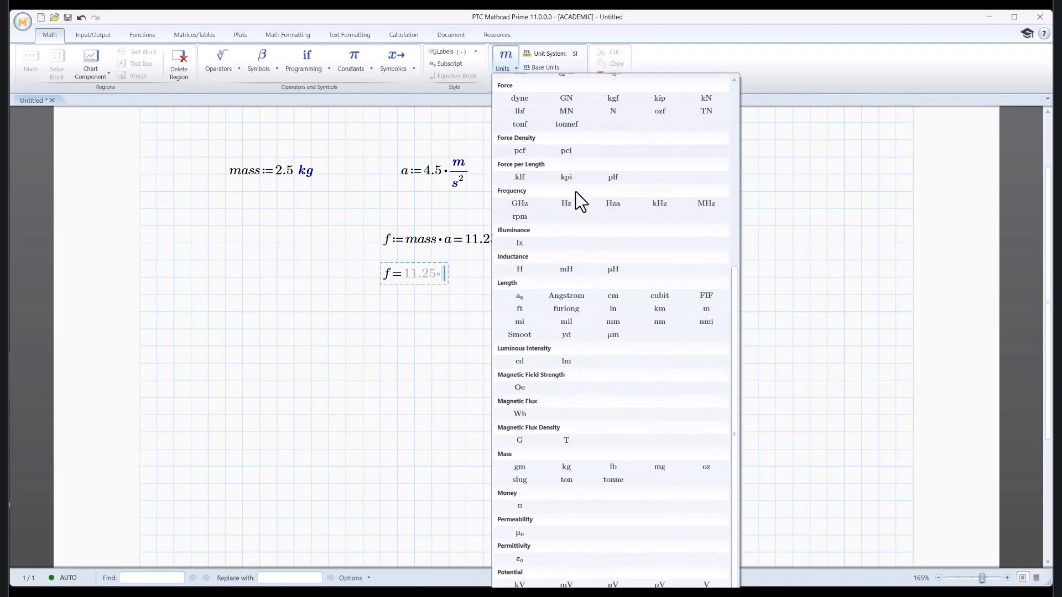
{"action": "mouse_move", "coordinate": [612, 110]}
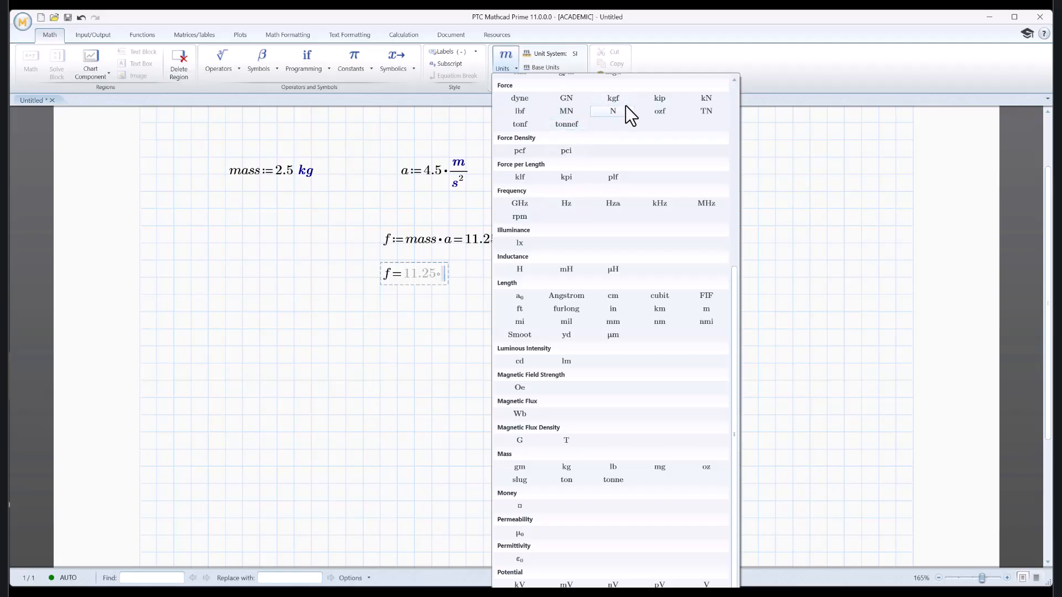
{"action": "left_click", "coordinate": [519, 110]}
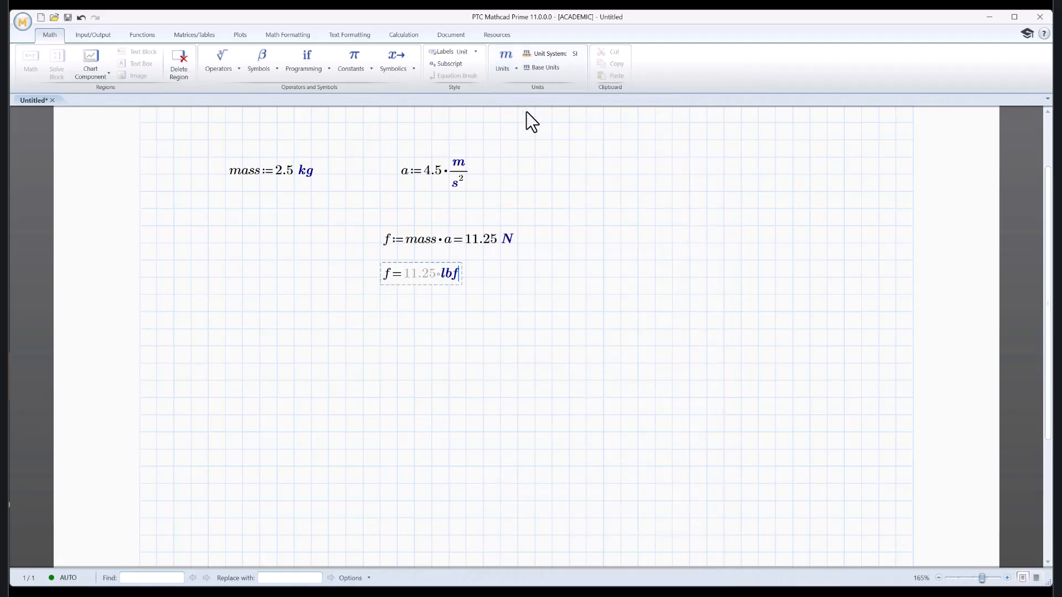
{"action": "left_click", "coordinate": [620, 260]}
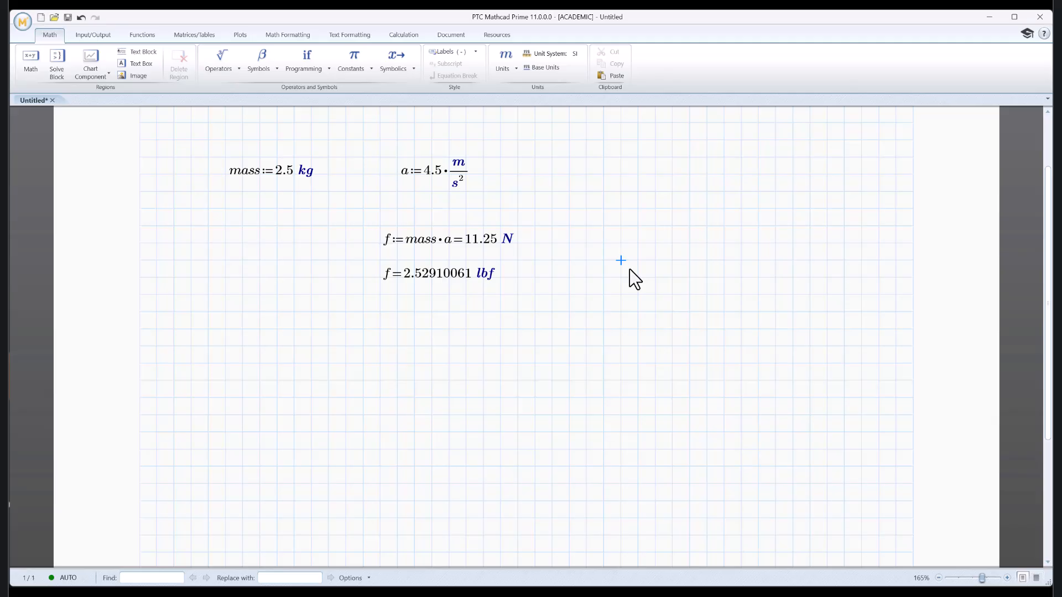
{"action": "mouse_move", "coordinate": [437, 287]}
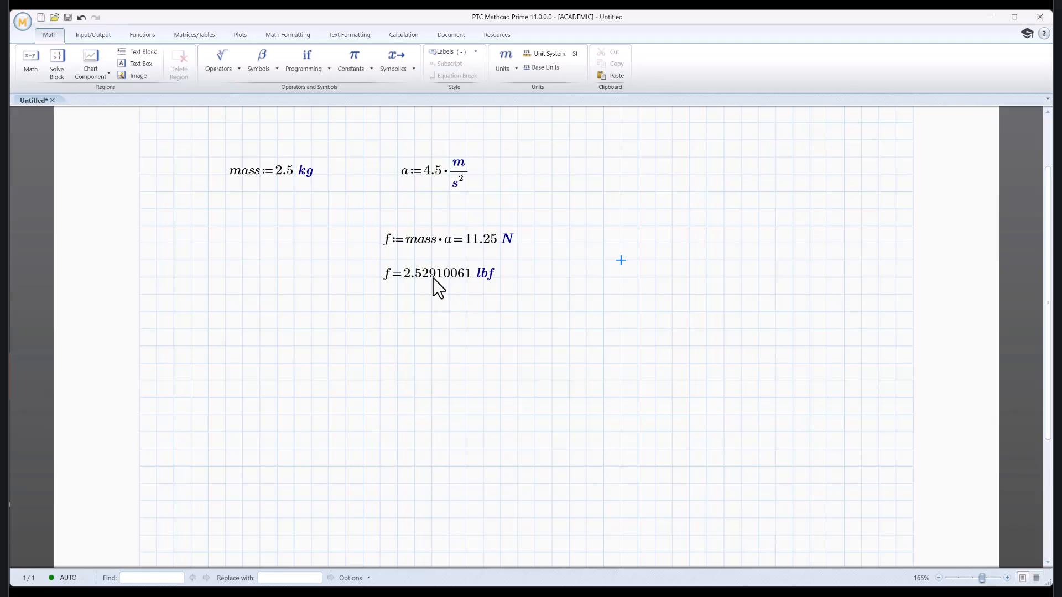
- Reduce the lbf result's decimal places to four, showing f = 2.5291 lbf
{"action": "left_click", "coordinate": [439, 273]}
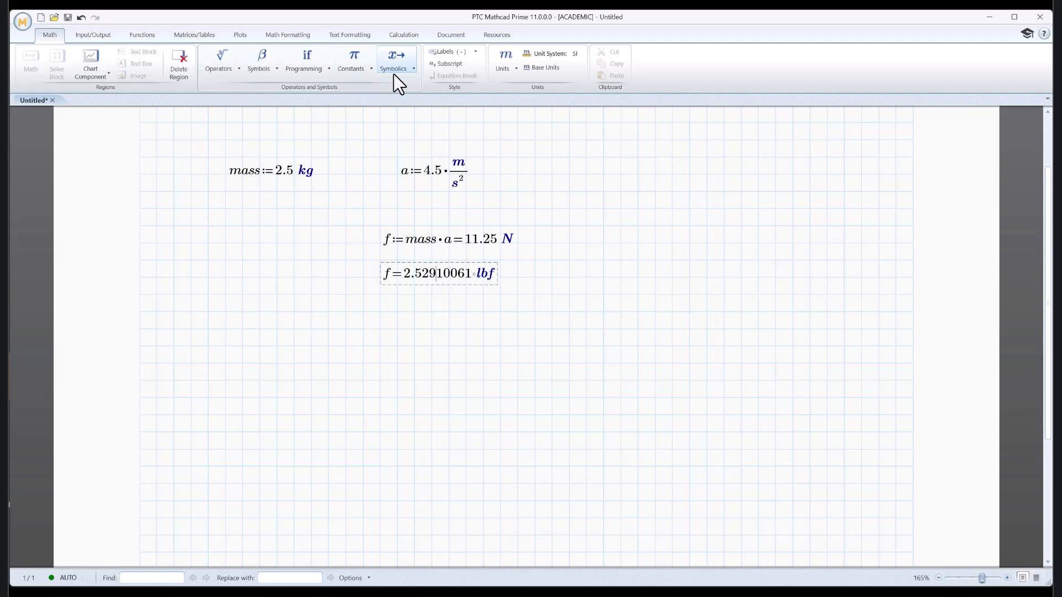
{"action": "left_click", "coordinate": [287, 35]}
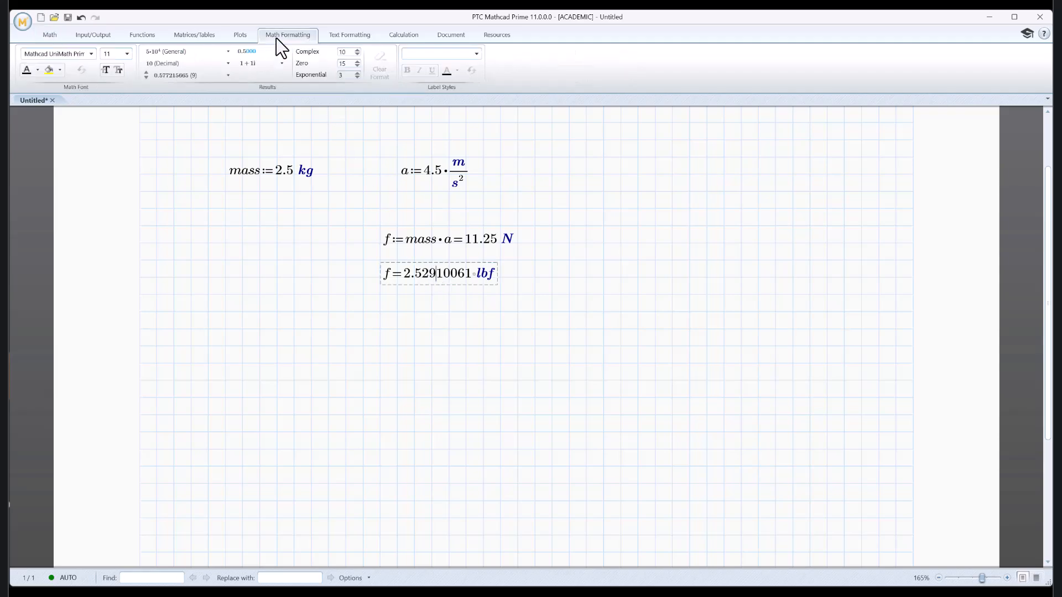
{"action": "left_click", "coordinate": [145, 77]}
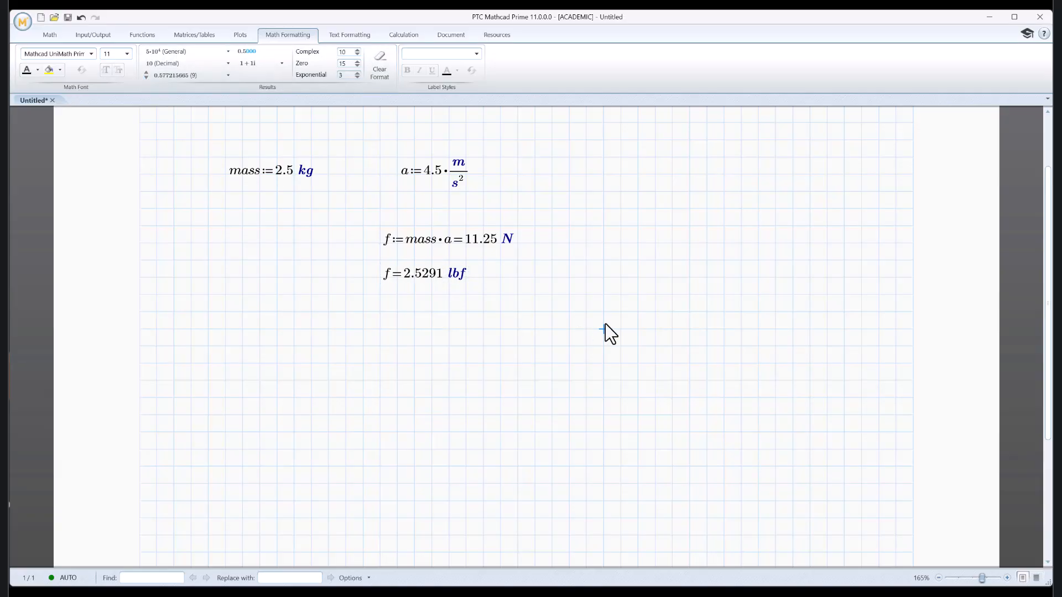
{"action": "mouse_move", "coordinate": [404, 196]}
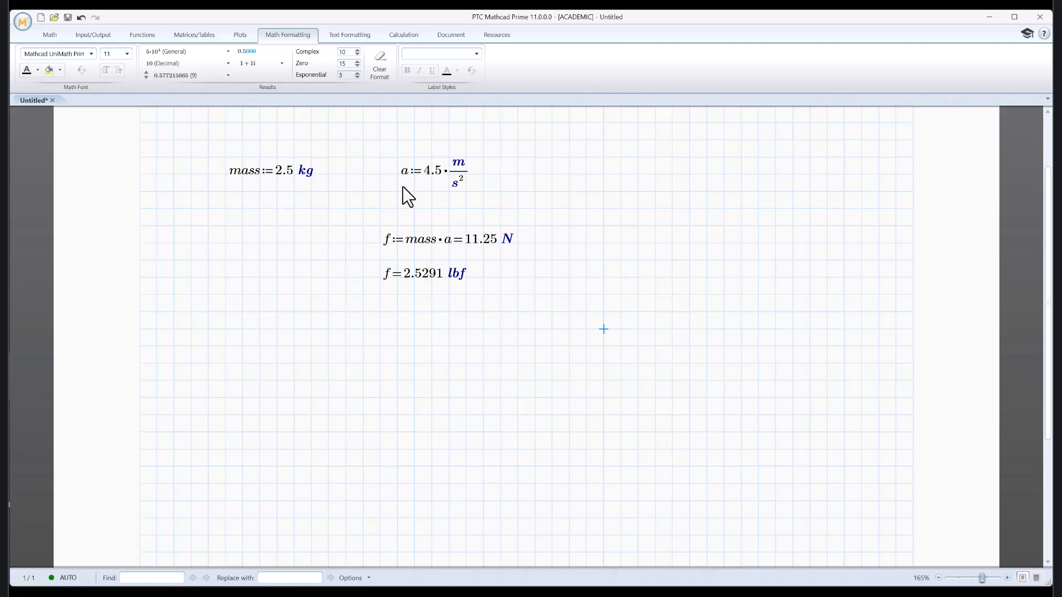
{"action": "mouse_move", "coordinate": [431, 185]}
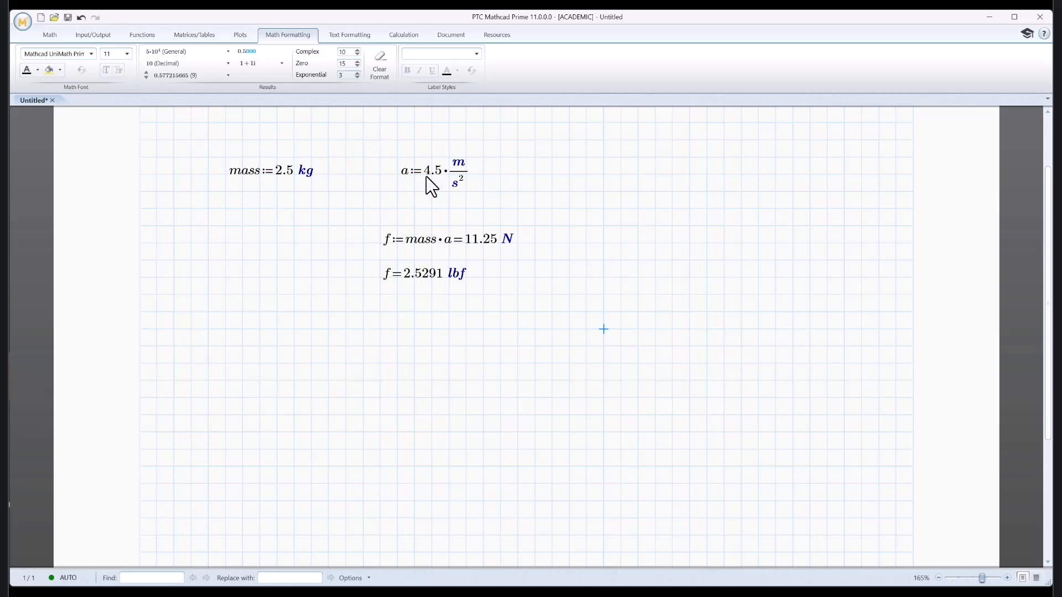
- Change acceleration's length unit from m to in, making it 4.5 in/s²
{"action": "left_click", "coordinate": [458, 163]}
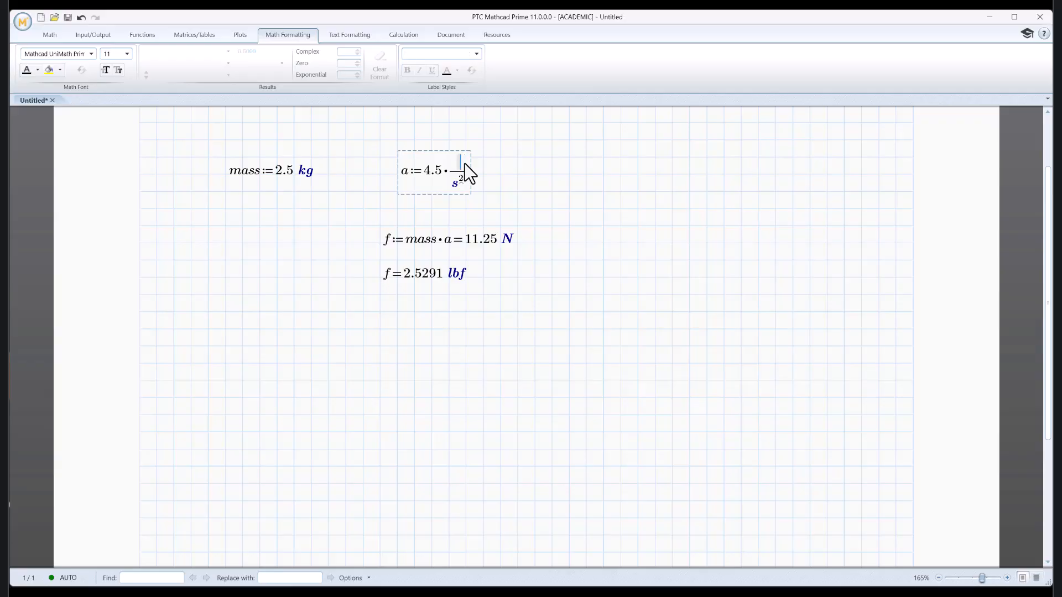
{"action": "type", "text": "in"}
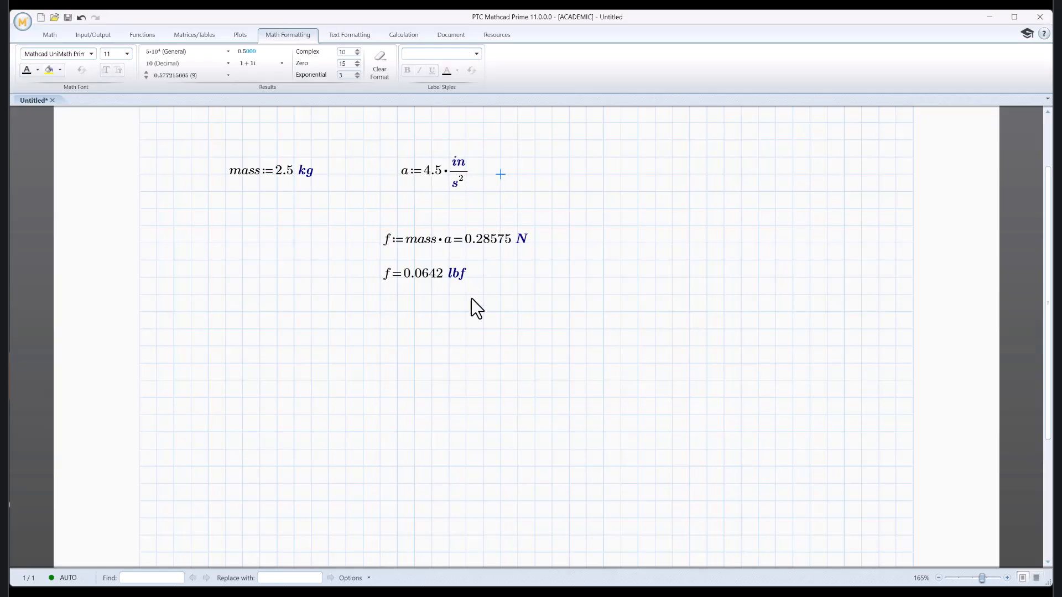
{"action": "mouse_move", "coordinate": [422, 218]}
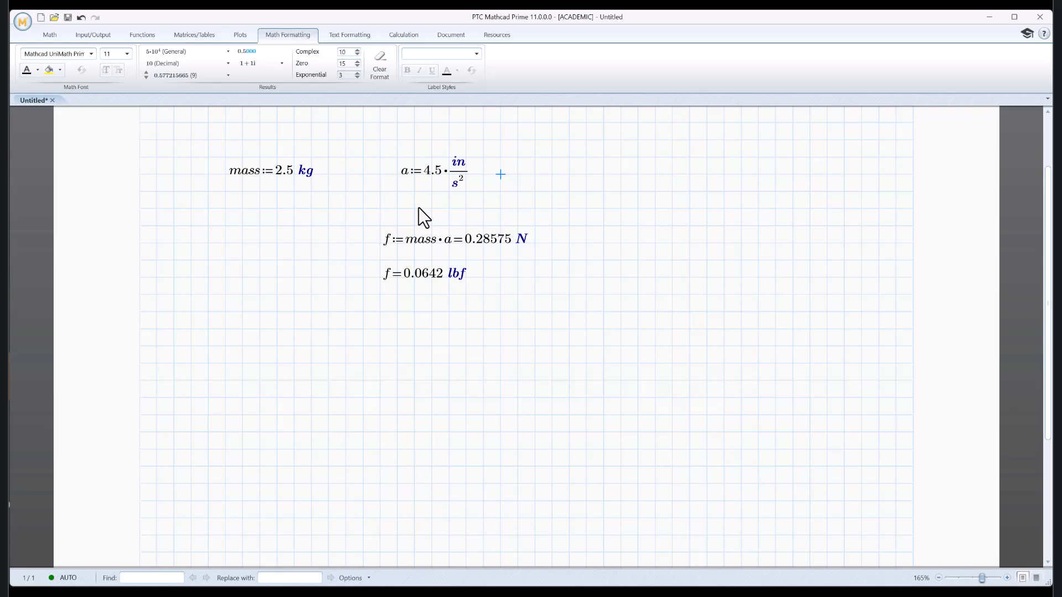
{"action": "mouse_move", "coordinate": [450, 206]}
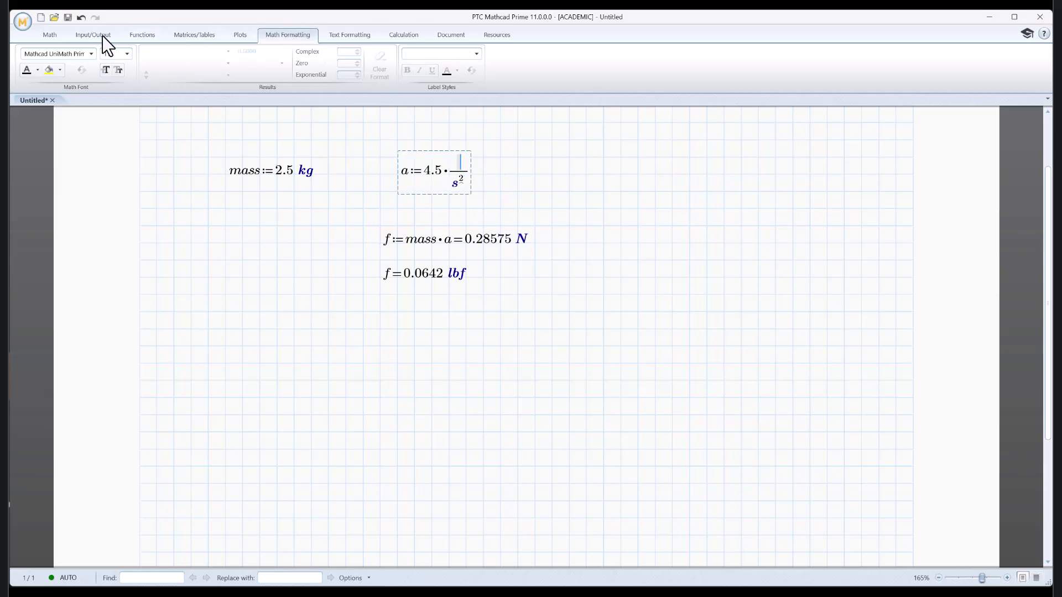
- Pick cubit from the Units gallery as acceleration's length unit, giving 5.1435 N
{"action": "left_click", "coordinate": [49, 35]}
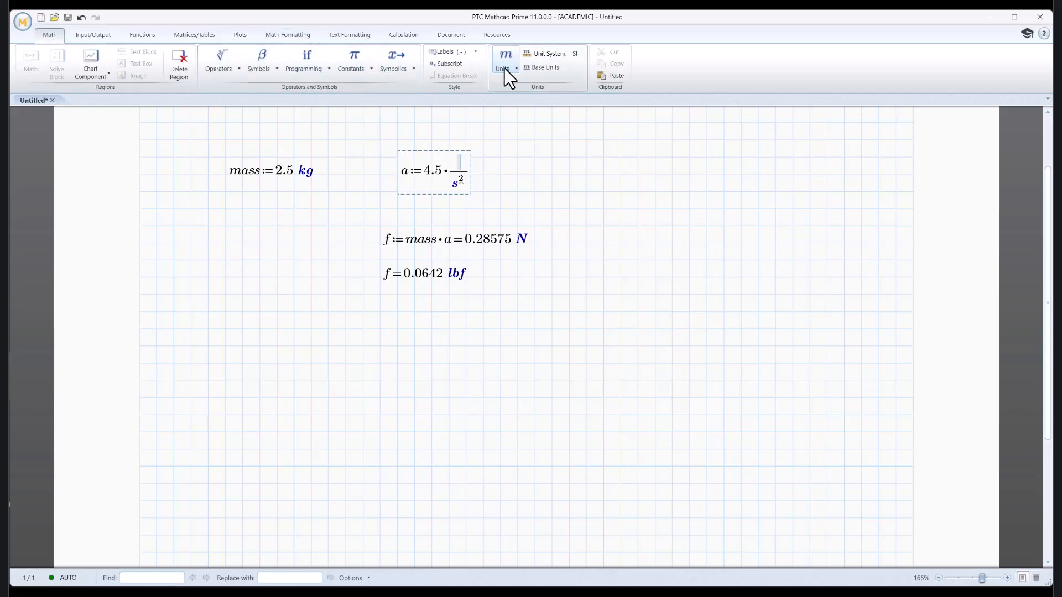
{"action": "left_click", "coordinate": [503, 67]}
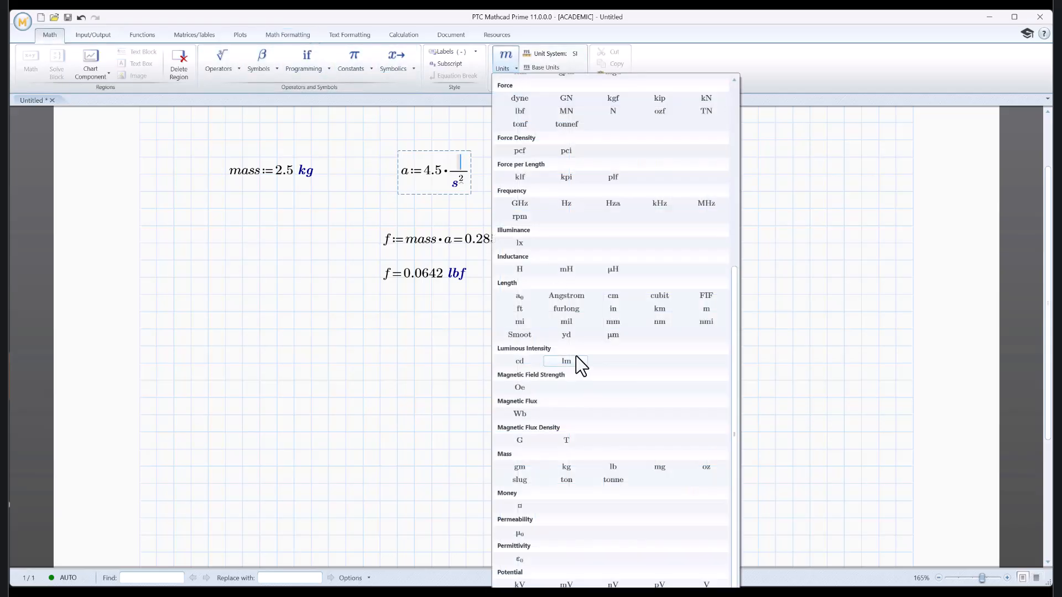
{"action": "scroll", "scroll_direction": "up", "scroll_amount": 3}
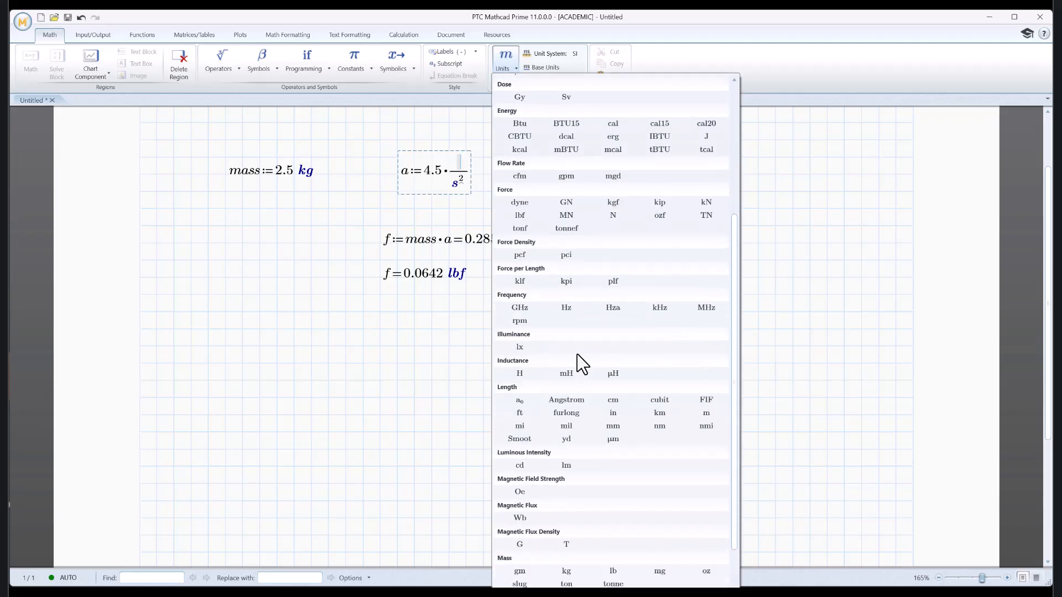
{"action": "scroll", "scroll_direction": "down", "scroll_amount": 3}
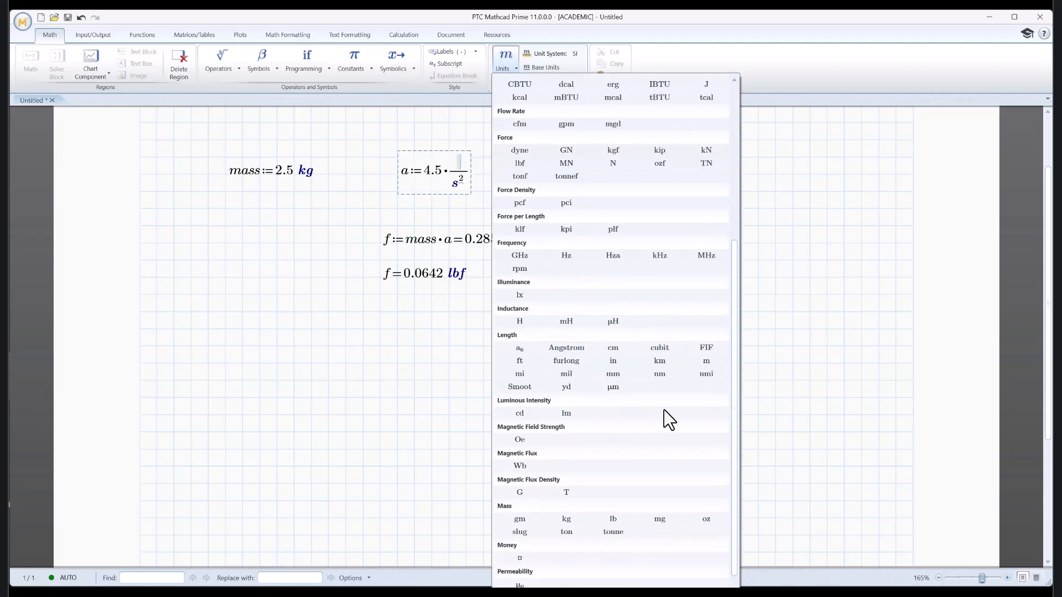
{"action": "mouse_move", "coordinate": [659, 373]}
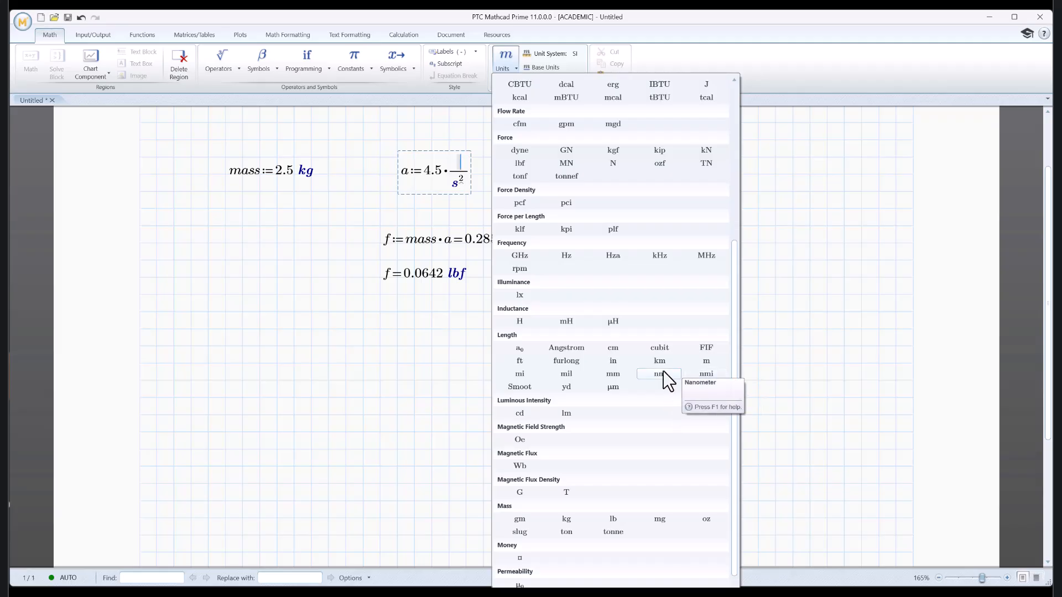
{"action": "mouse_move", "coordinate": [706, 376]}
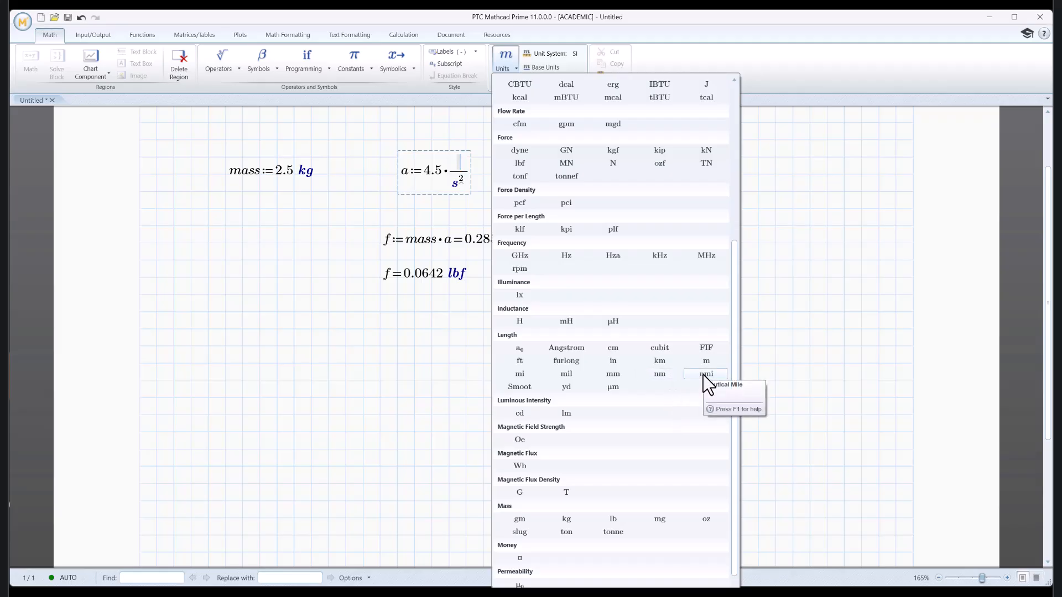
{"action": "mouse_move", "coordinate": [658, 348]}
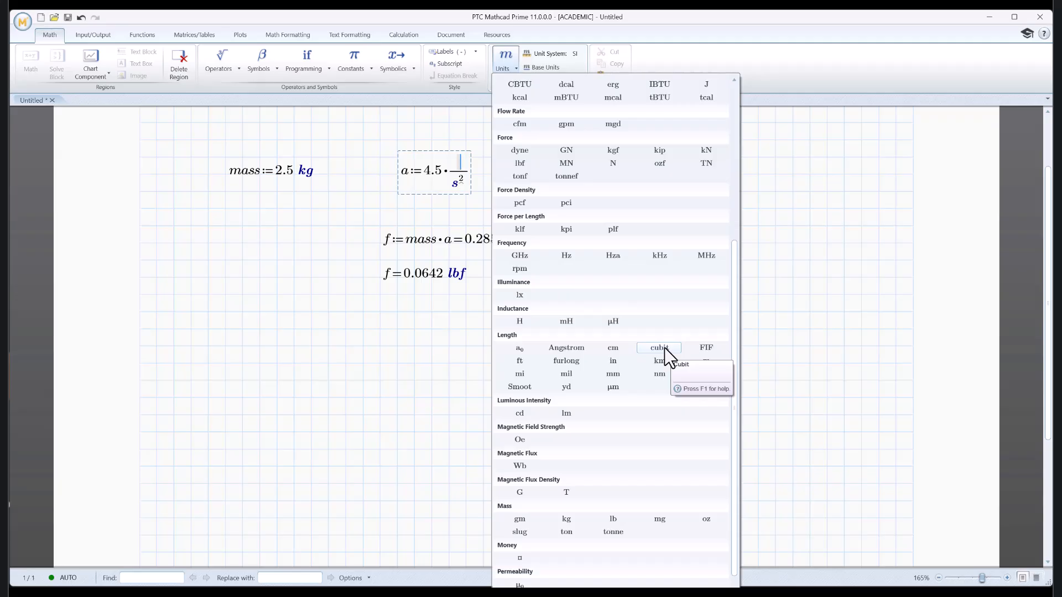
{"action": "left_click", "coordinate": [657, 348]}
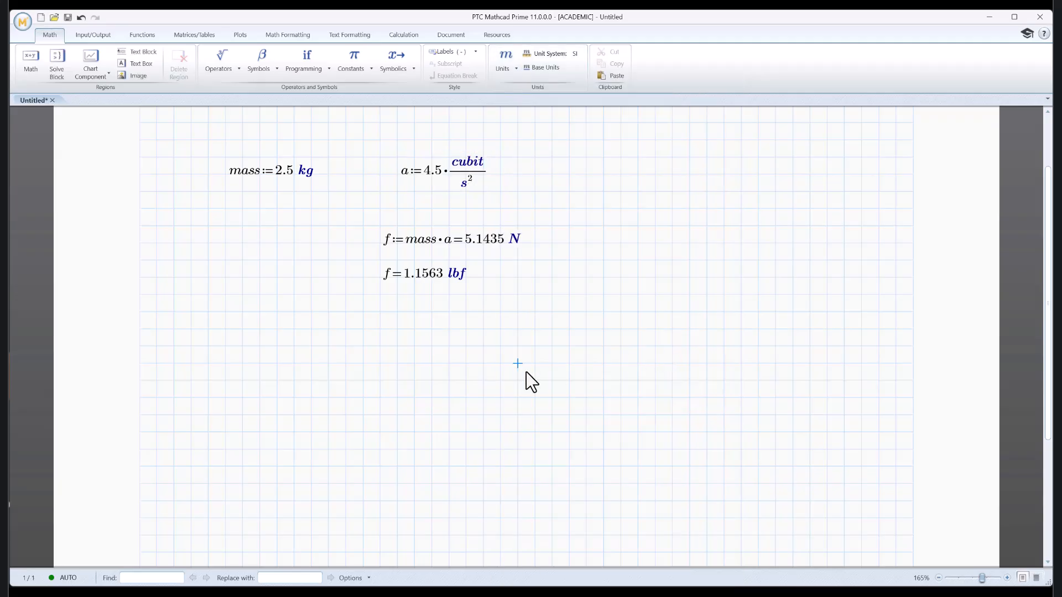
{"action": "mouse_move", "coordinate": [604, 187]}
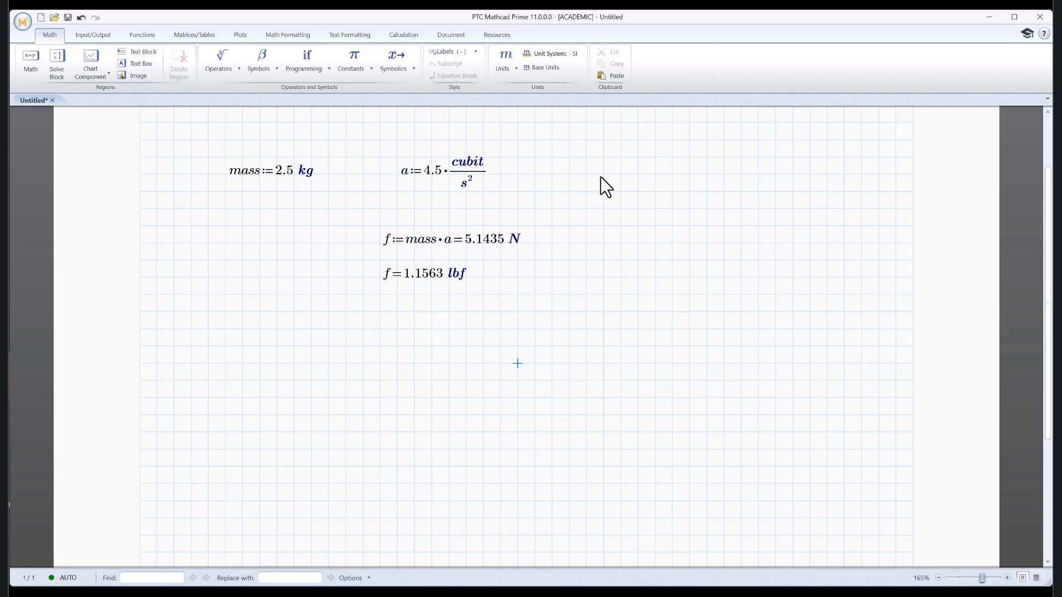
- Start a new 1· expression beside acceleration and show the unit catalogue
{"action": "left_click", "coordinate": [609, 169]}
{"action": "type", "text": "1·"}
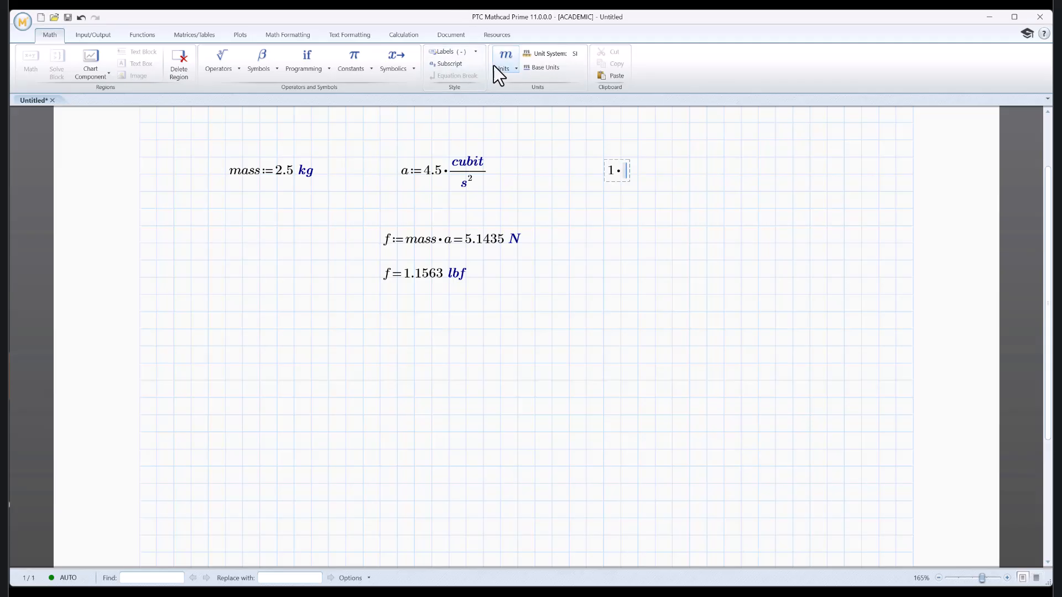
{"action": "left_click", "coordinate": [503, 57]}
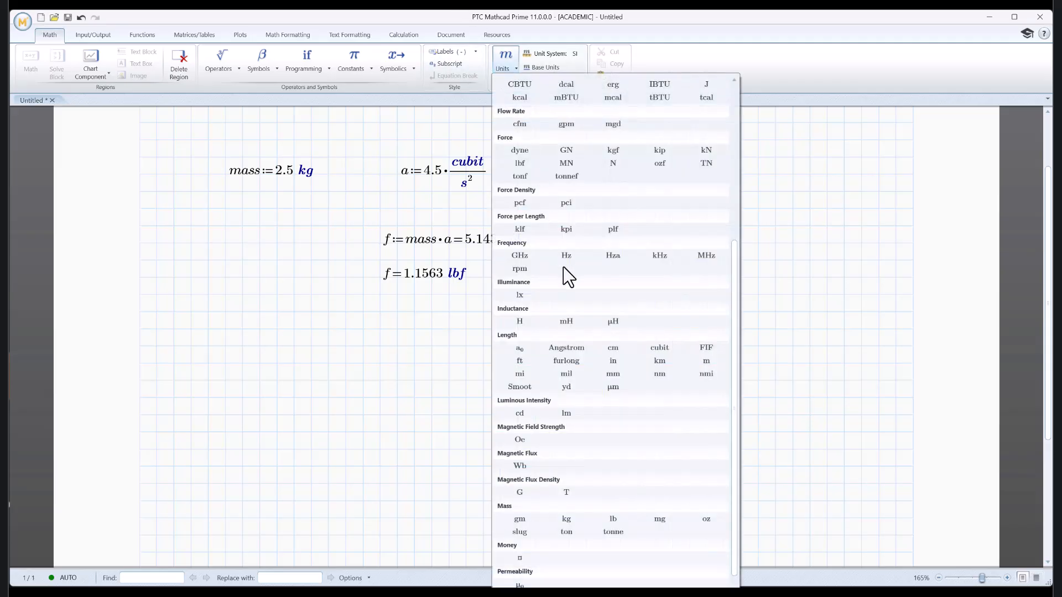